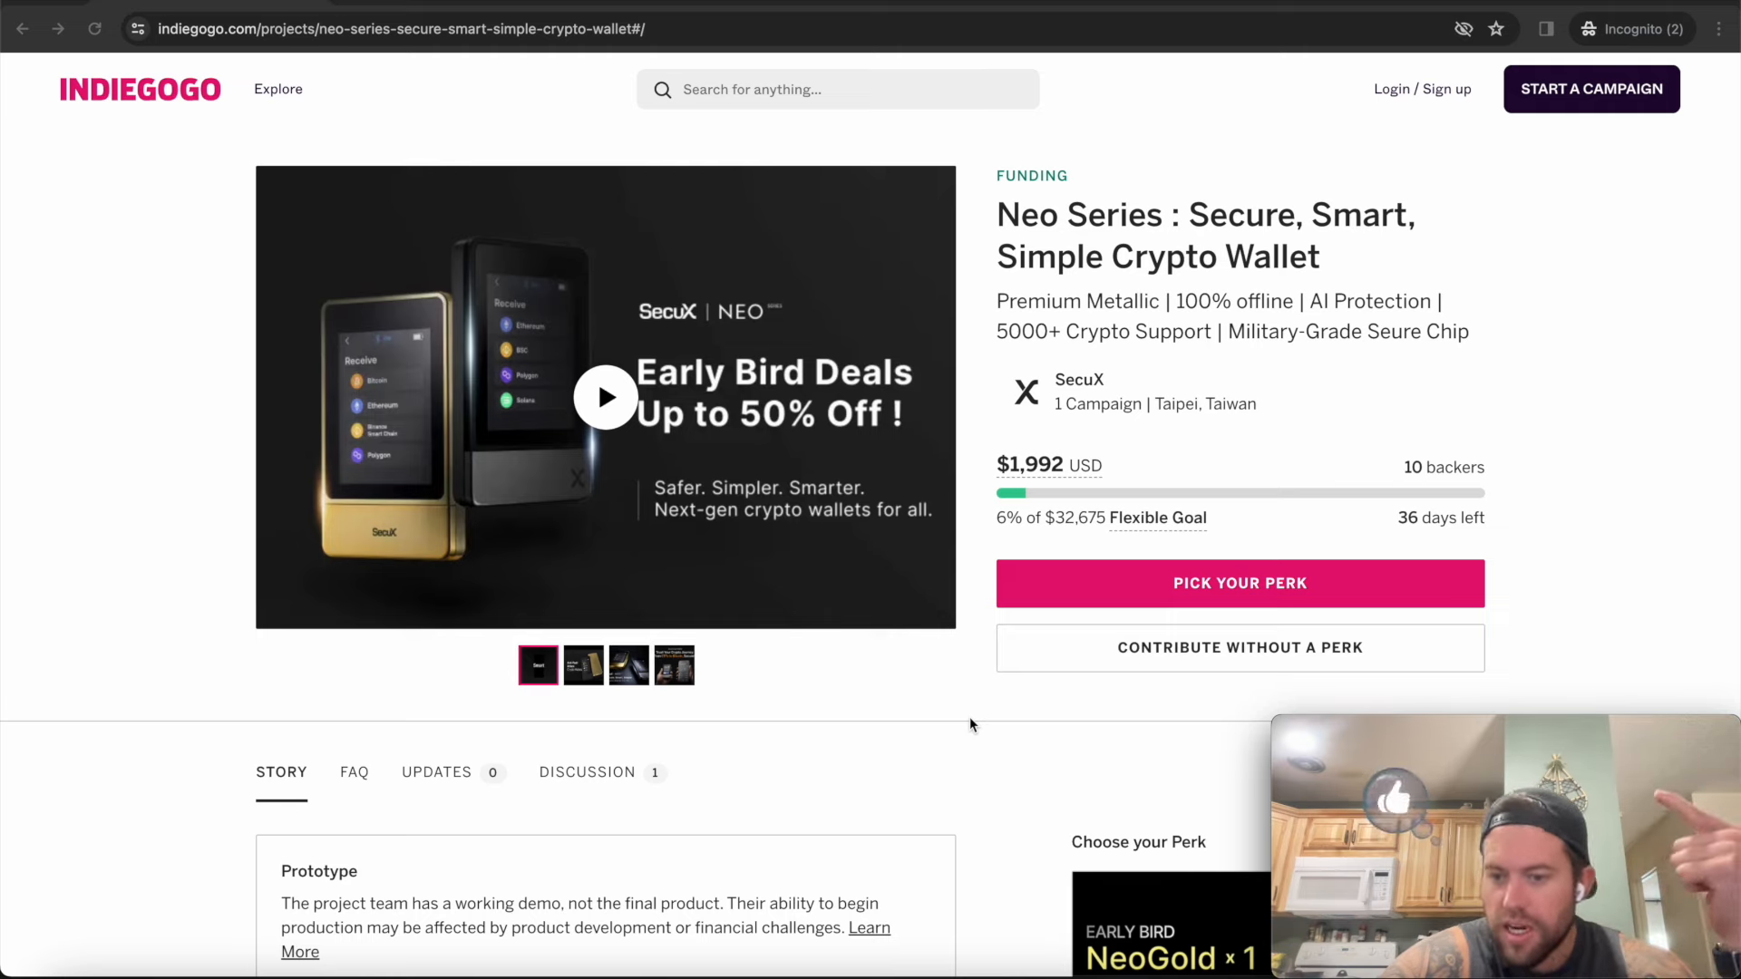
{"action": "scroll", "scroll_direction": "down", "scroll_amount": 3}
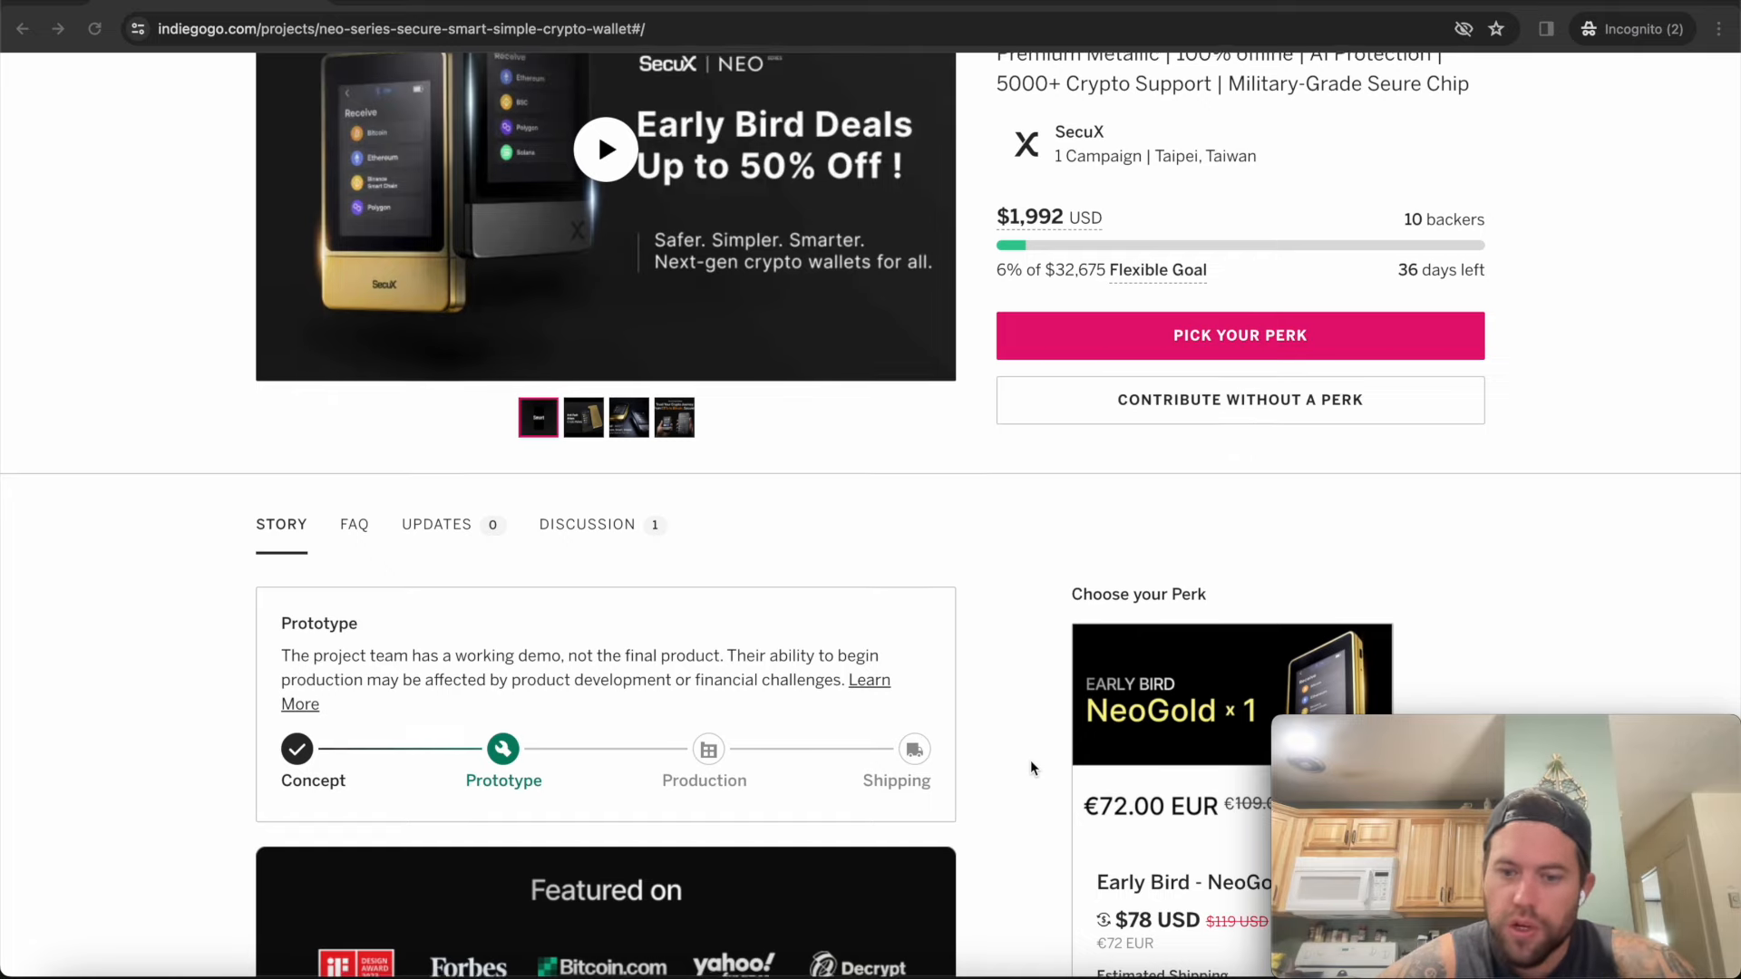
{"action": "scroll", "scroll_direction": "down", "scroll_amount": 3}
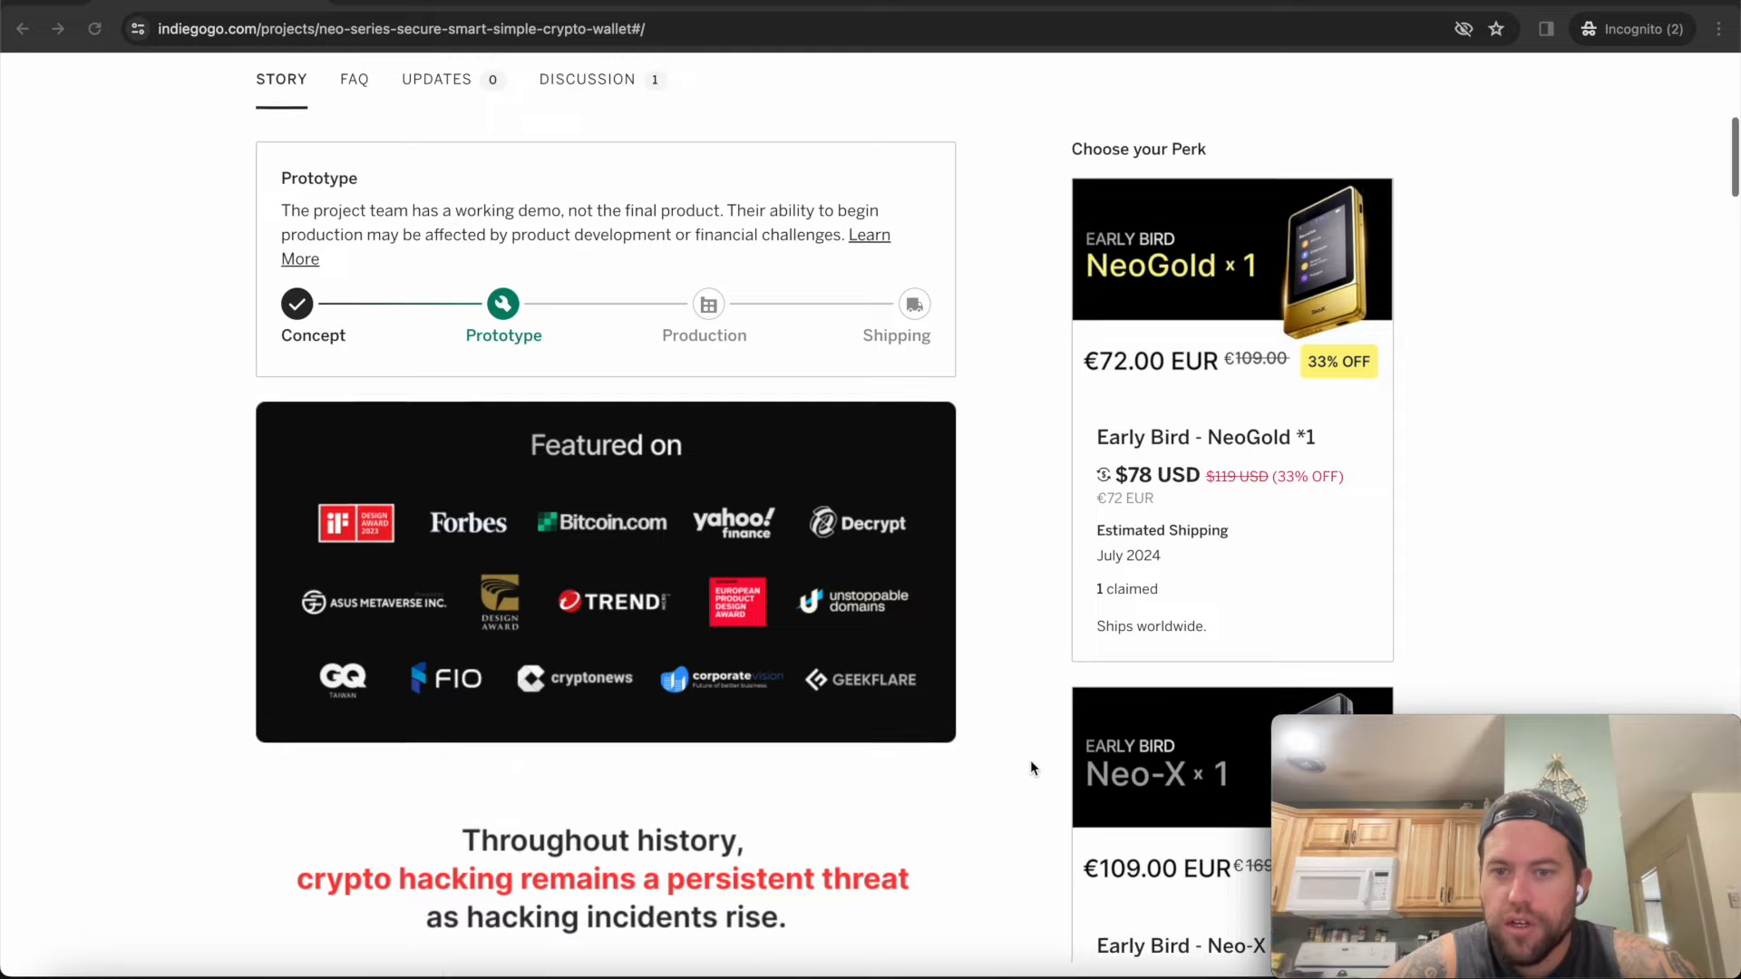
{"action": "scroll", "scroll_direction": "up", "scroll_amount": 3}
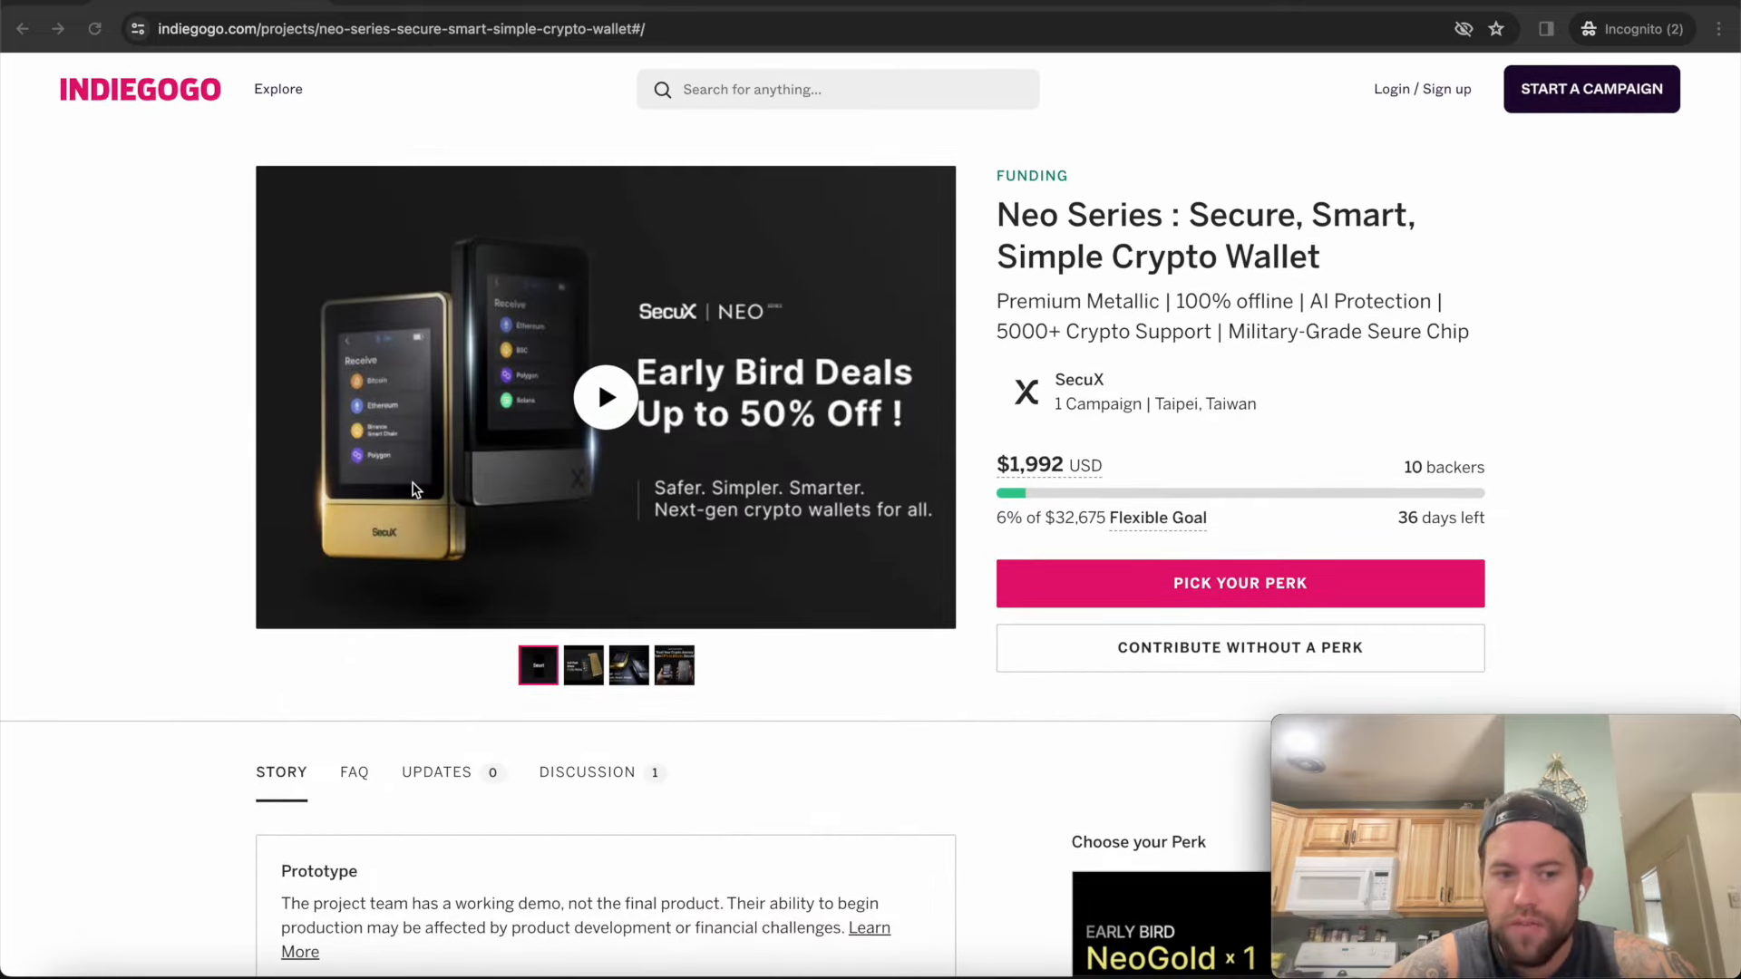
{"action": "scroll", "scroll_direction": "down", "scroll_amount": 3}
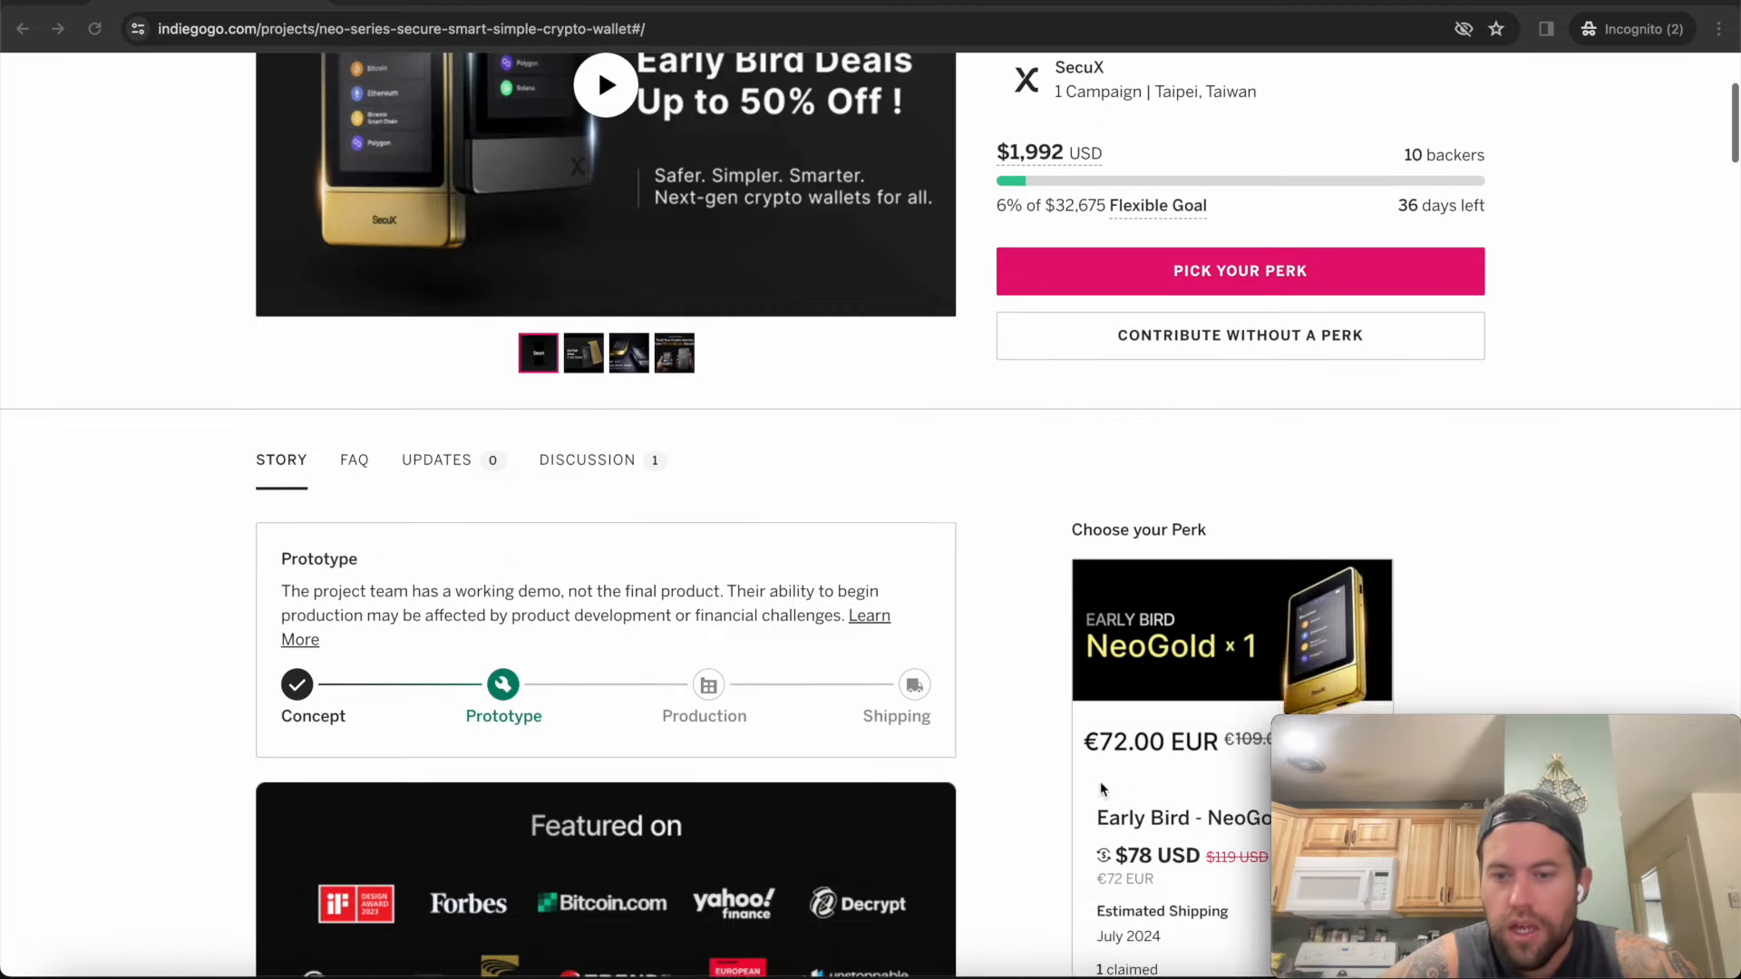
{"action": "scroll", "scroll_direction": "down", "scroll_amount": 3}
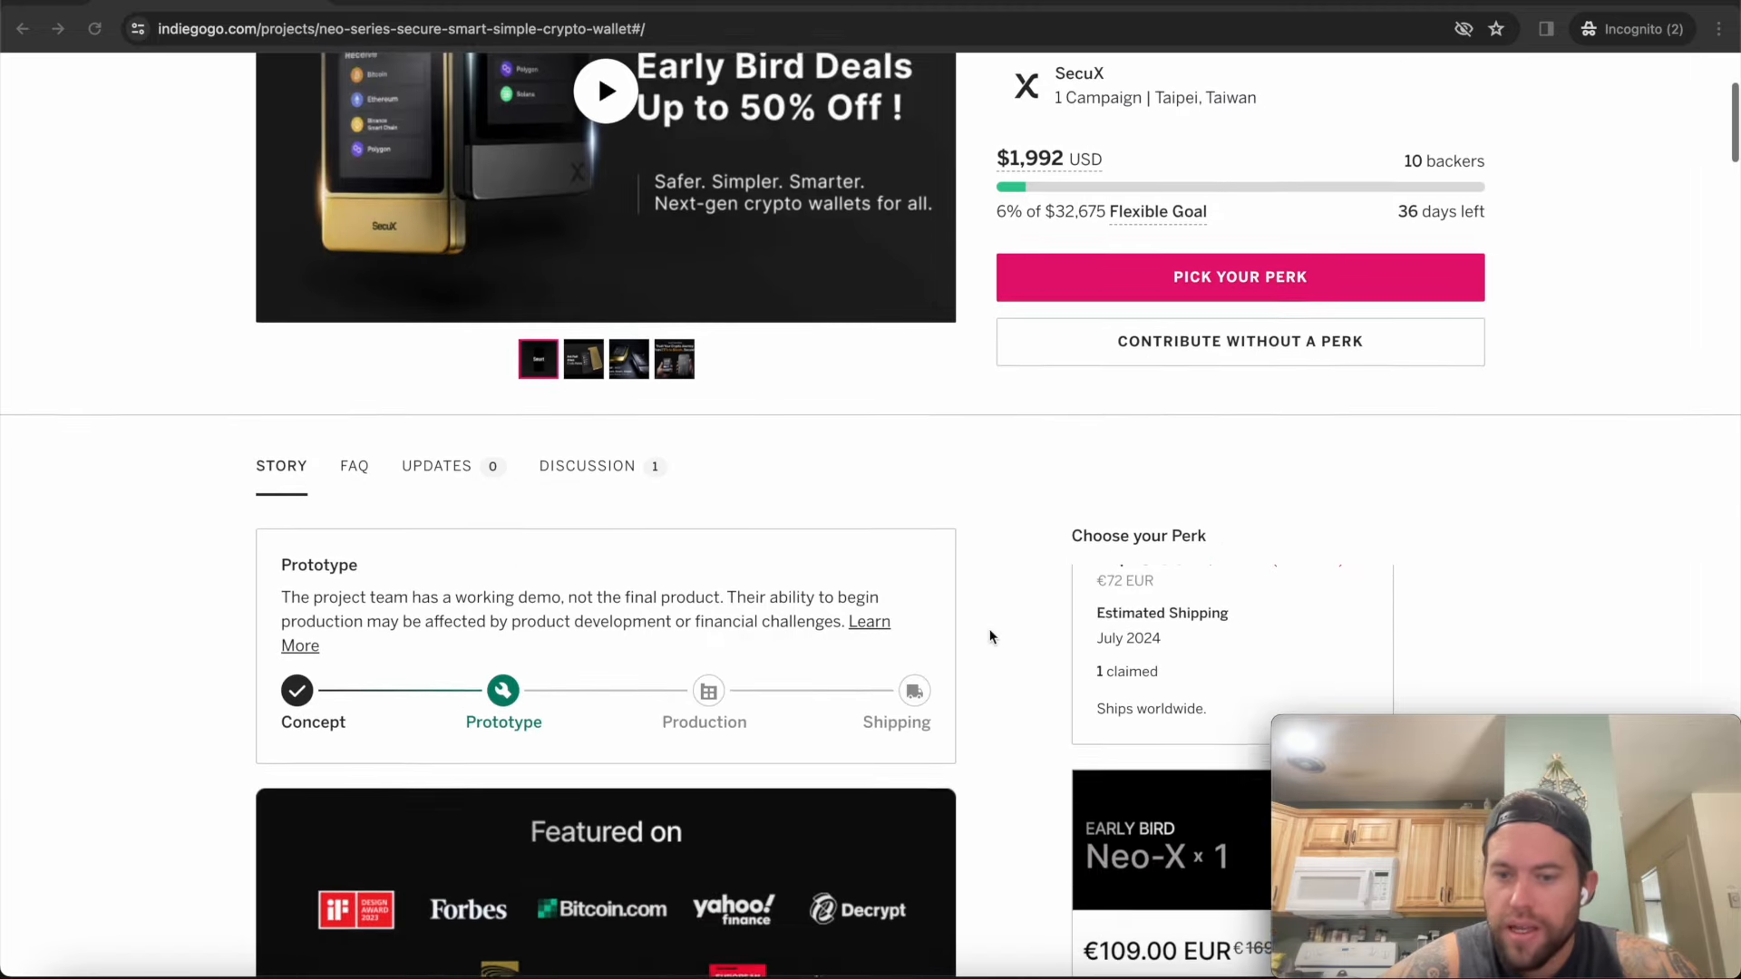
{"action": "scroll", "scroll_direction": "down", "scroll_amount": 3}
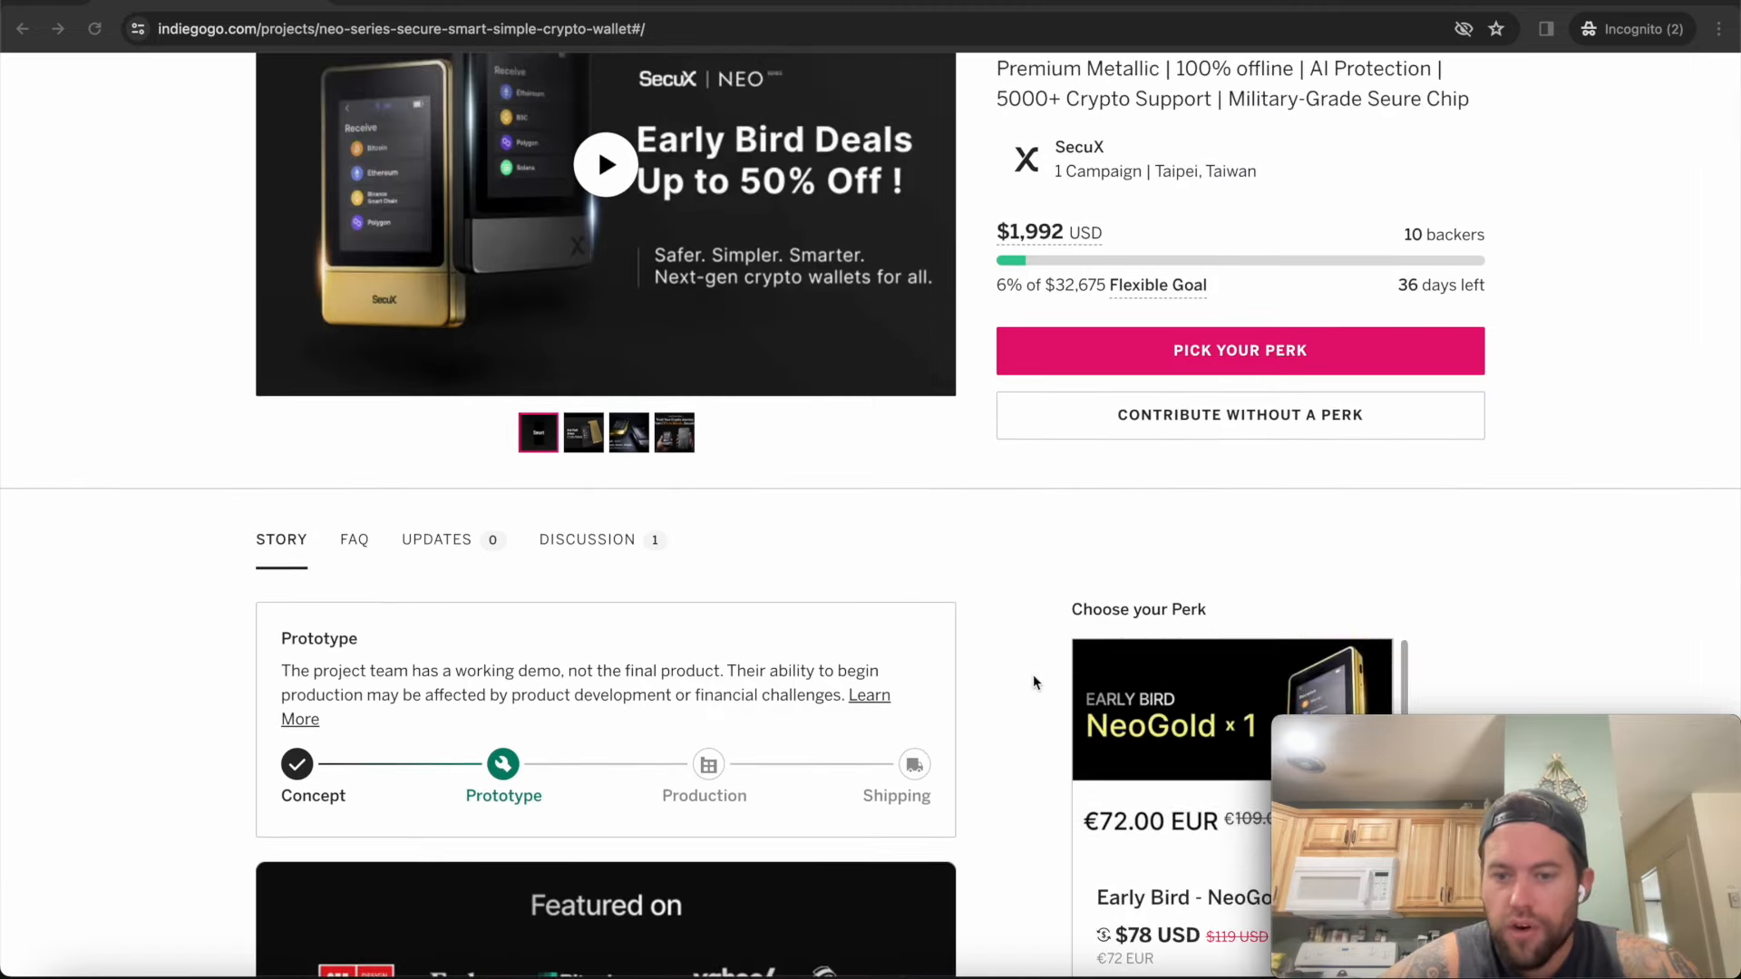
{"action": "scroll", "scroll_direction": "down", "scroll_amount": 3}
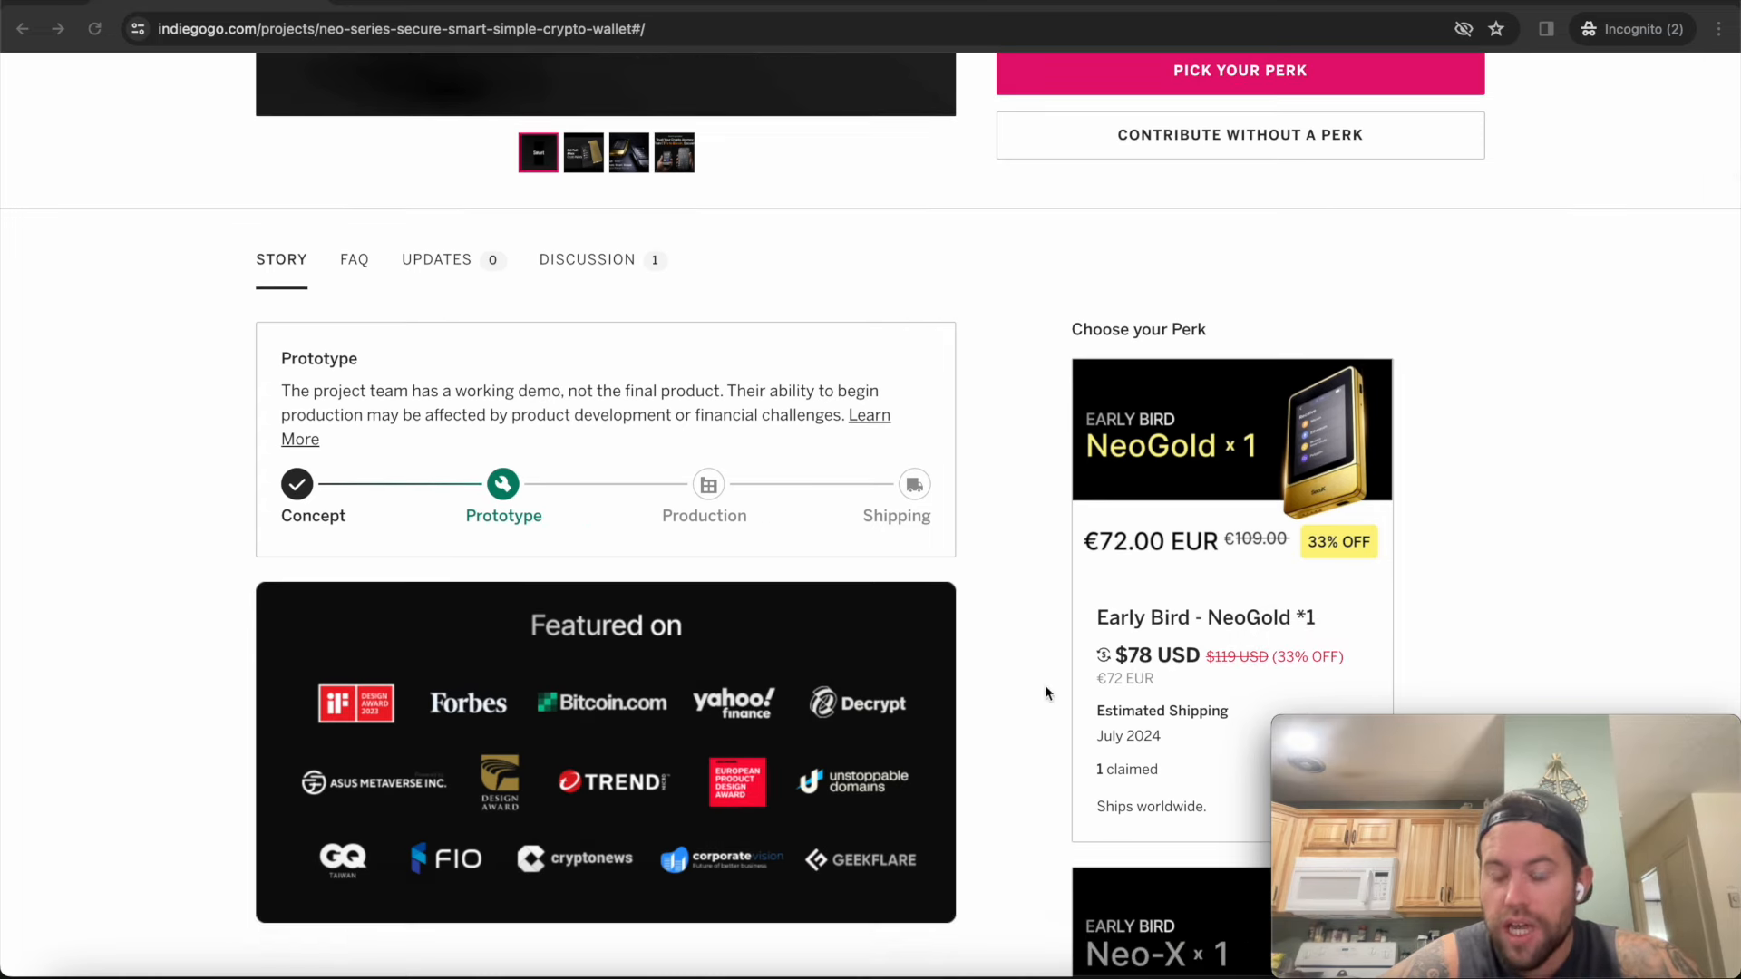
{"action": "scroll", "scroll_direction": "down", "scroll_amount": 3}
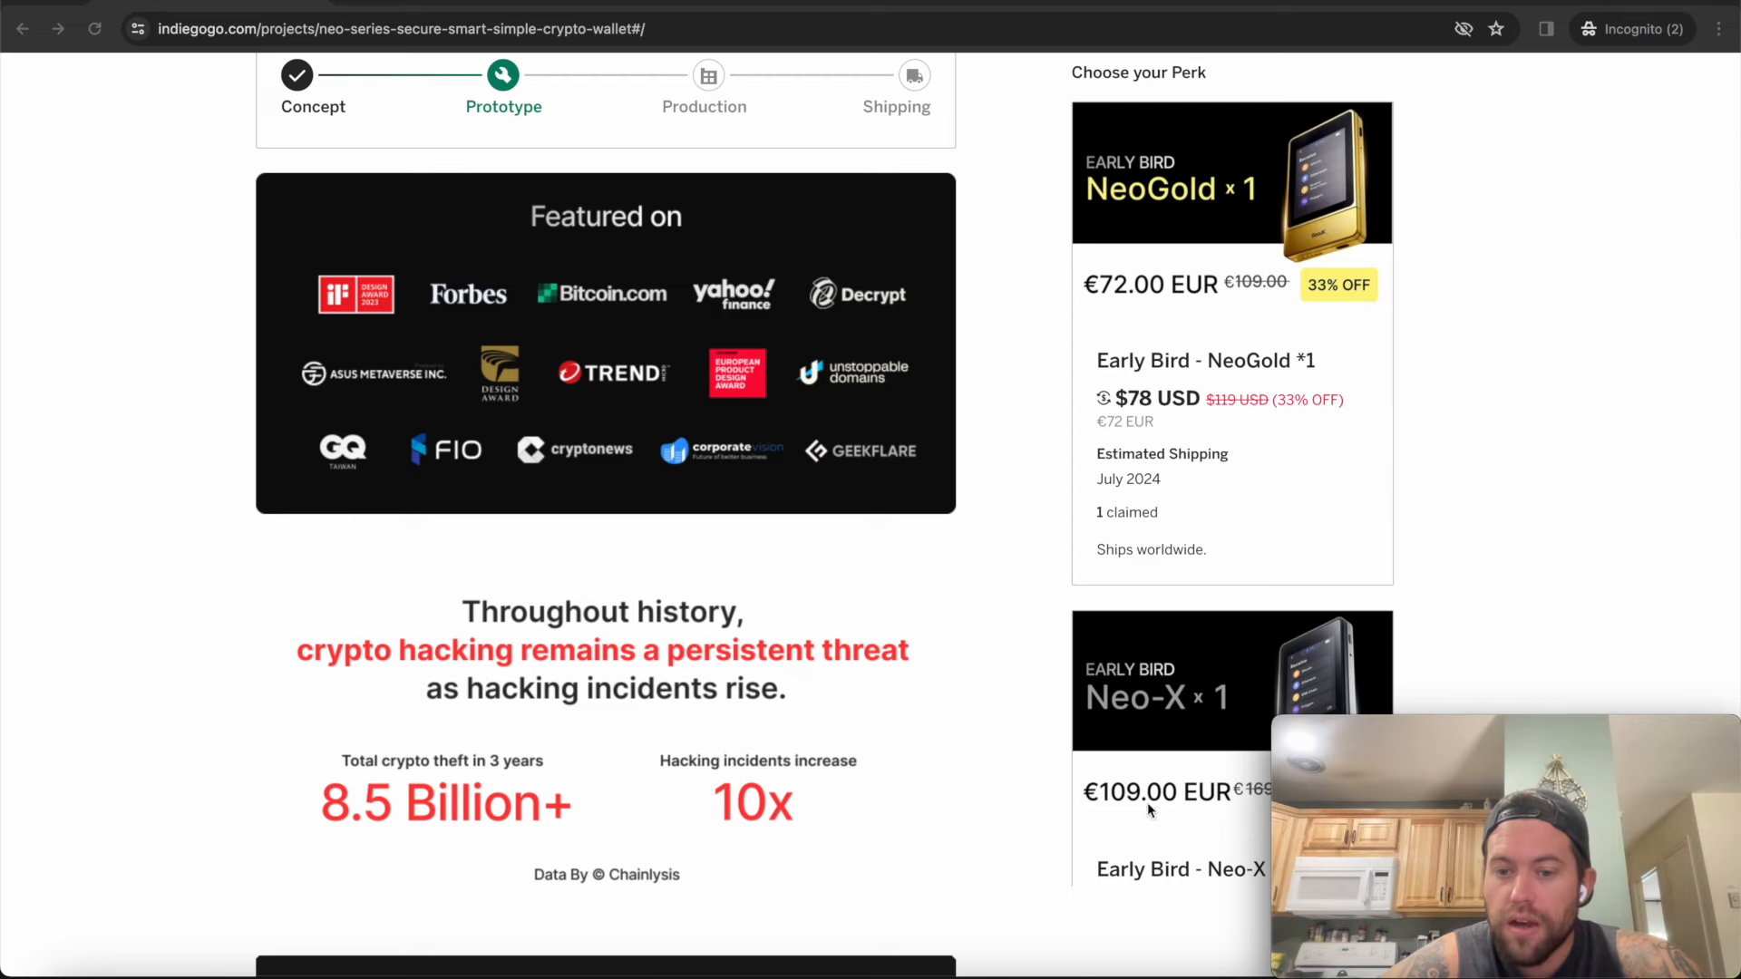
{"action": "scroll", "scroll_direction": "down", "scroll_amount": 3}
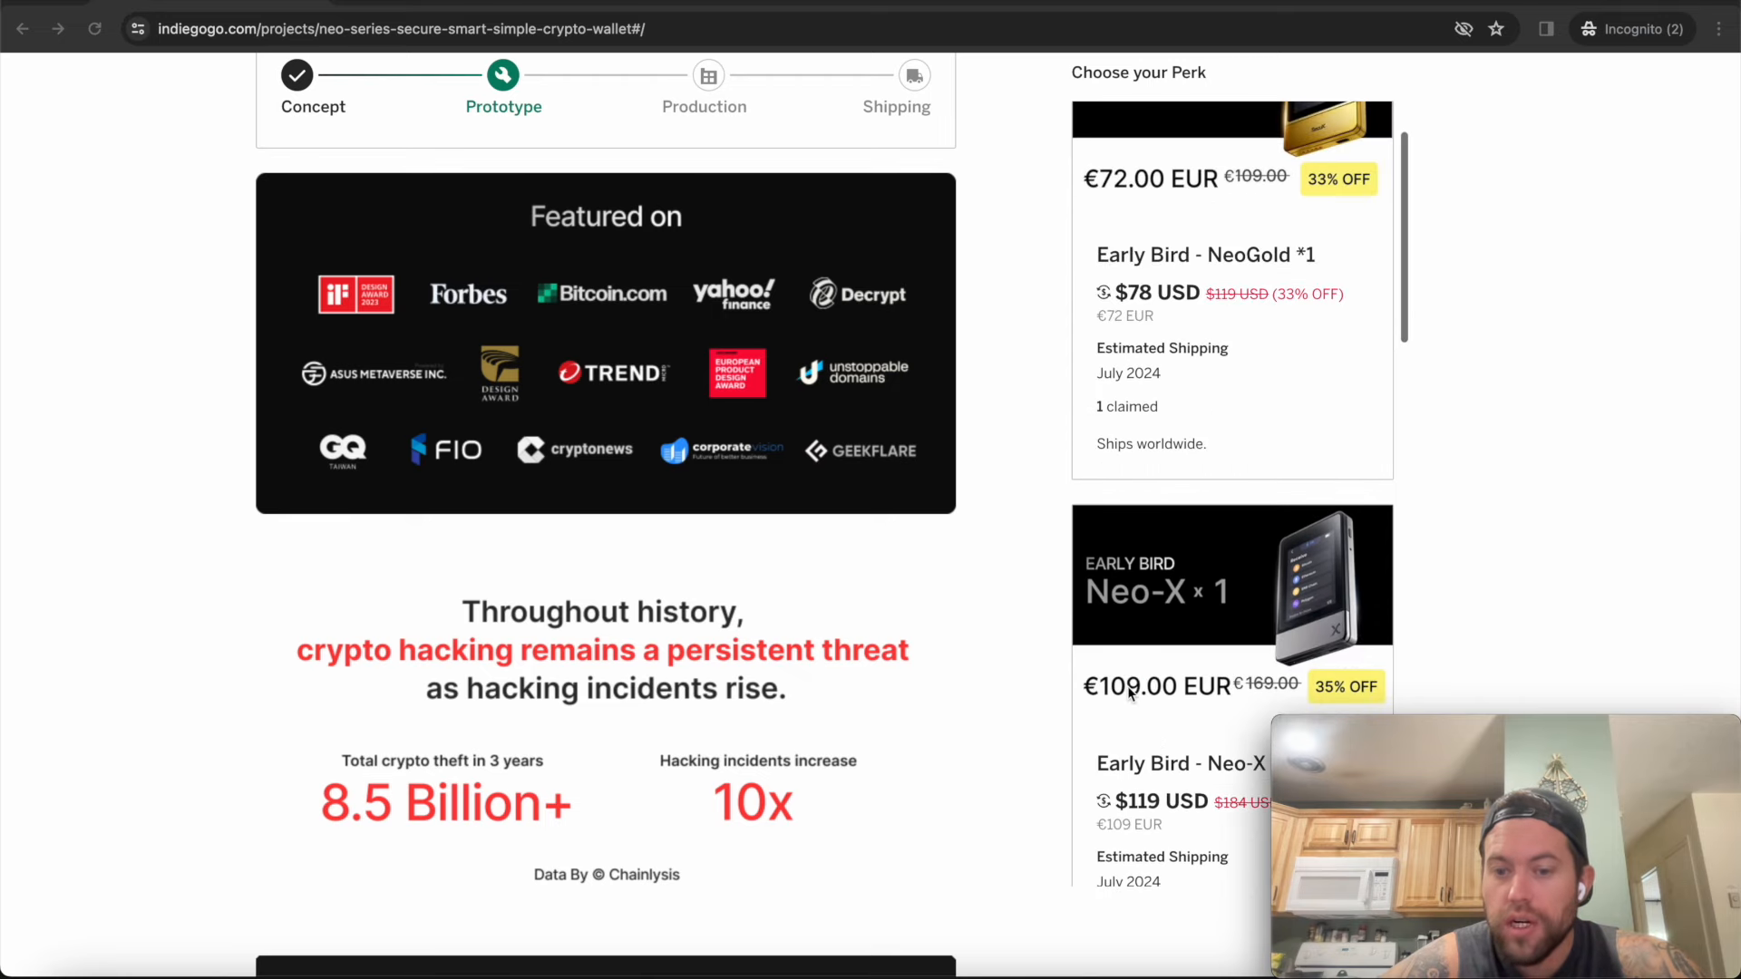
{"action": "mouse_move", "coordinate": [1248, 311]}
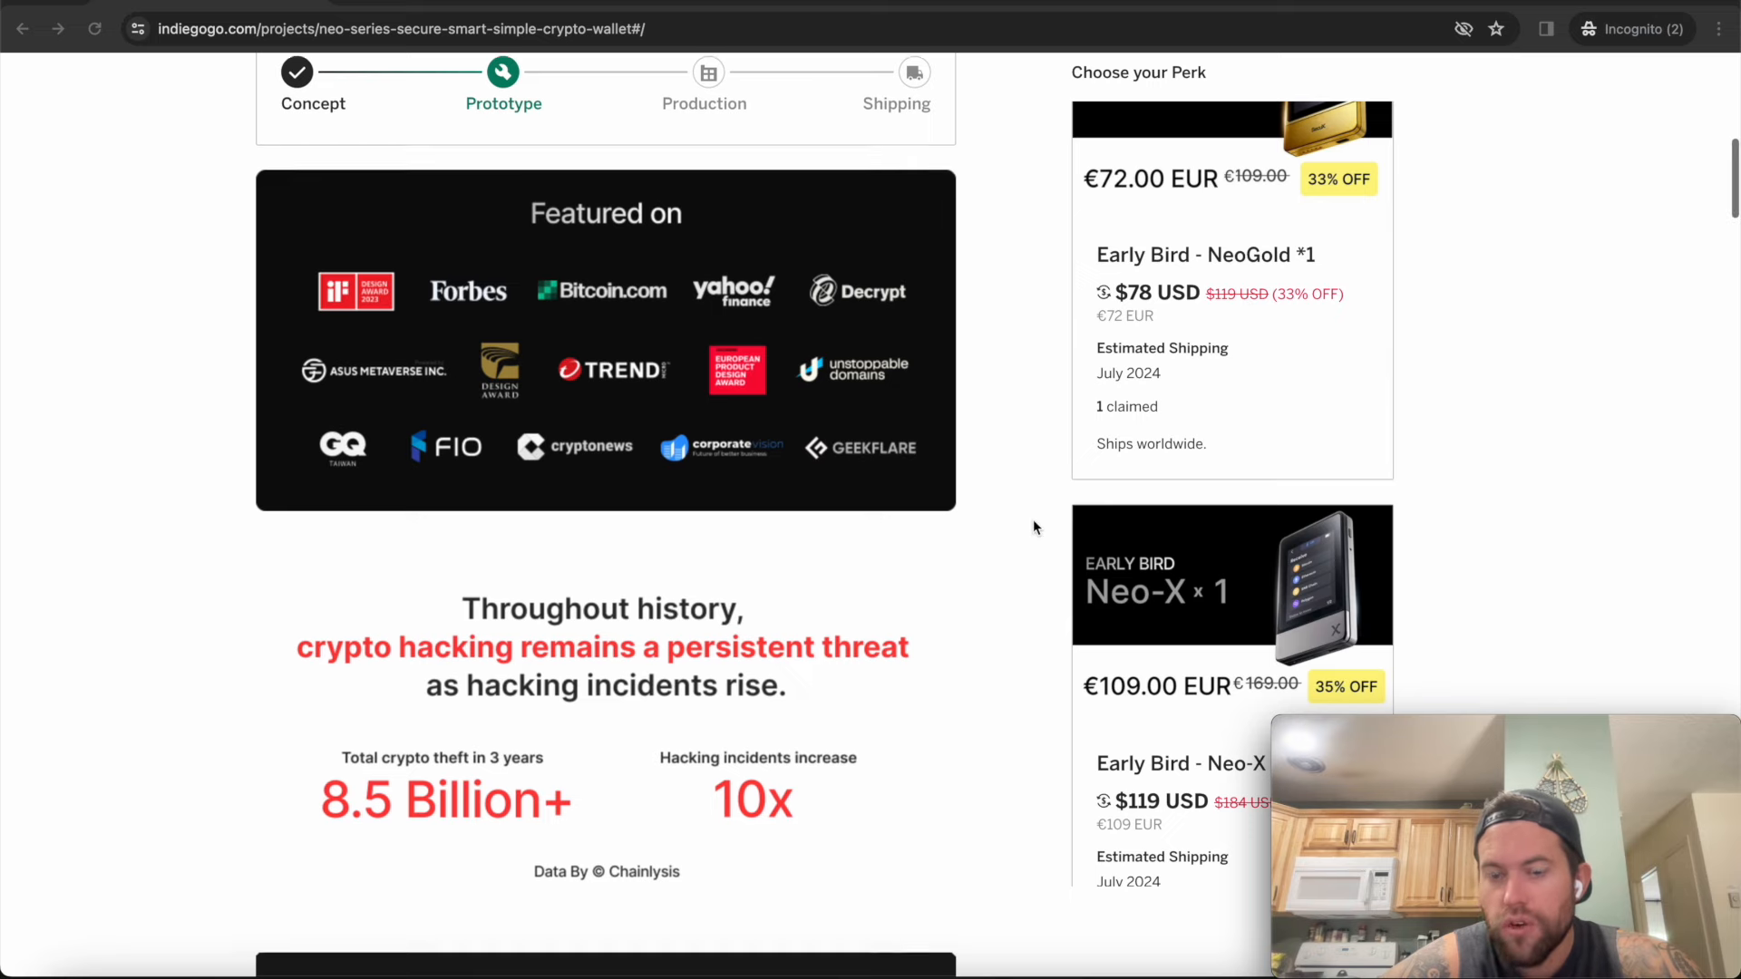
{"action": "scroll", "scroll_direction": "down", "scroll_amount": 3}
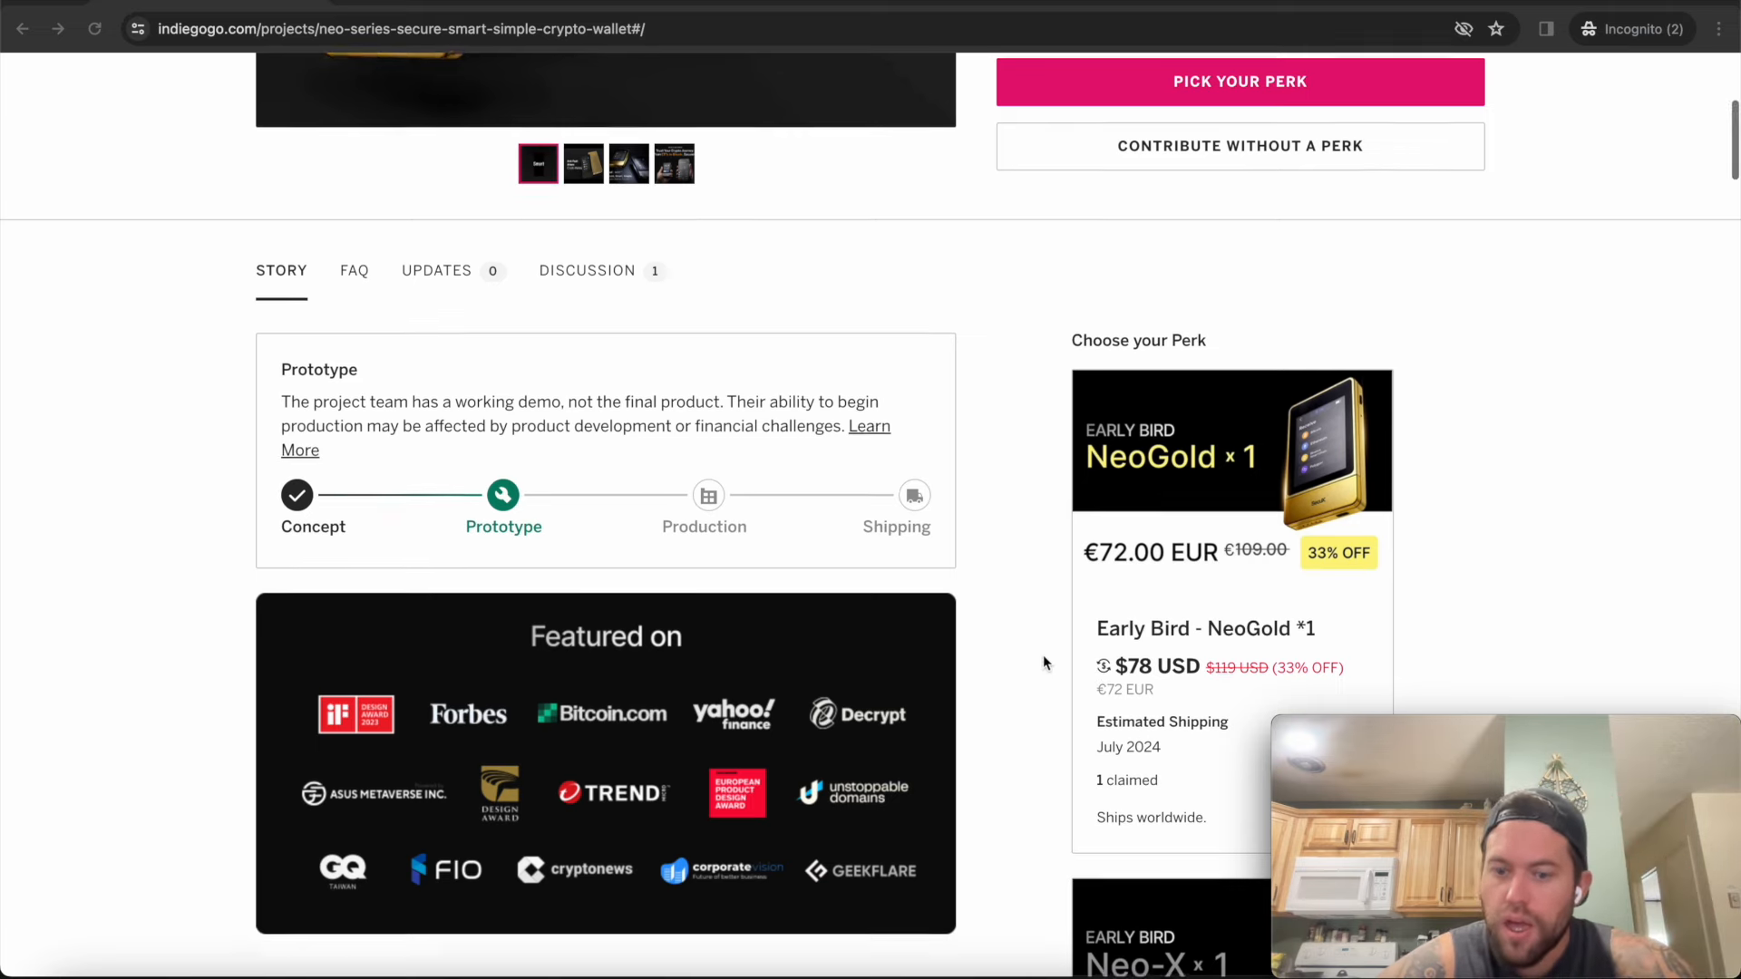
{"action": "scroll", "scroll_direction": "down", "scroll_amount": 3}
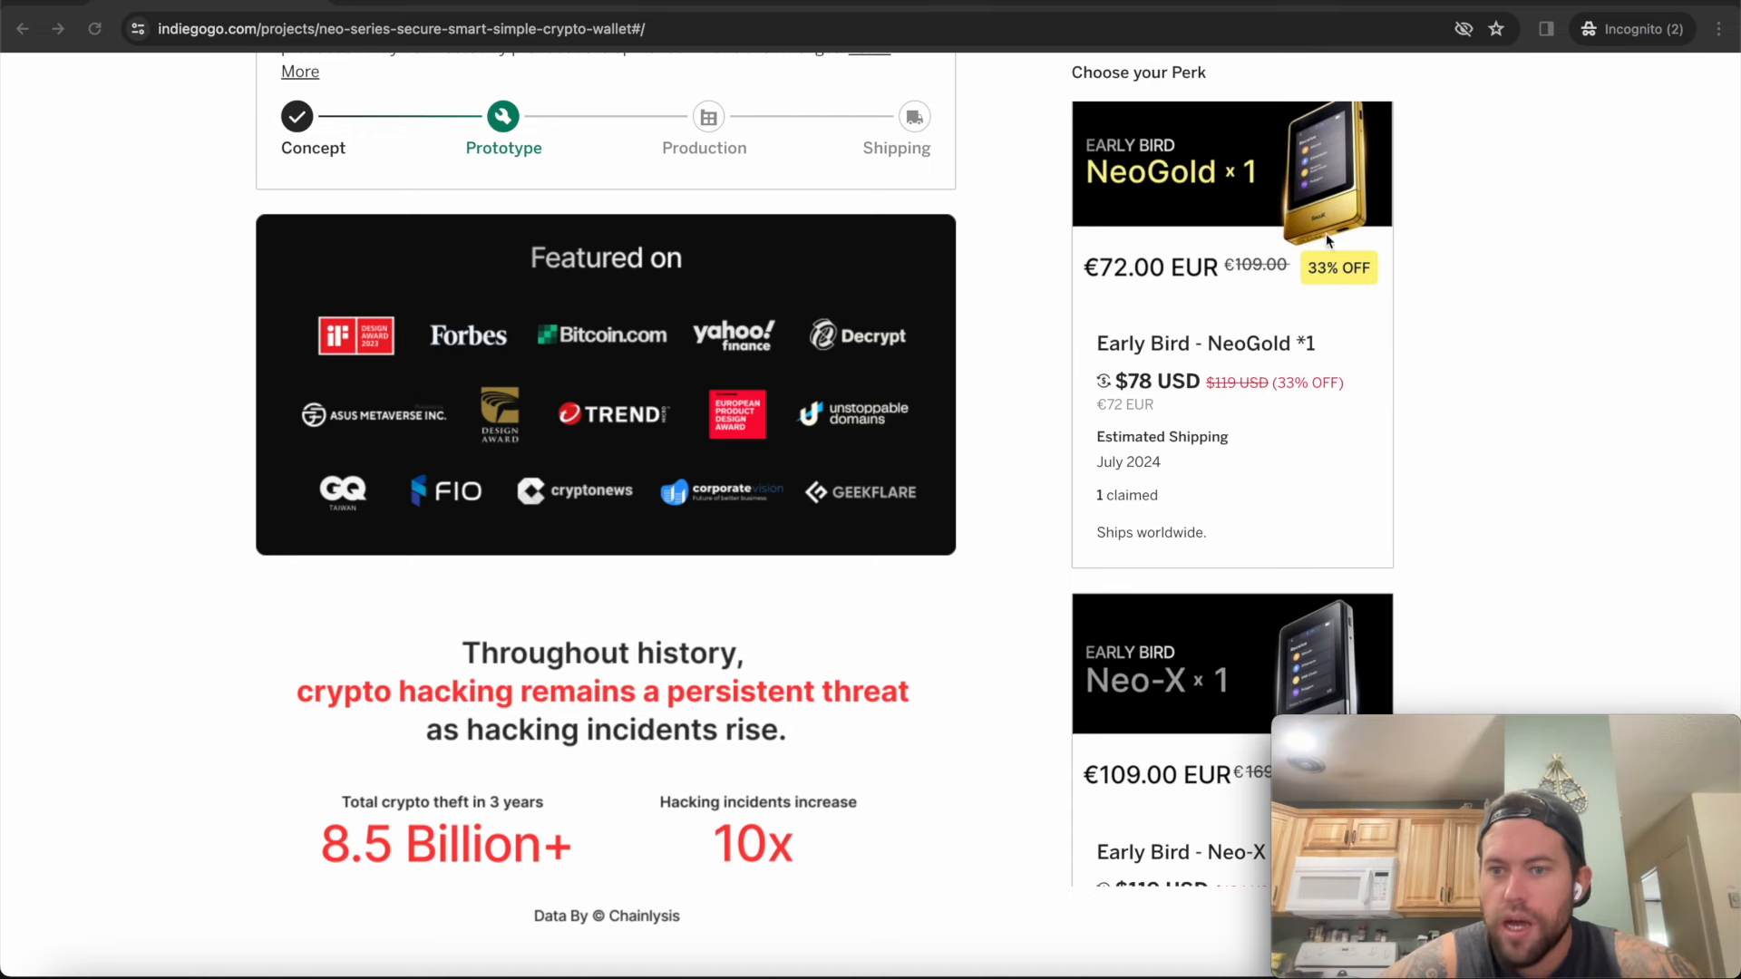
{"action": "mouse_move", "coordinate": [1328, 217]}
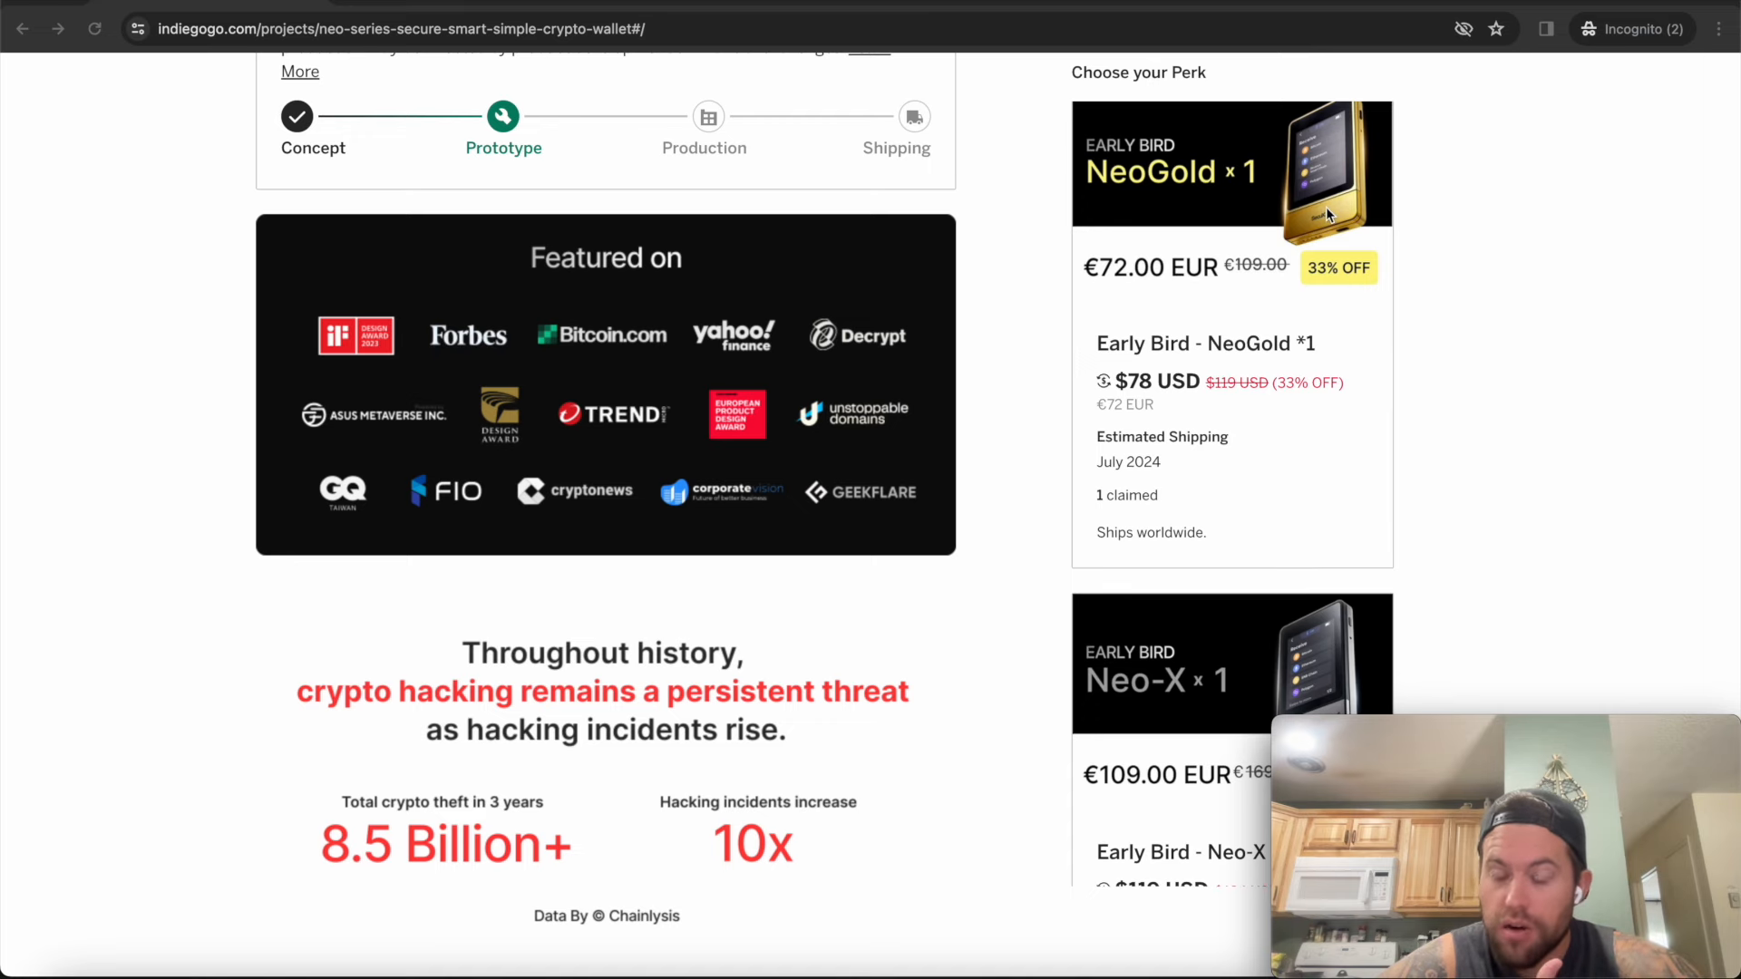
{"action": "scroll", "scroll_direction": "down", "scroll_amount": 3}
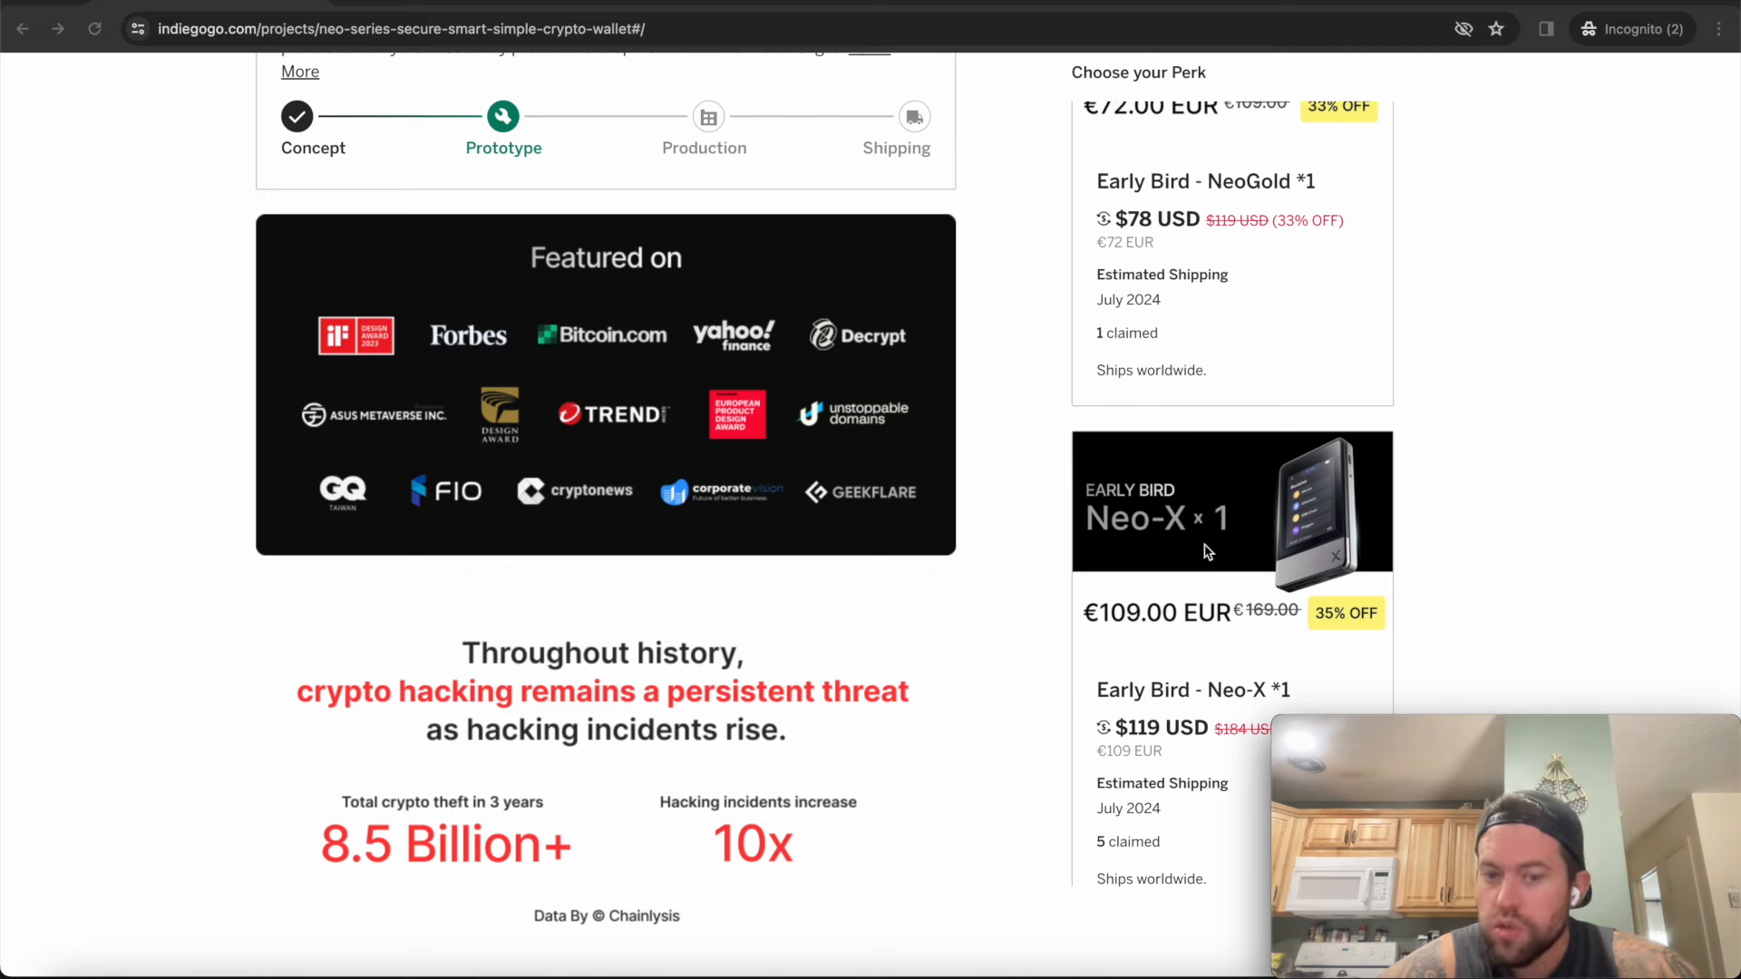
{"action": "mouse_move", "coordinate": [1044, 642]}
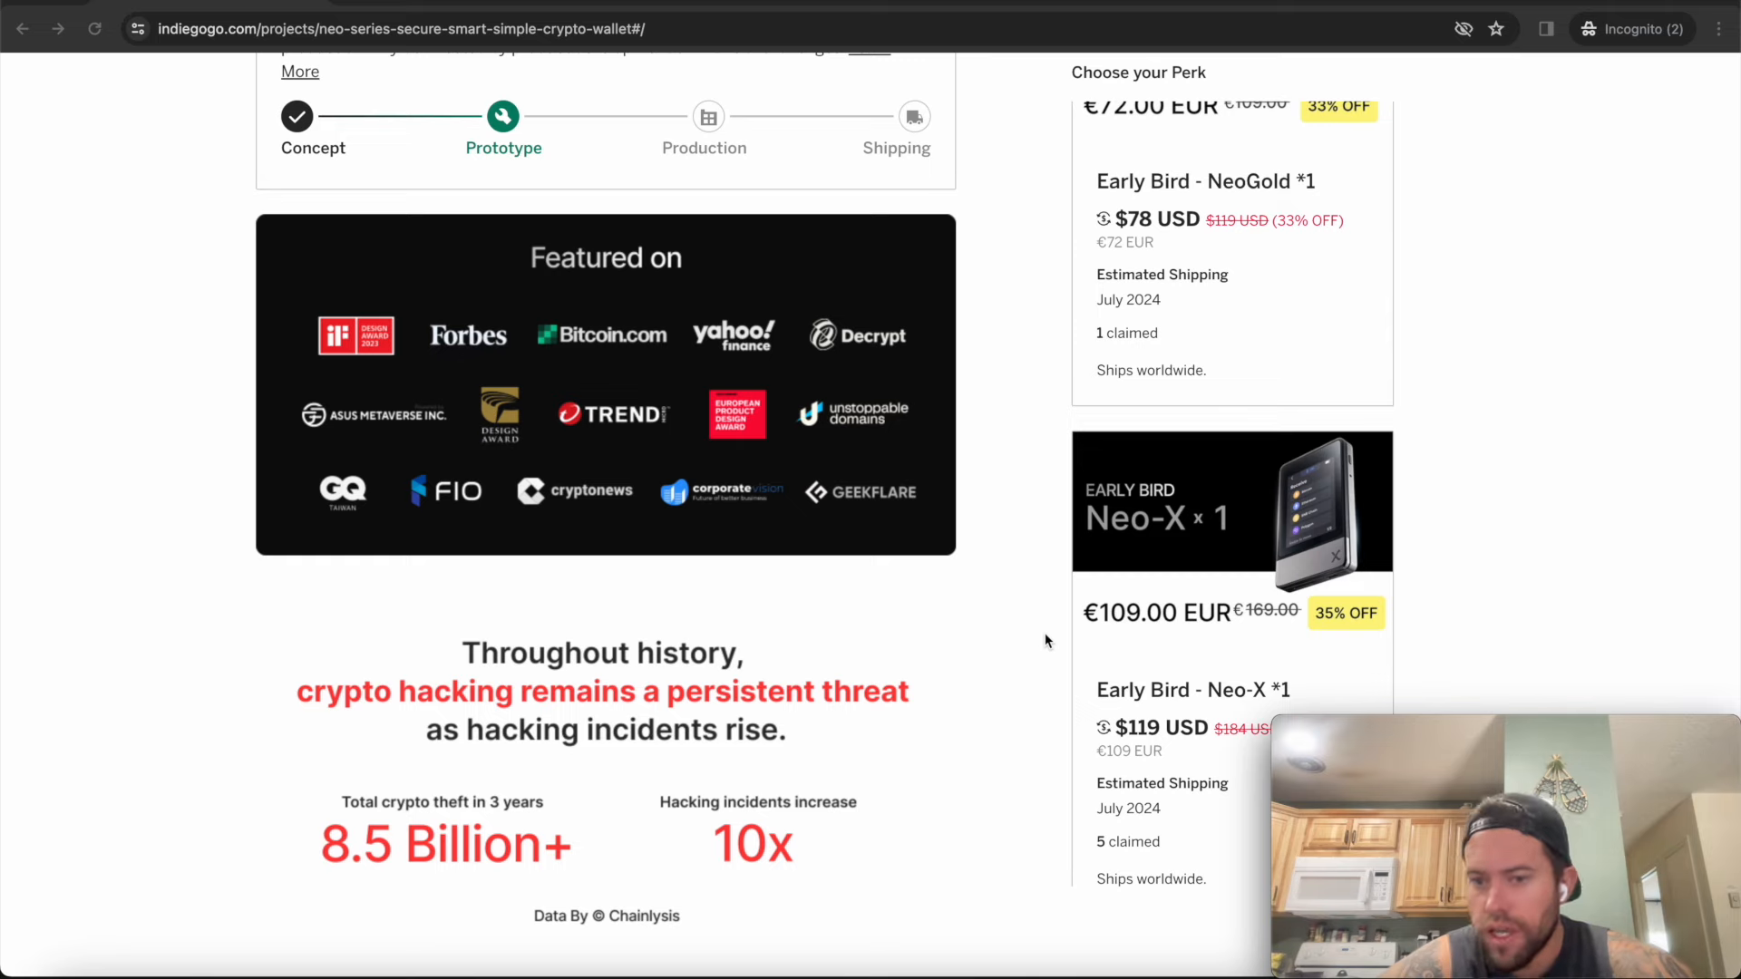
{"action": "scroll", "scroll_direction": "down", "scroll_amount": 3}
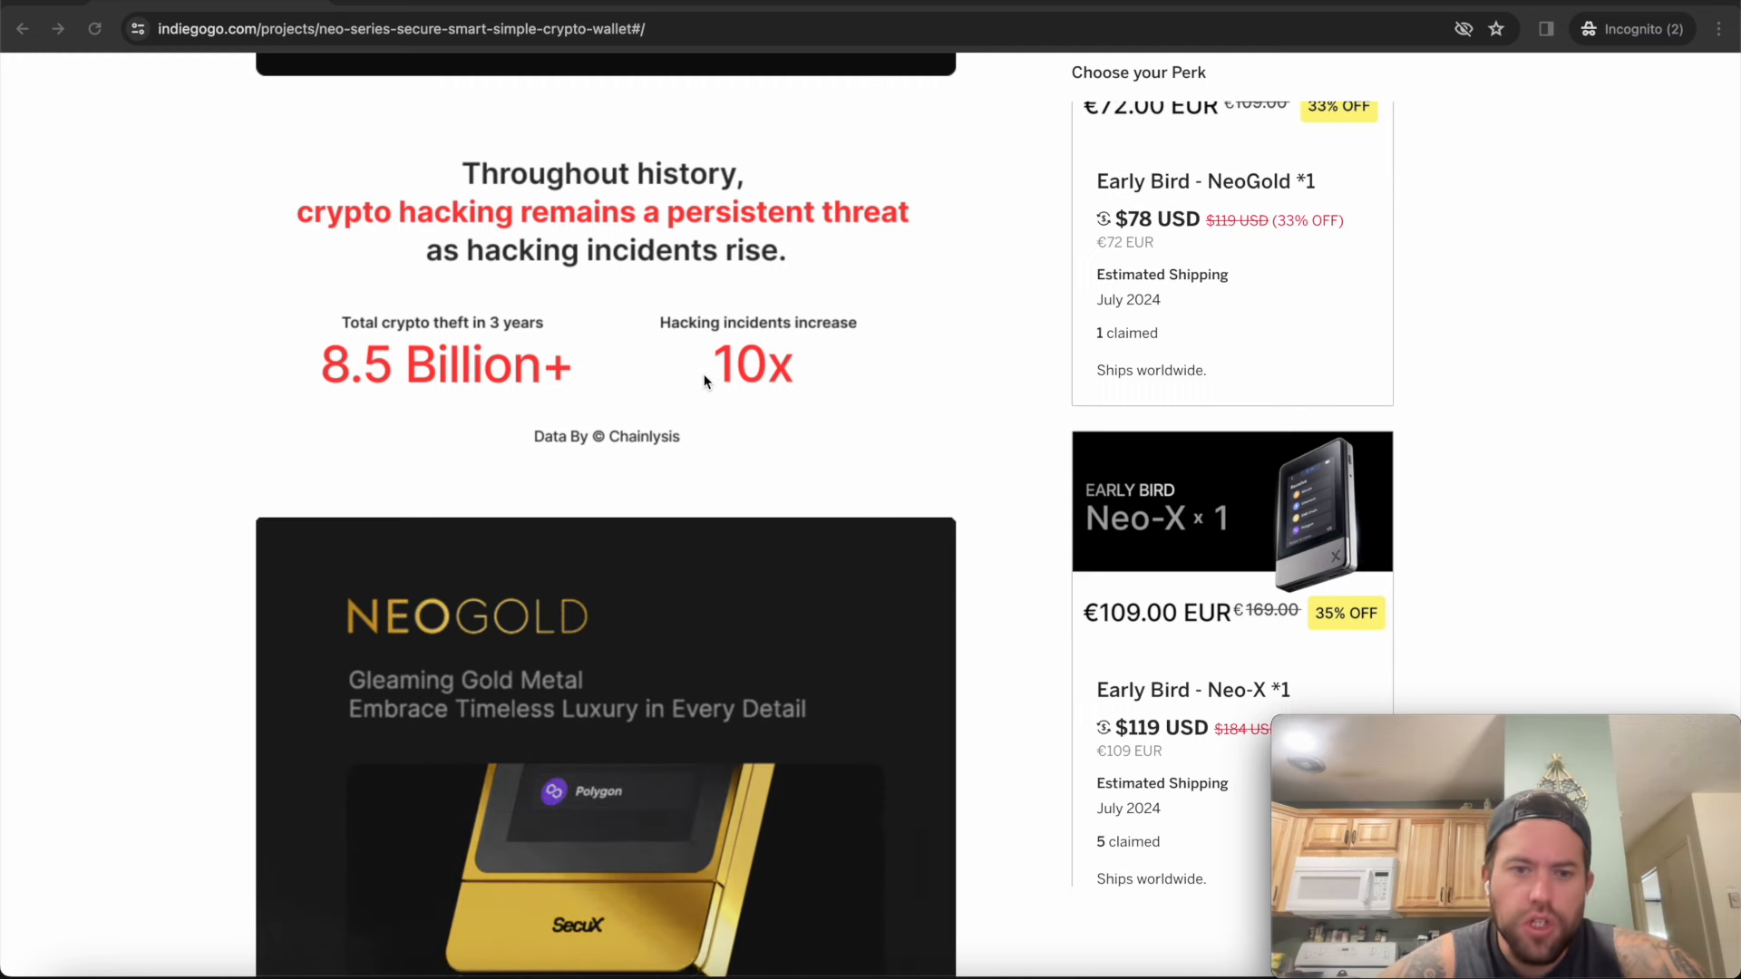
{"action": "mouse_move", "coordinate": [431, 377]}
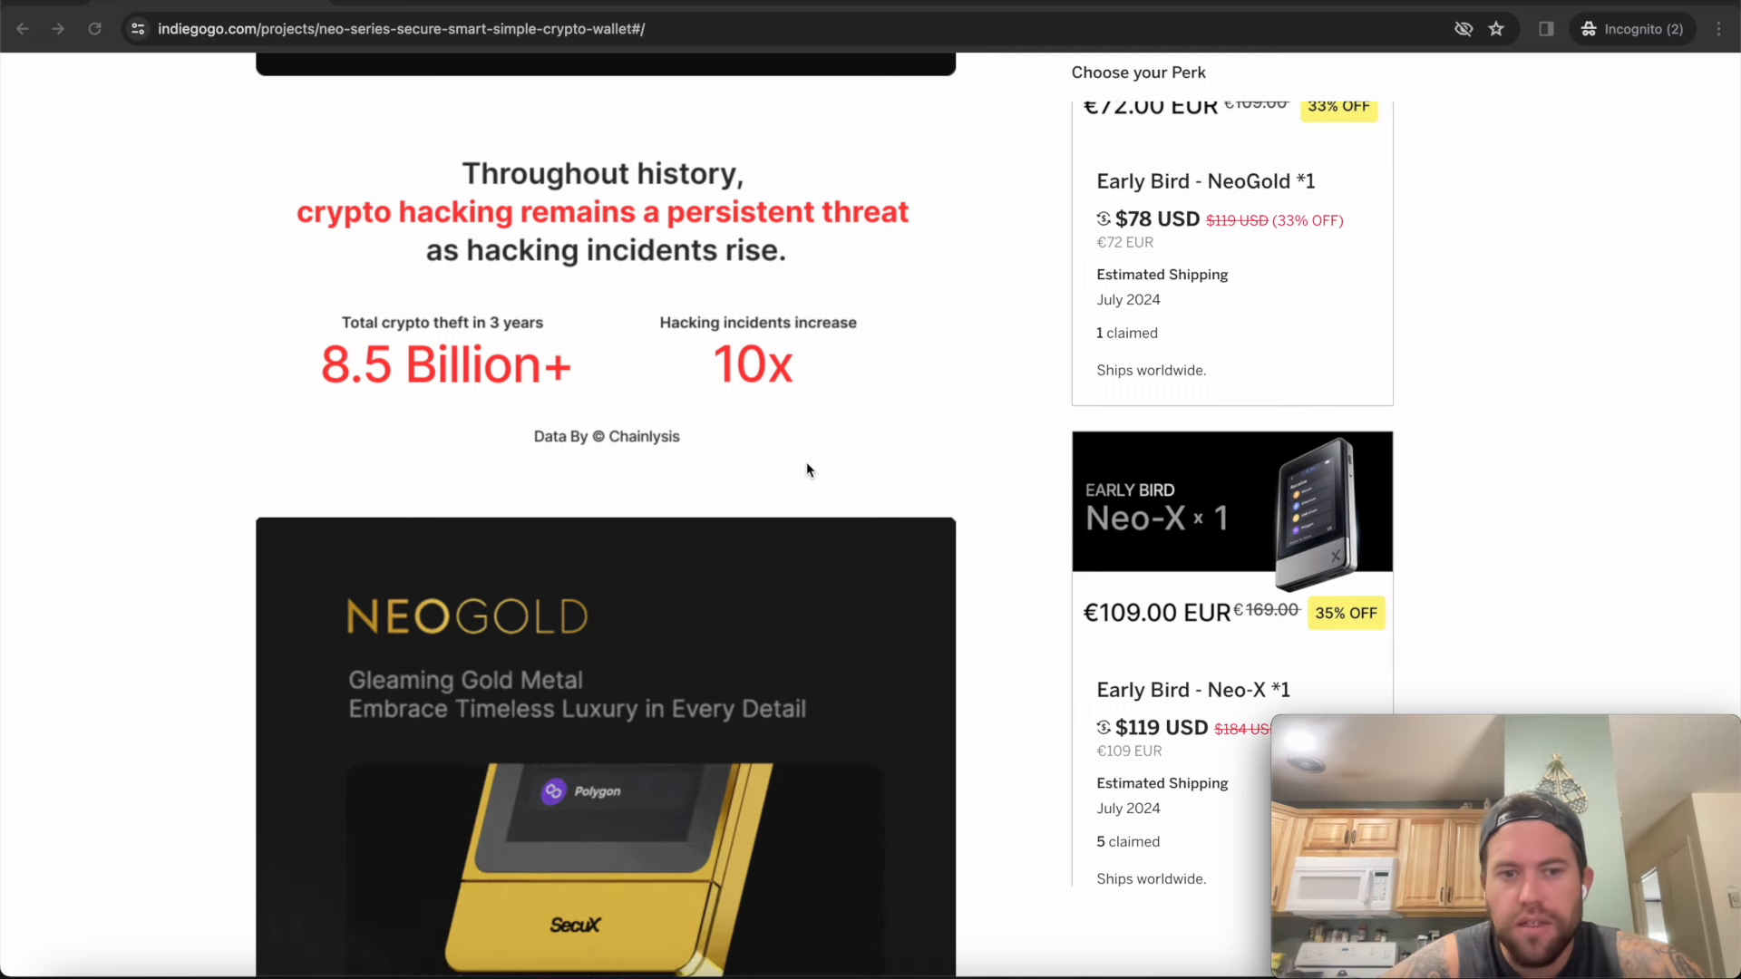
{"action": "mouse_move", "coordinate": [1003, 440]}
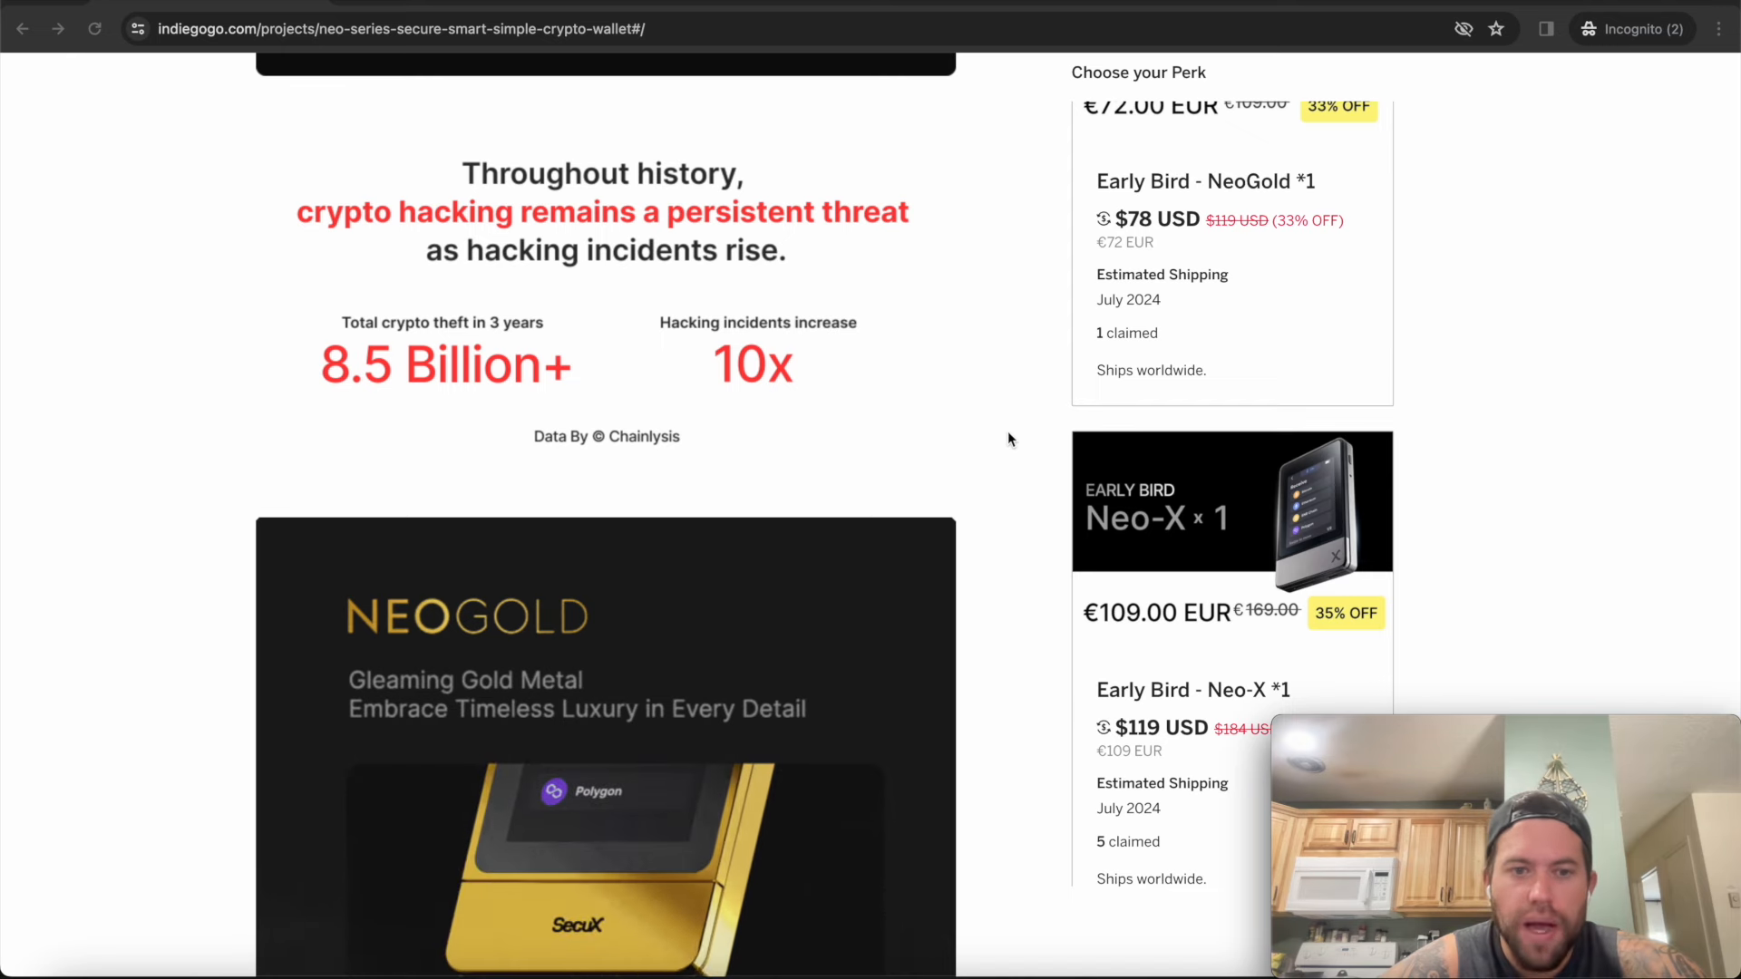
{"action": "scroll", "scroll_direction": "down", "scroll_amount": 3}
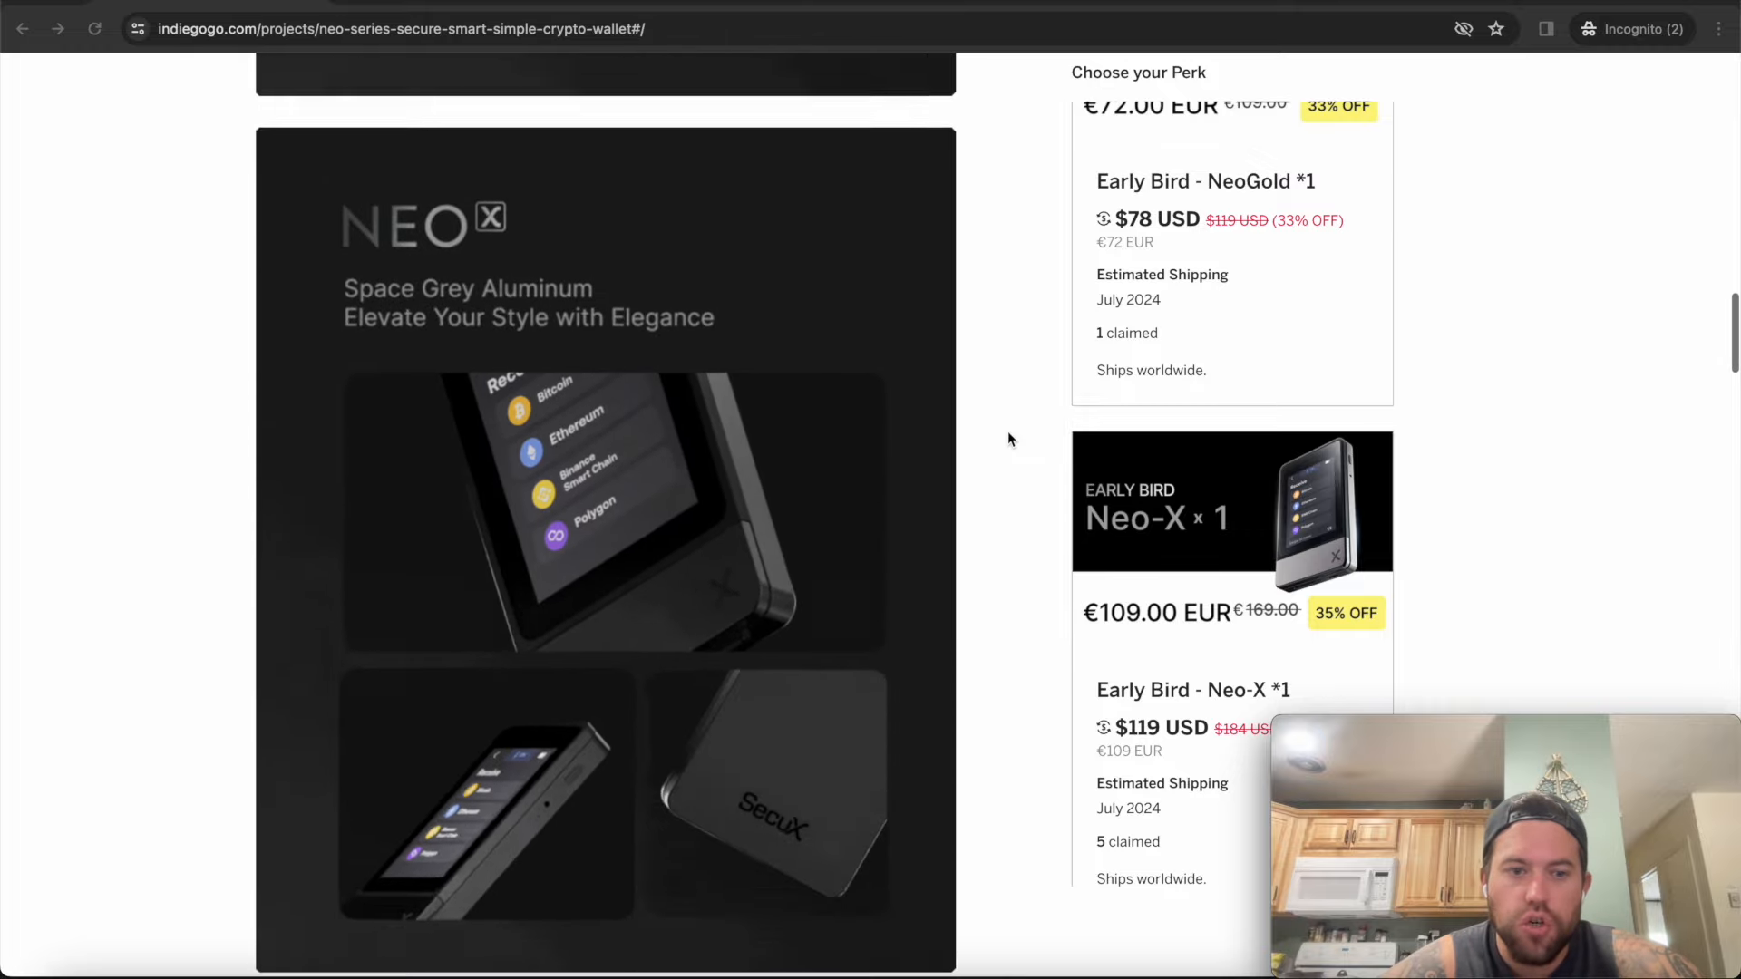
{"action": "scroll", "scroll_direction": "down", "scroll_amount": 3}
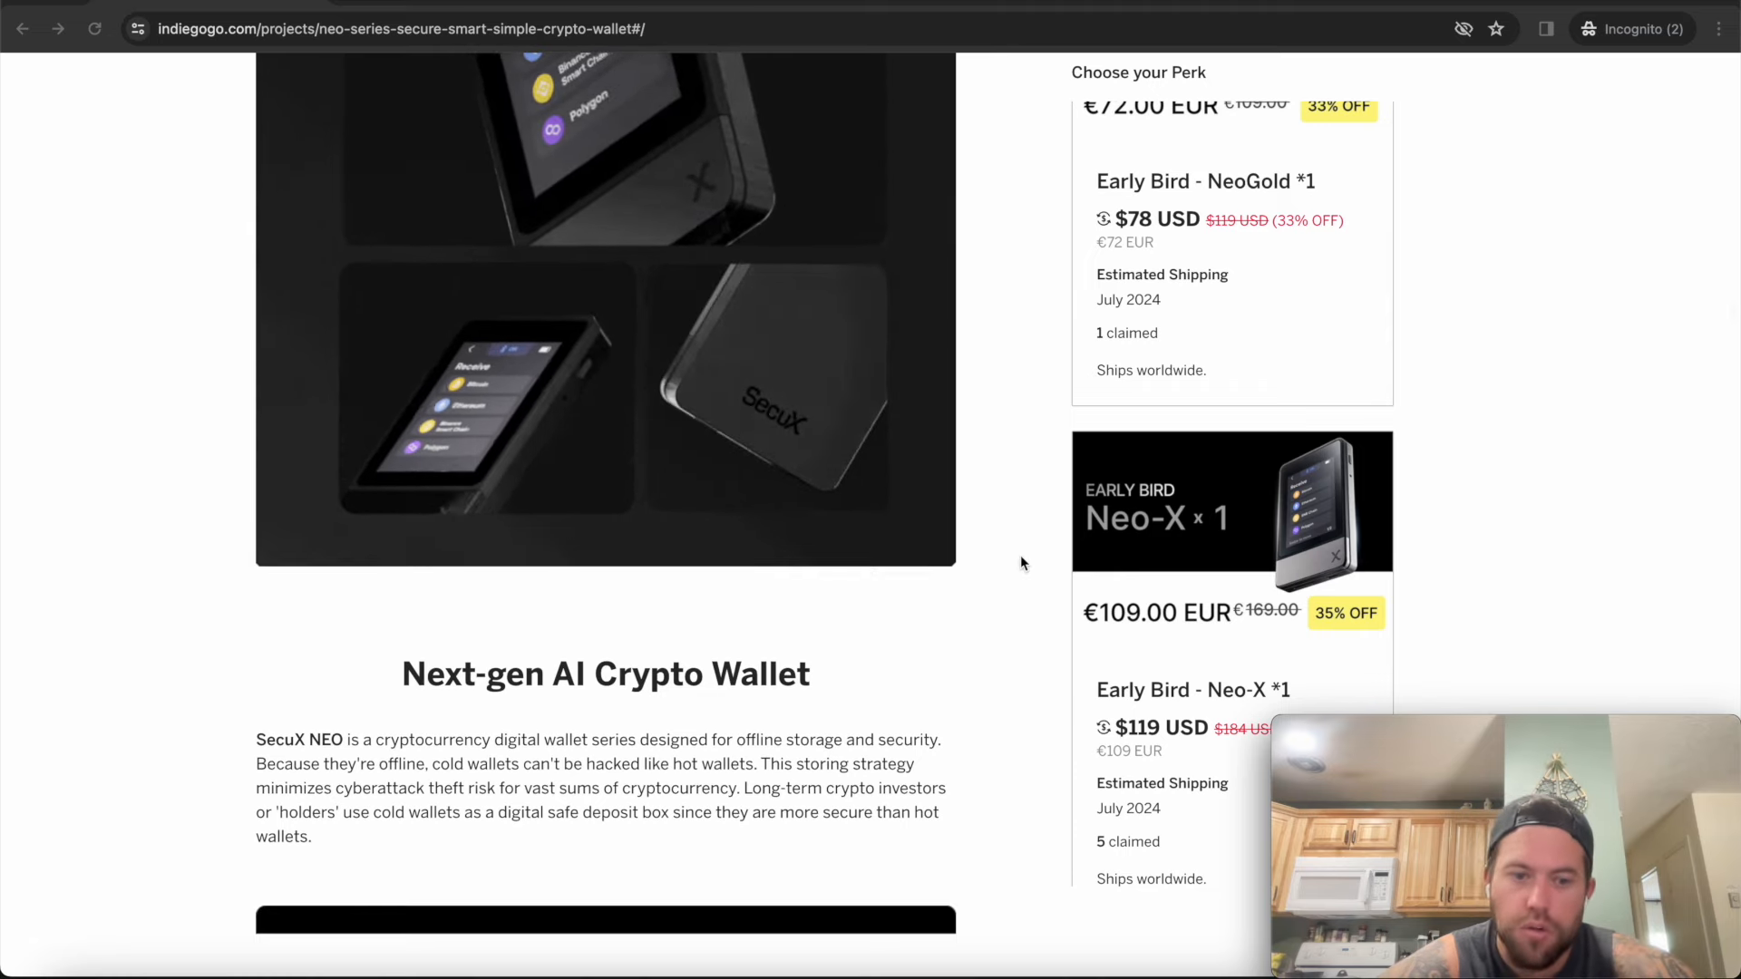
{"action": "scroll", "scroll_direction": "down", "scroll_amount": 3}
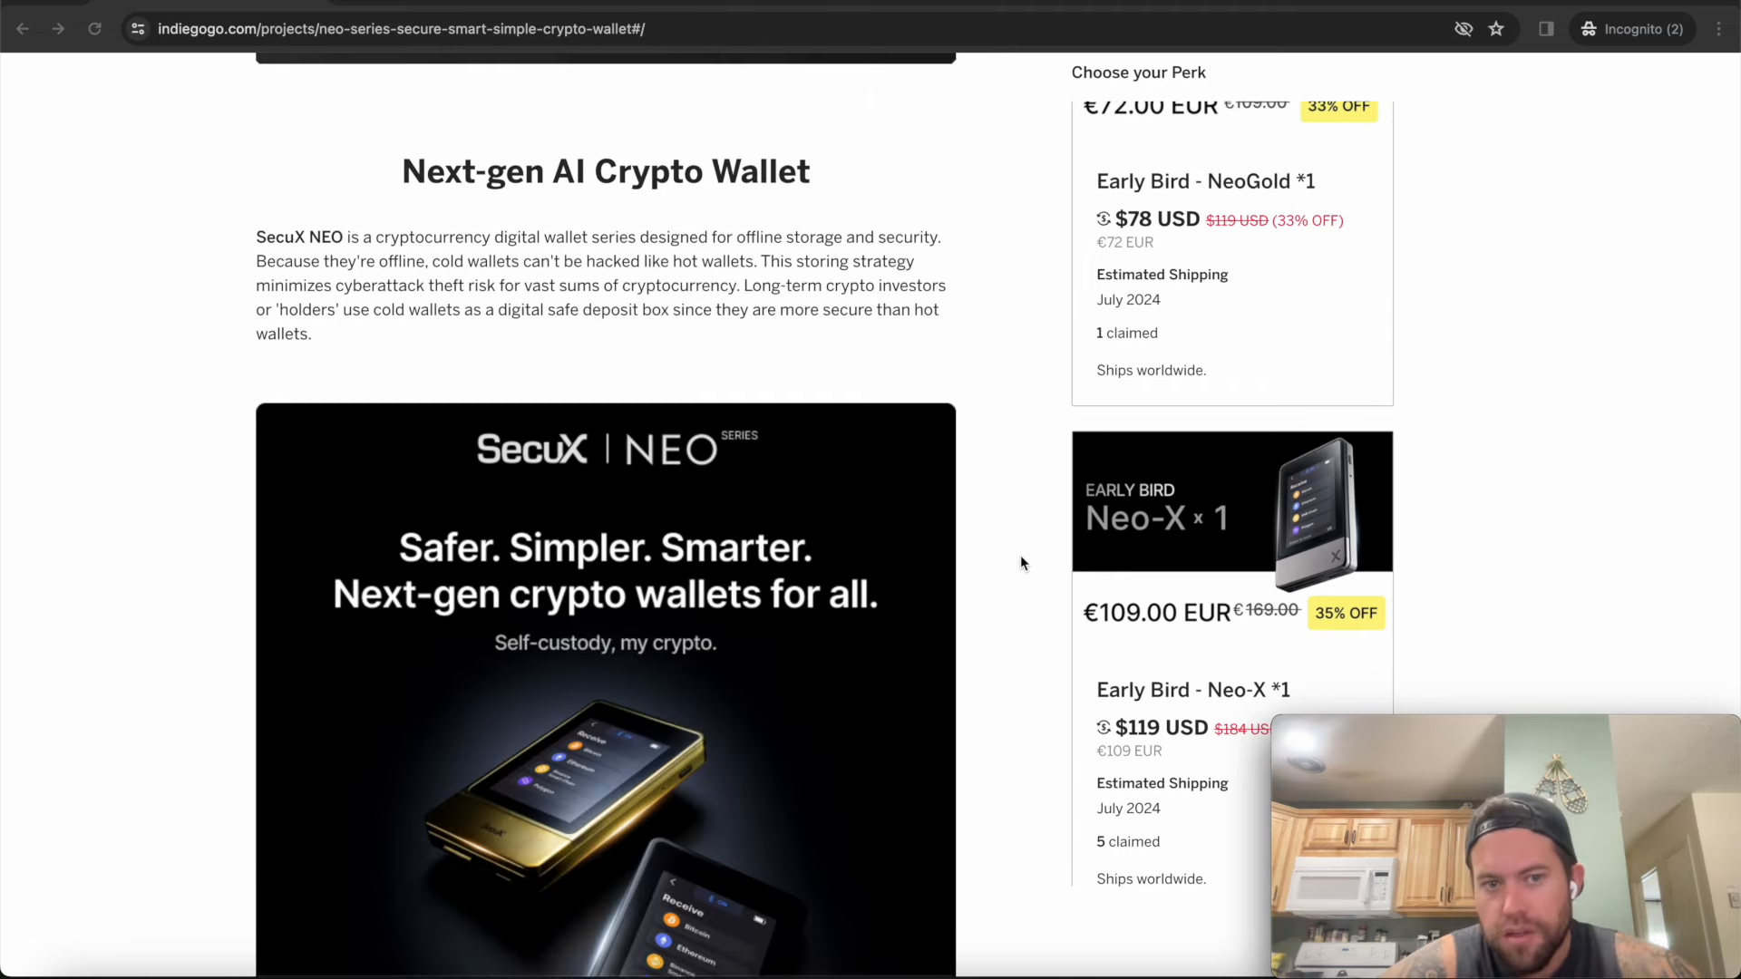
{"action": "mouse_move", "coordinate": [672, 311]}
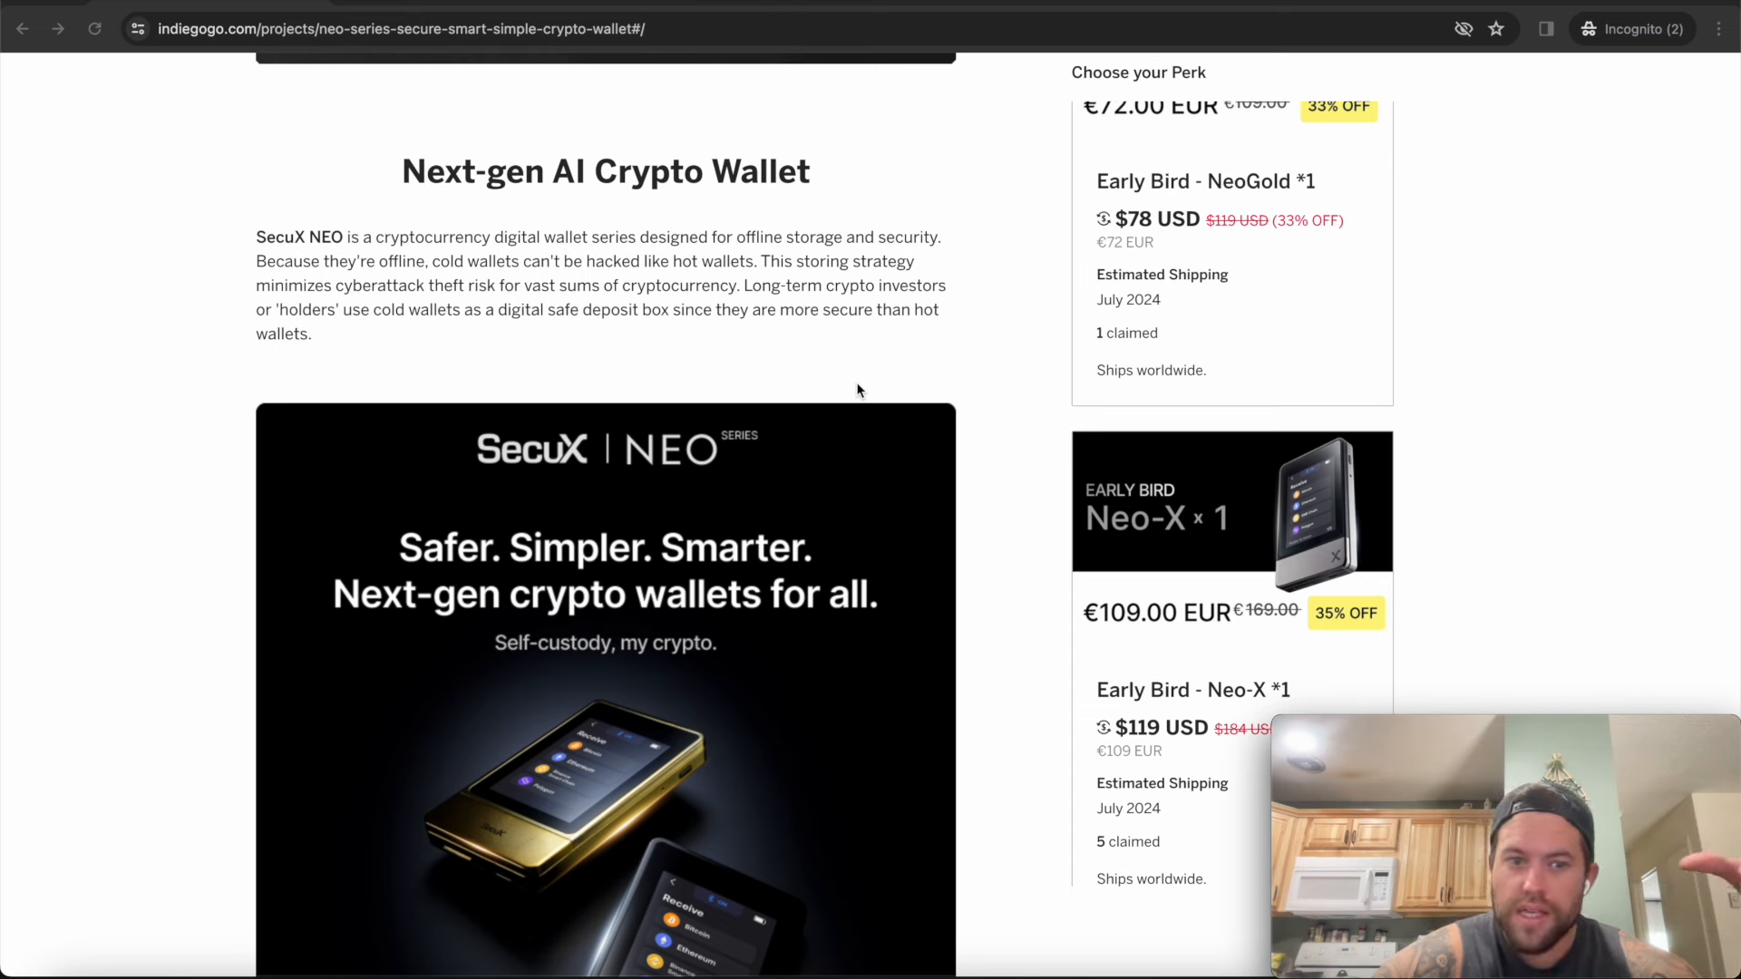
{"action": "scroll", "scroll_direction": "down", "scroll_amount": 3}
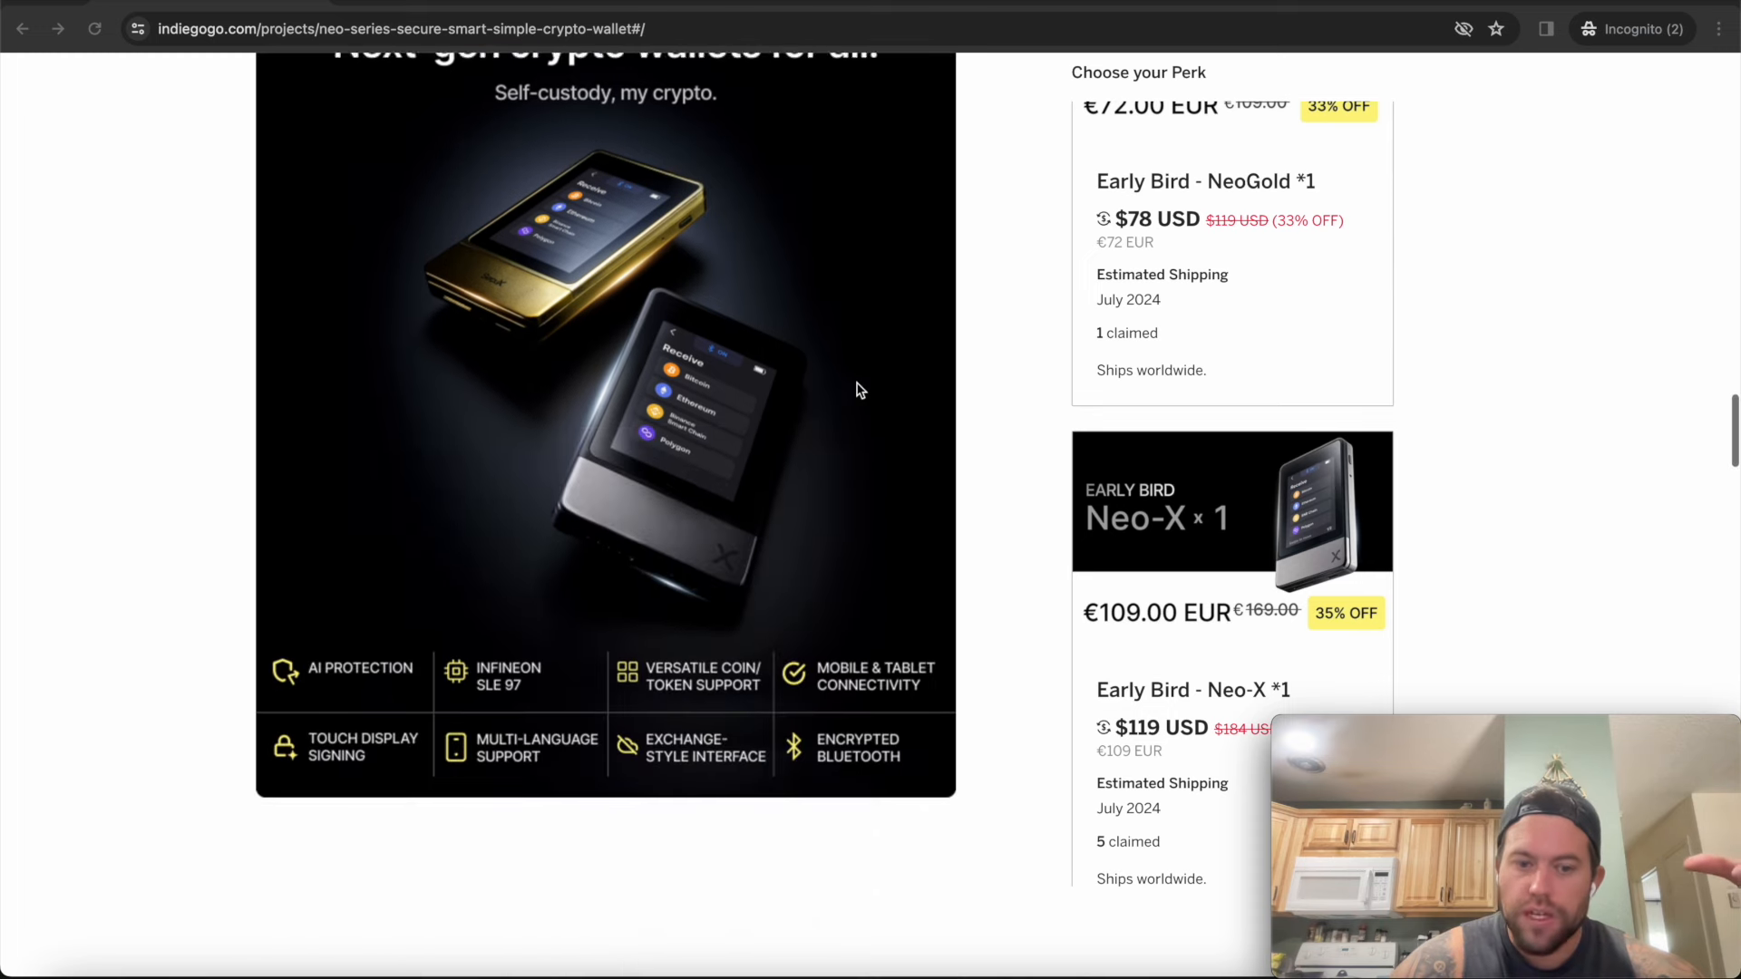
{"action": "scroll", "scroll_direction": "down", "scroll_amount": 3}
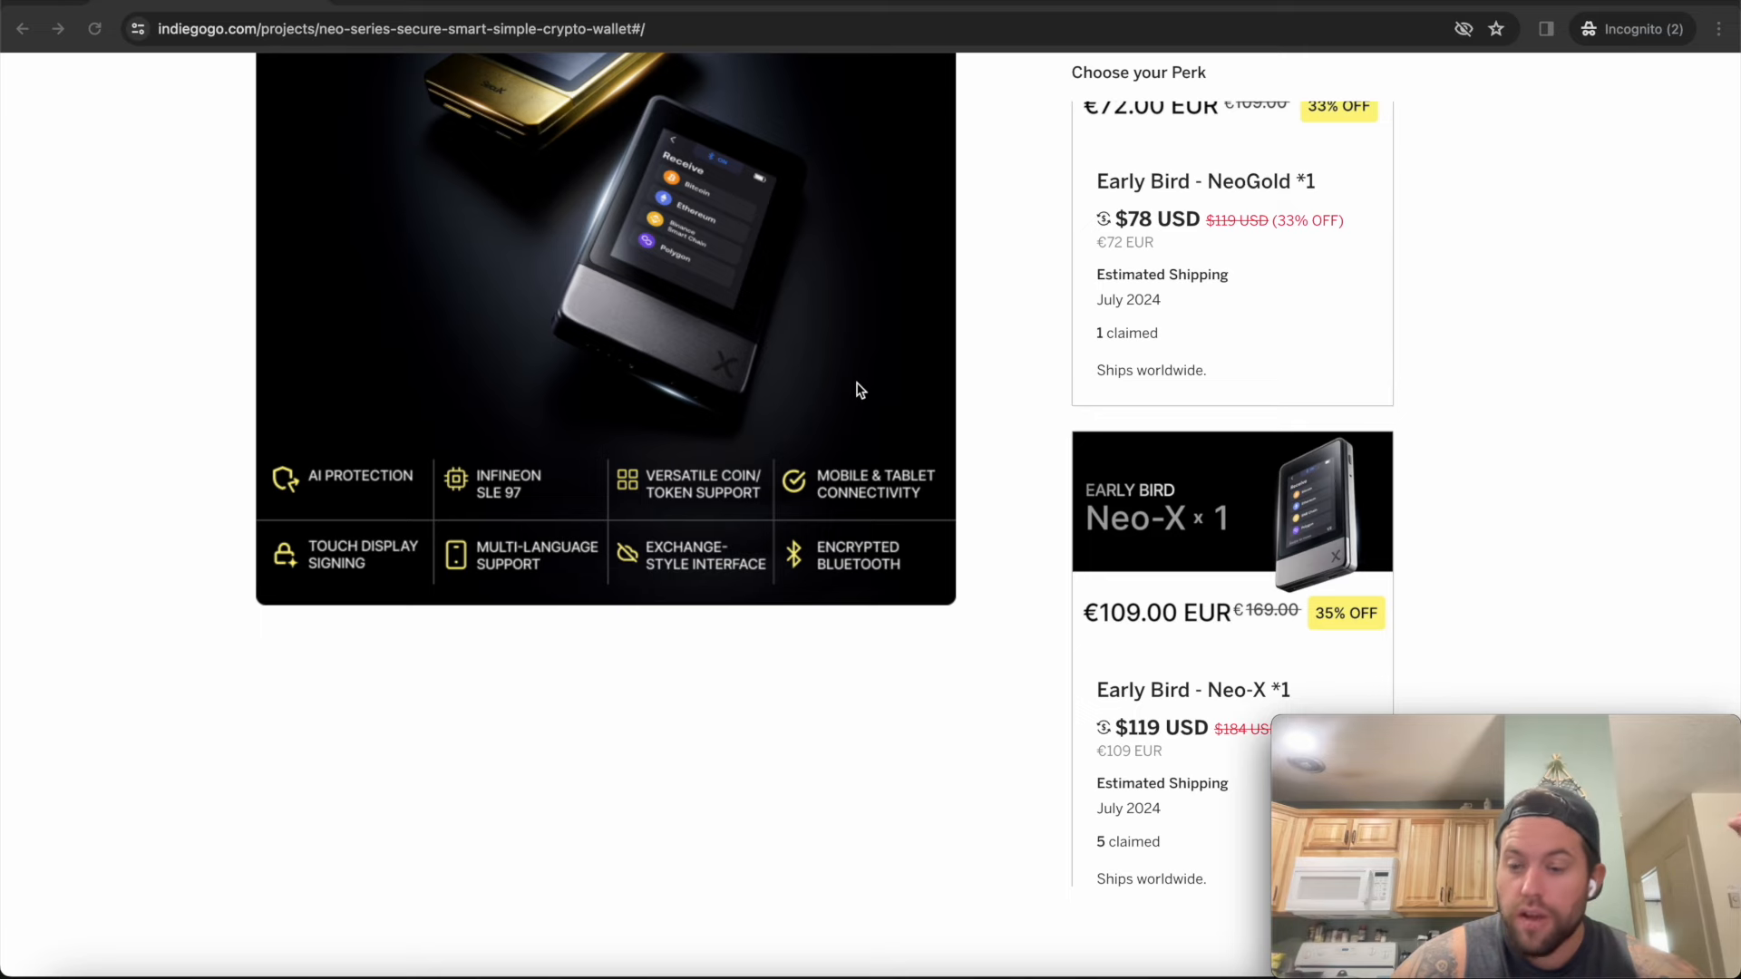
{"action": "scroll", "scroll_direction": "down", "scroll_amount": 3}
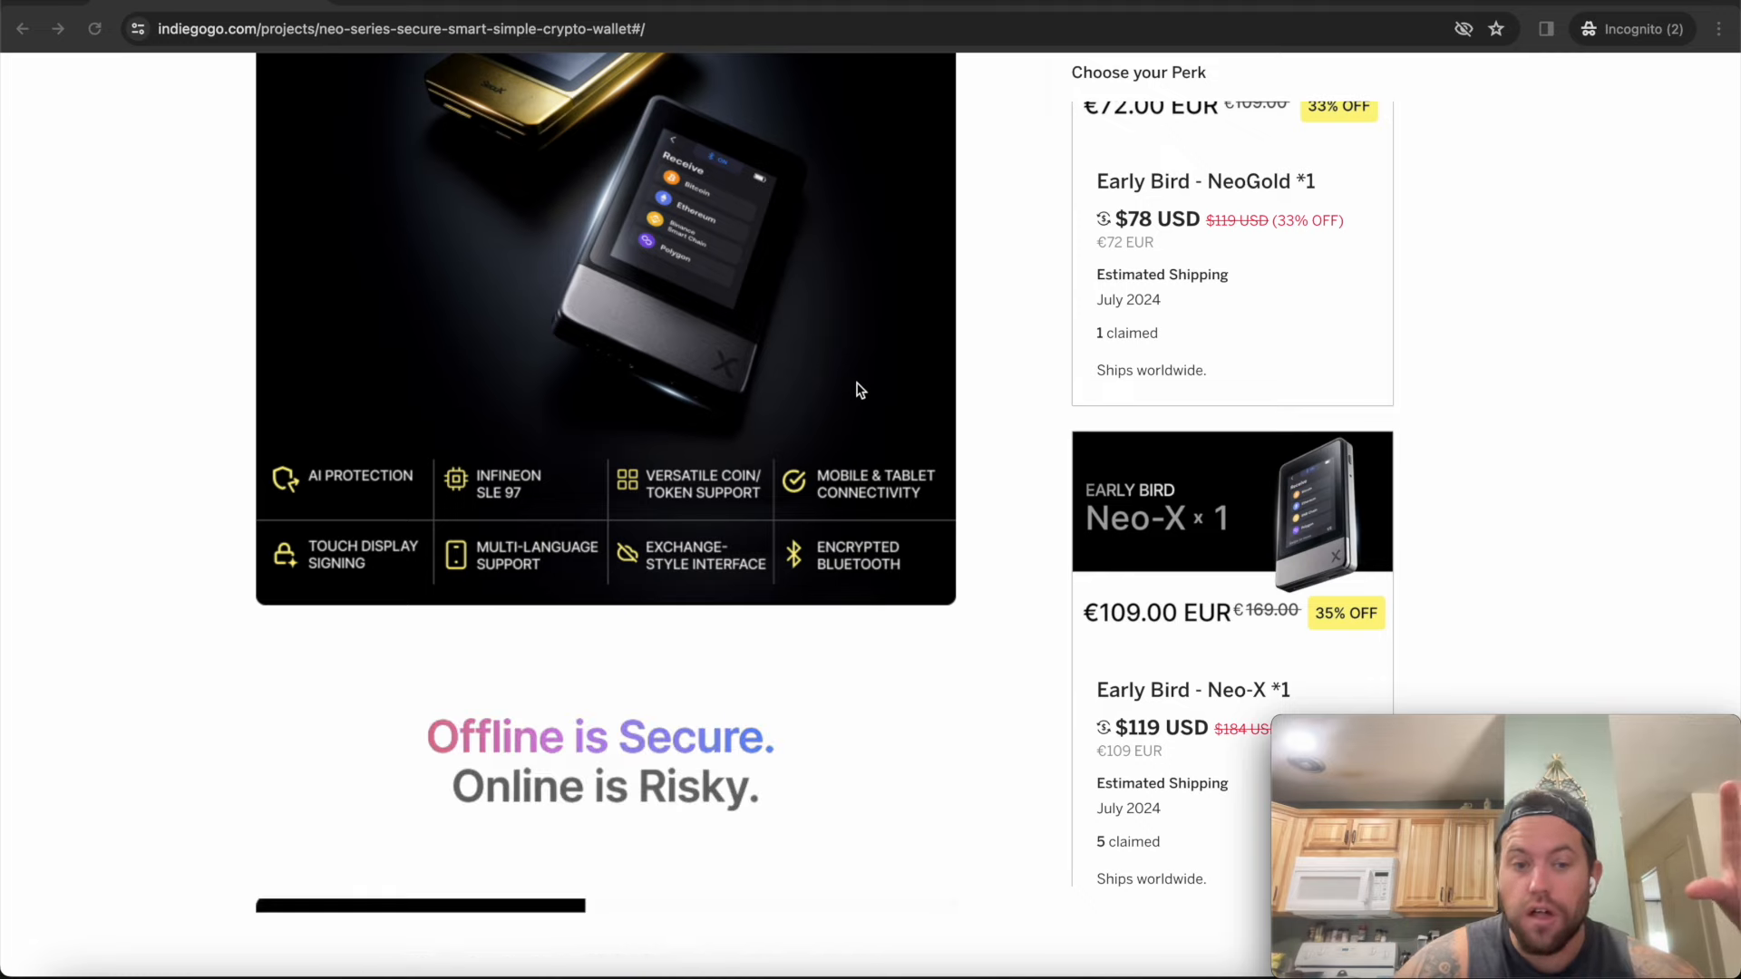
{"action": "scroll", "scroll_direction": "down", "scroll_amount": 3}
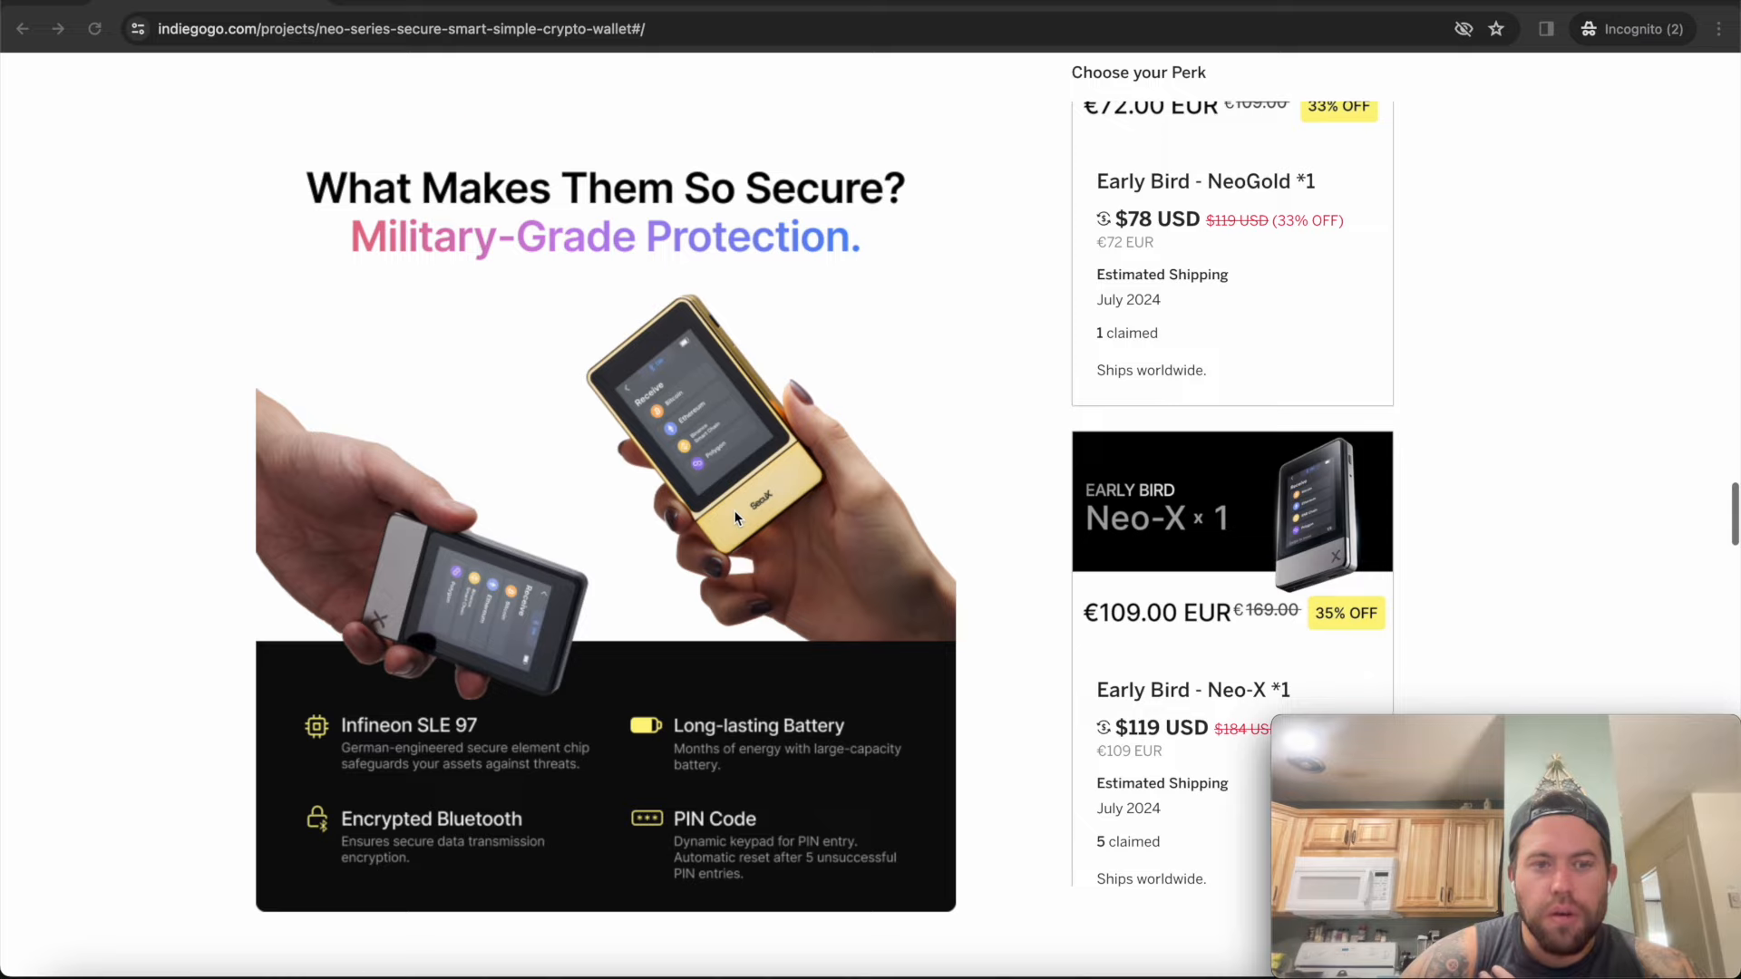
{"action": "scroll", "scroll_direction": "down", "scroll_amount": 3}
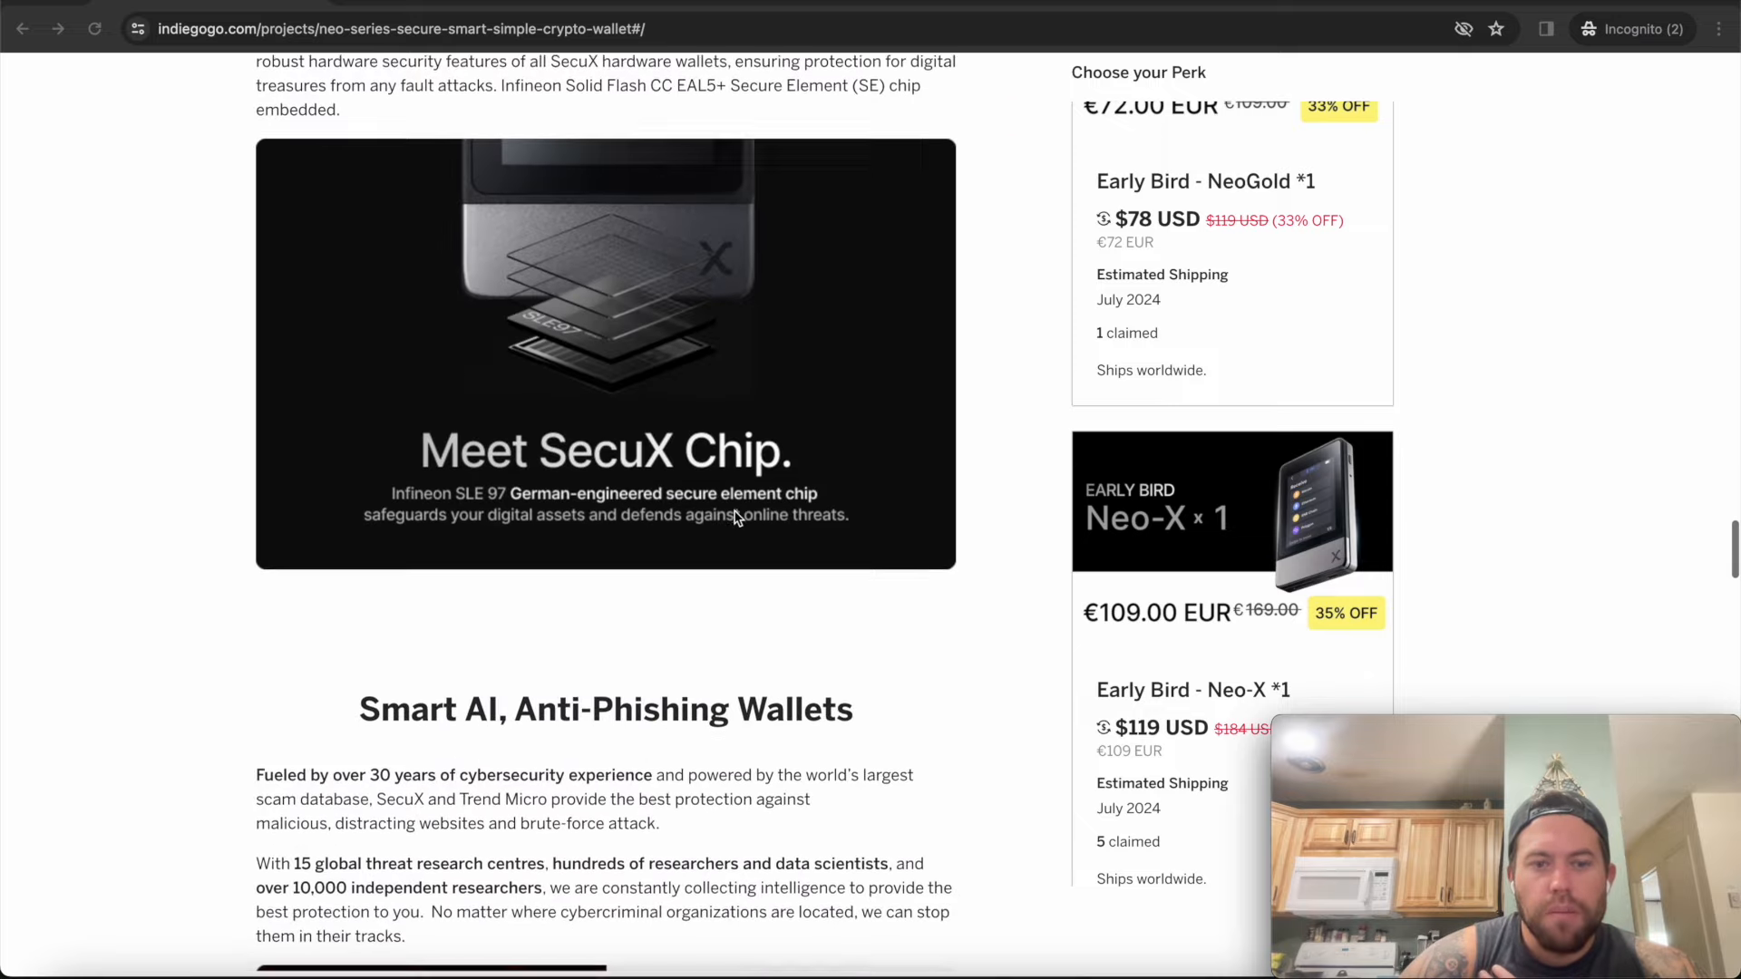
{"action": "scroll", "scroll_direction": "down", "scroll_amount": 3}
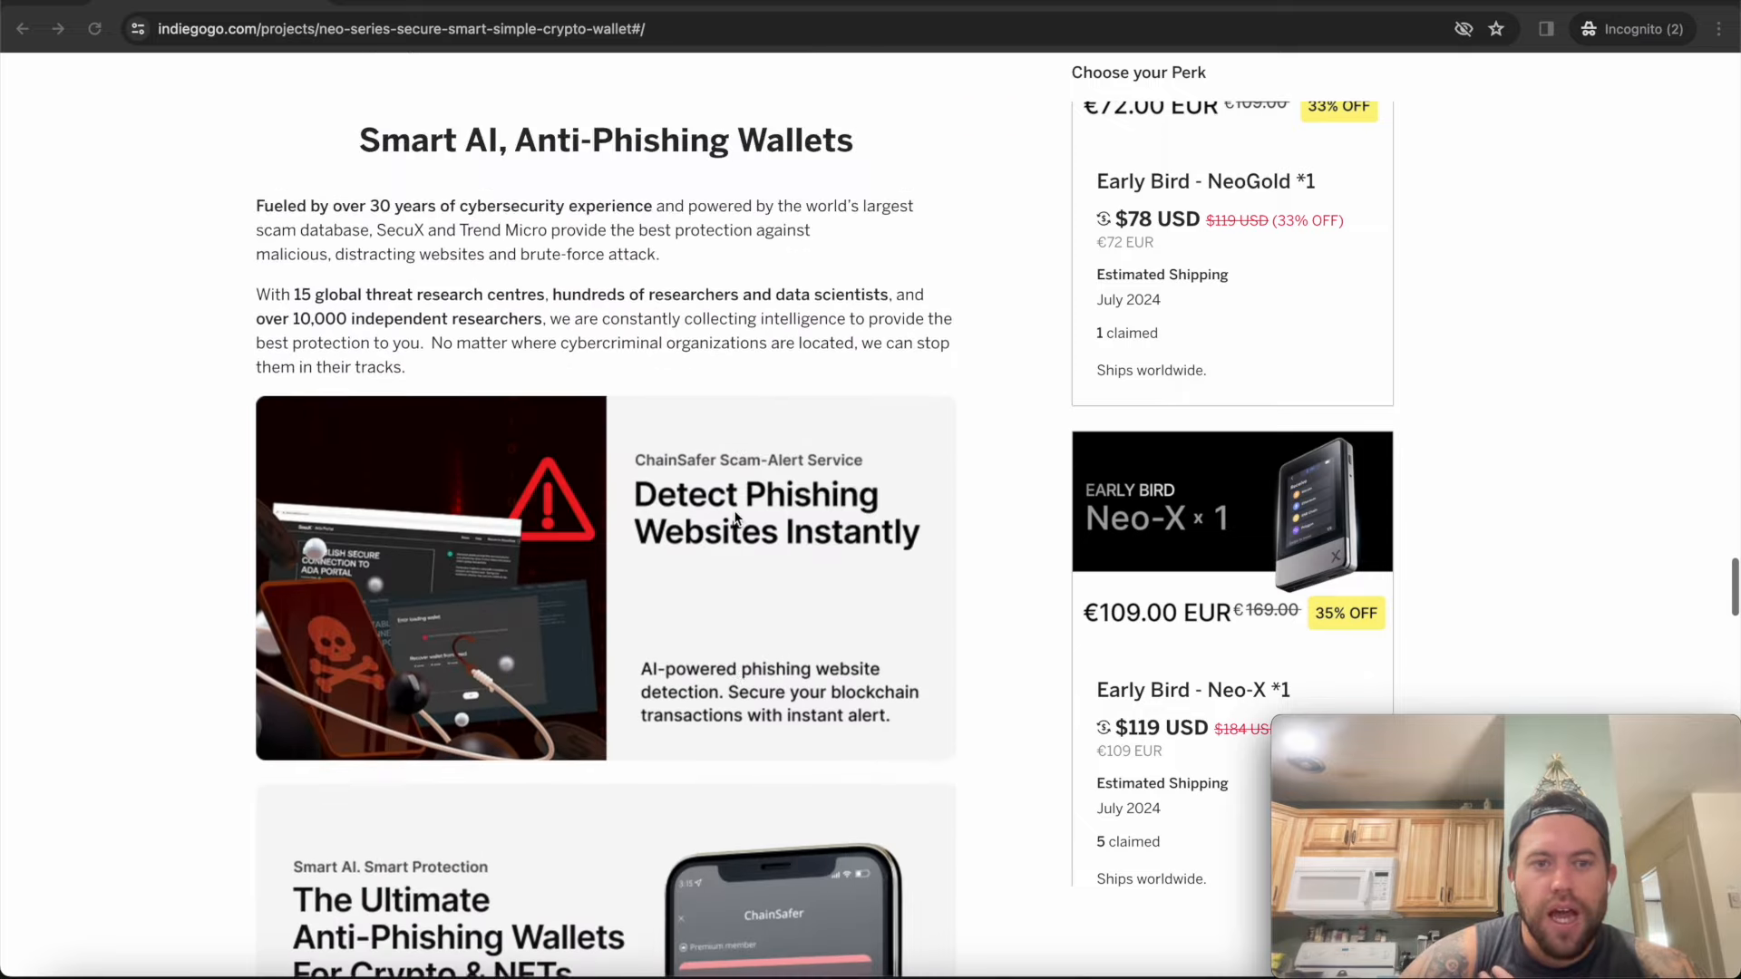
{"action": "scroll", "scroll_direction": "down", "scroll_amount": 3}
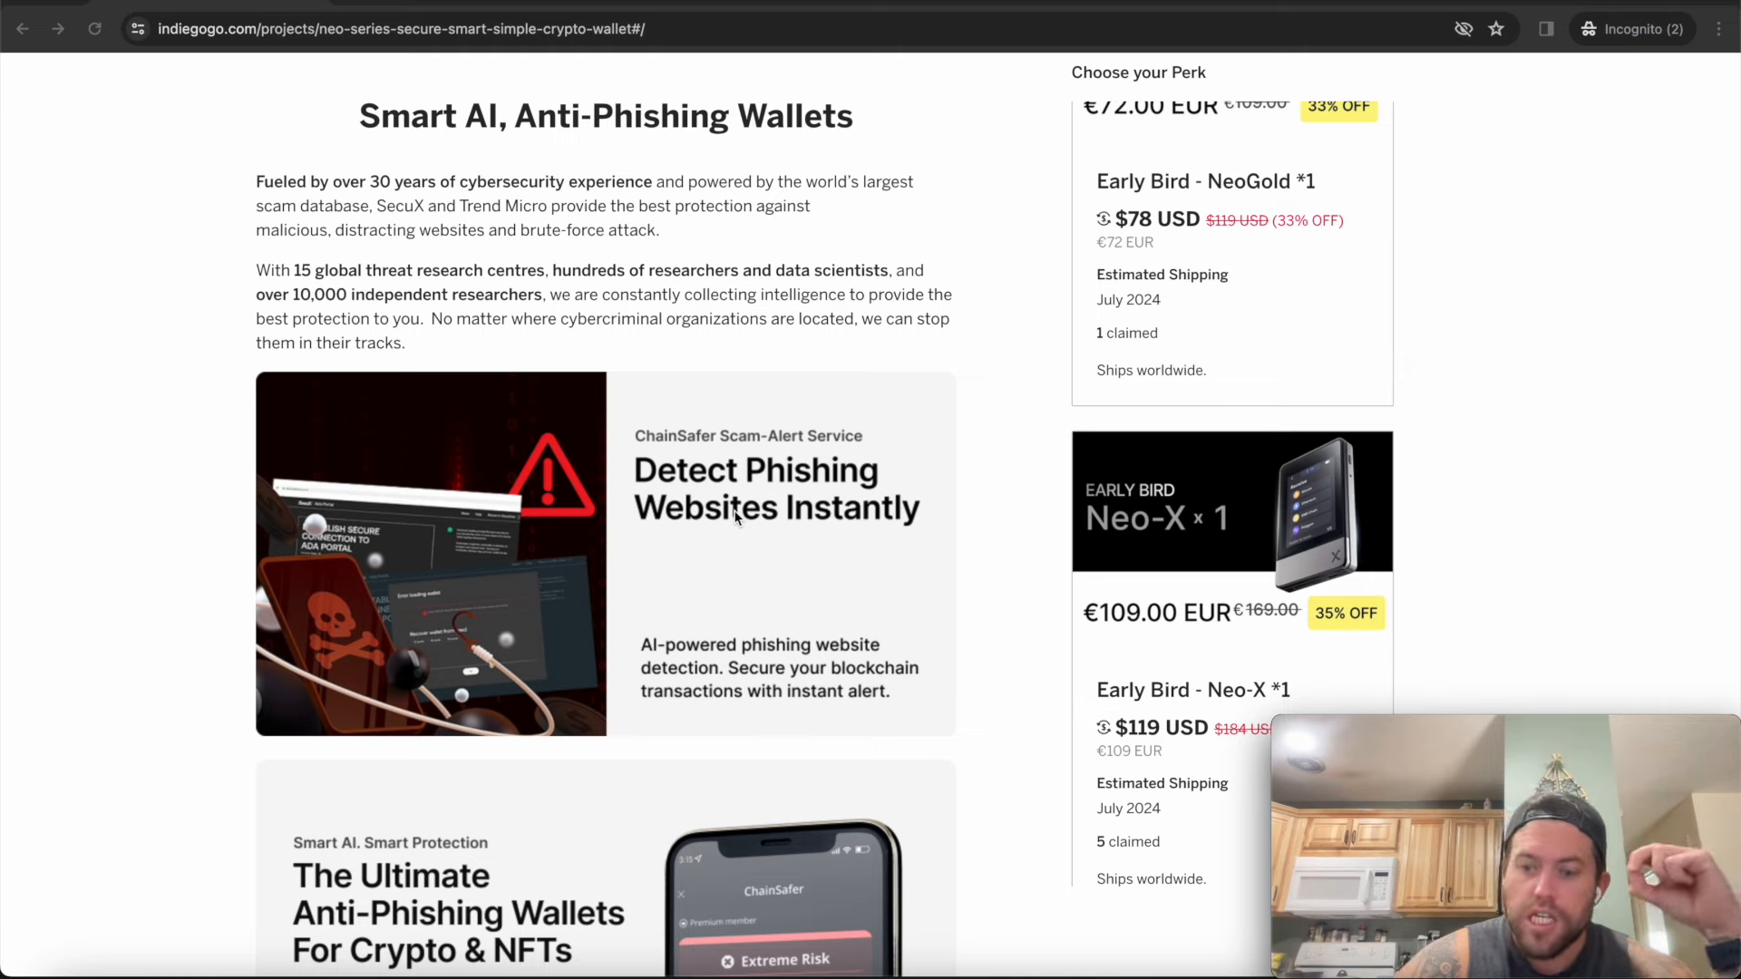
{"action": "mouse_move", "coordinate": [456, 271]}
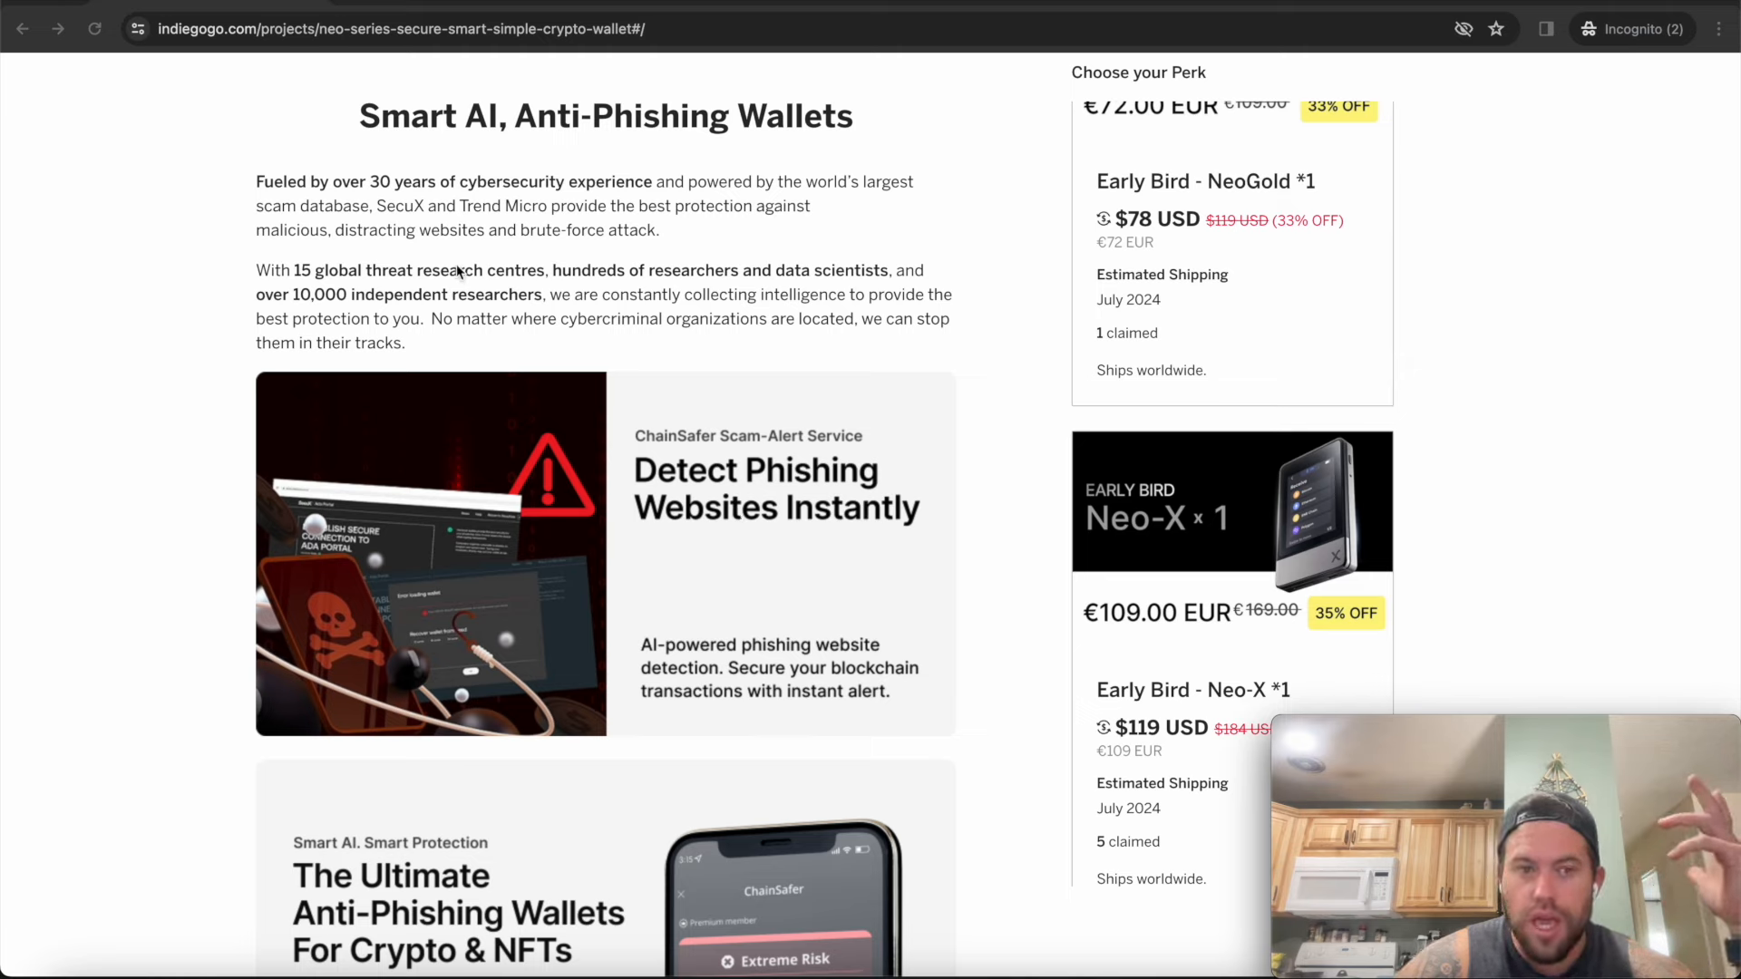
{"action": "mouse_move", "coordinate": [391, 253]}
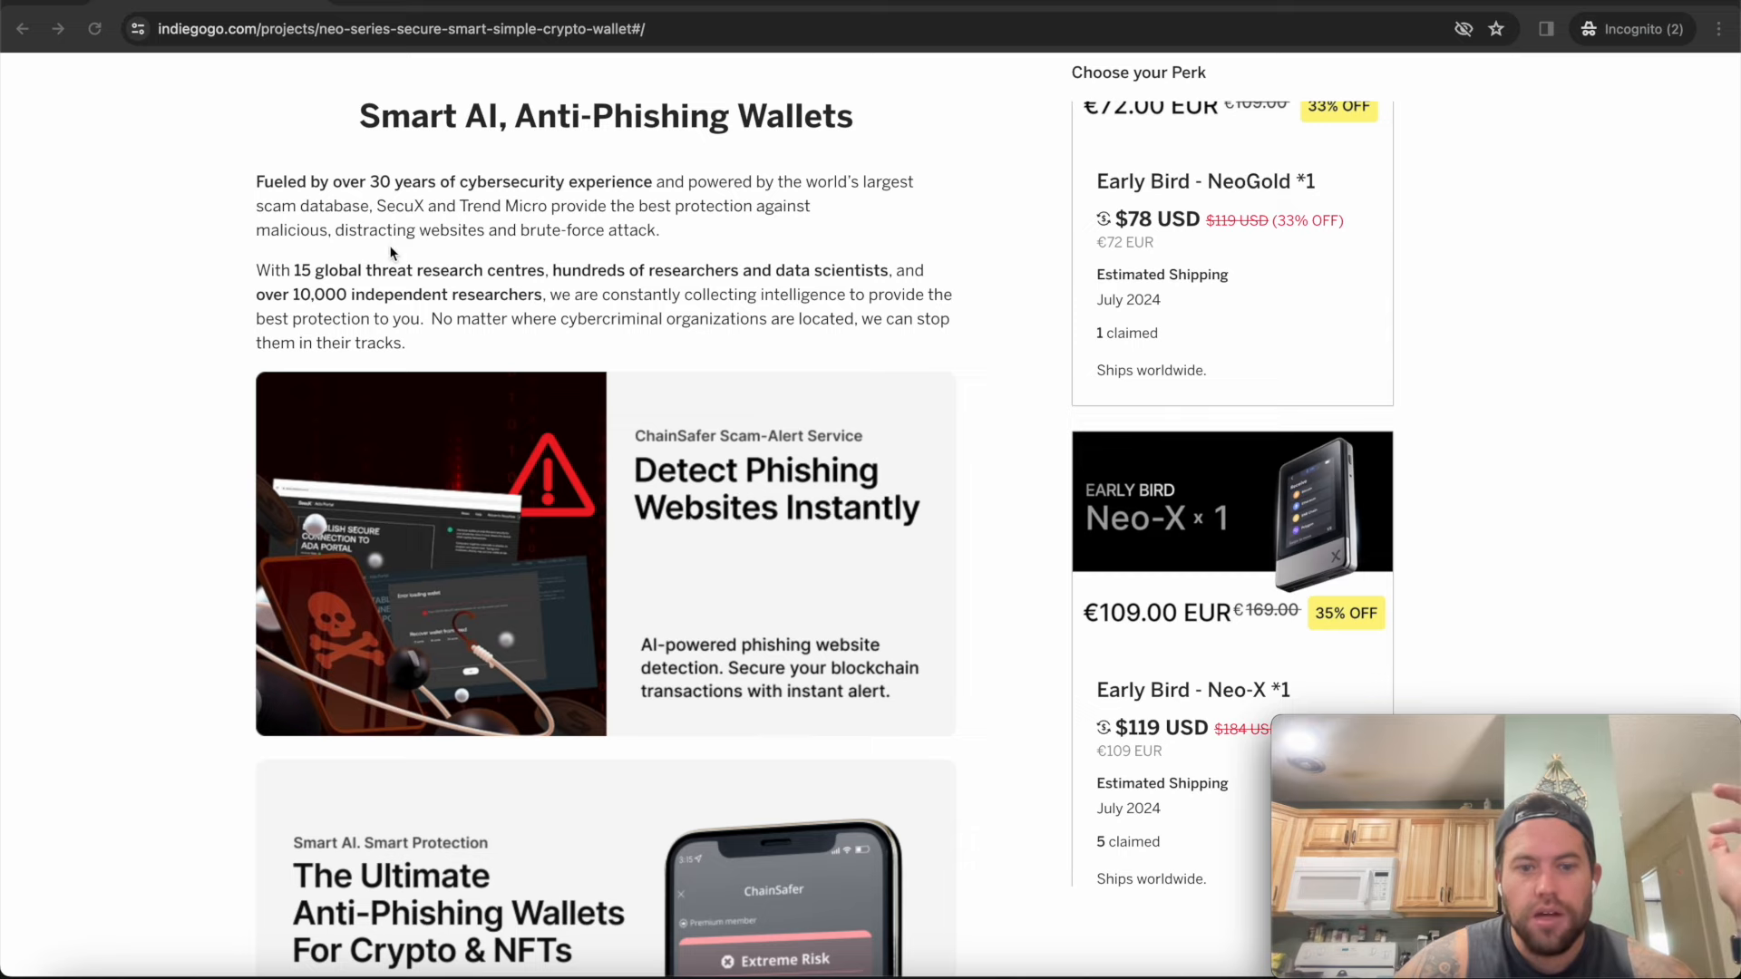
{"action": "mouse_move", "coordinate": [471, 322]}
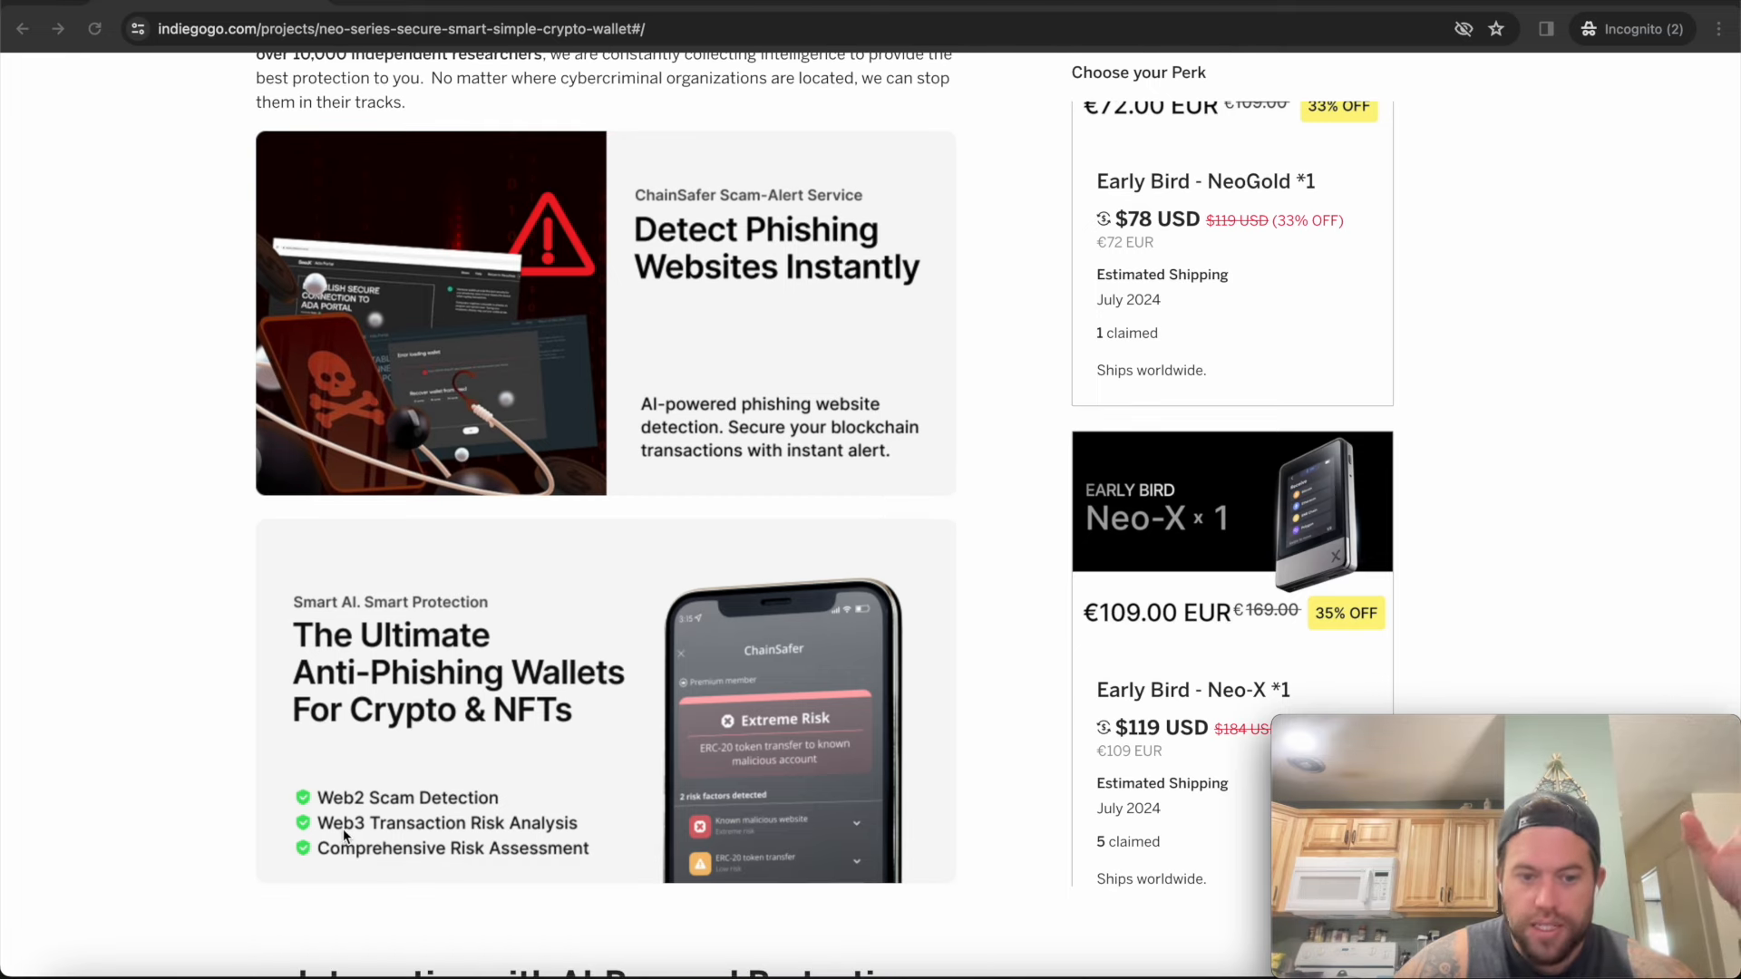
{"action": "mouse_move", "coordinate": [480, 877]}
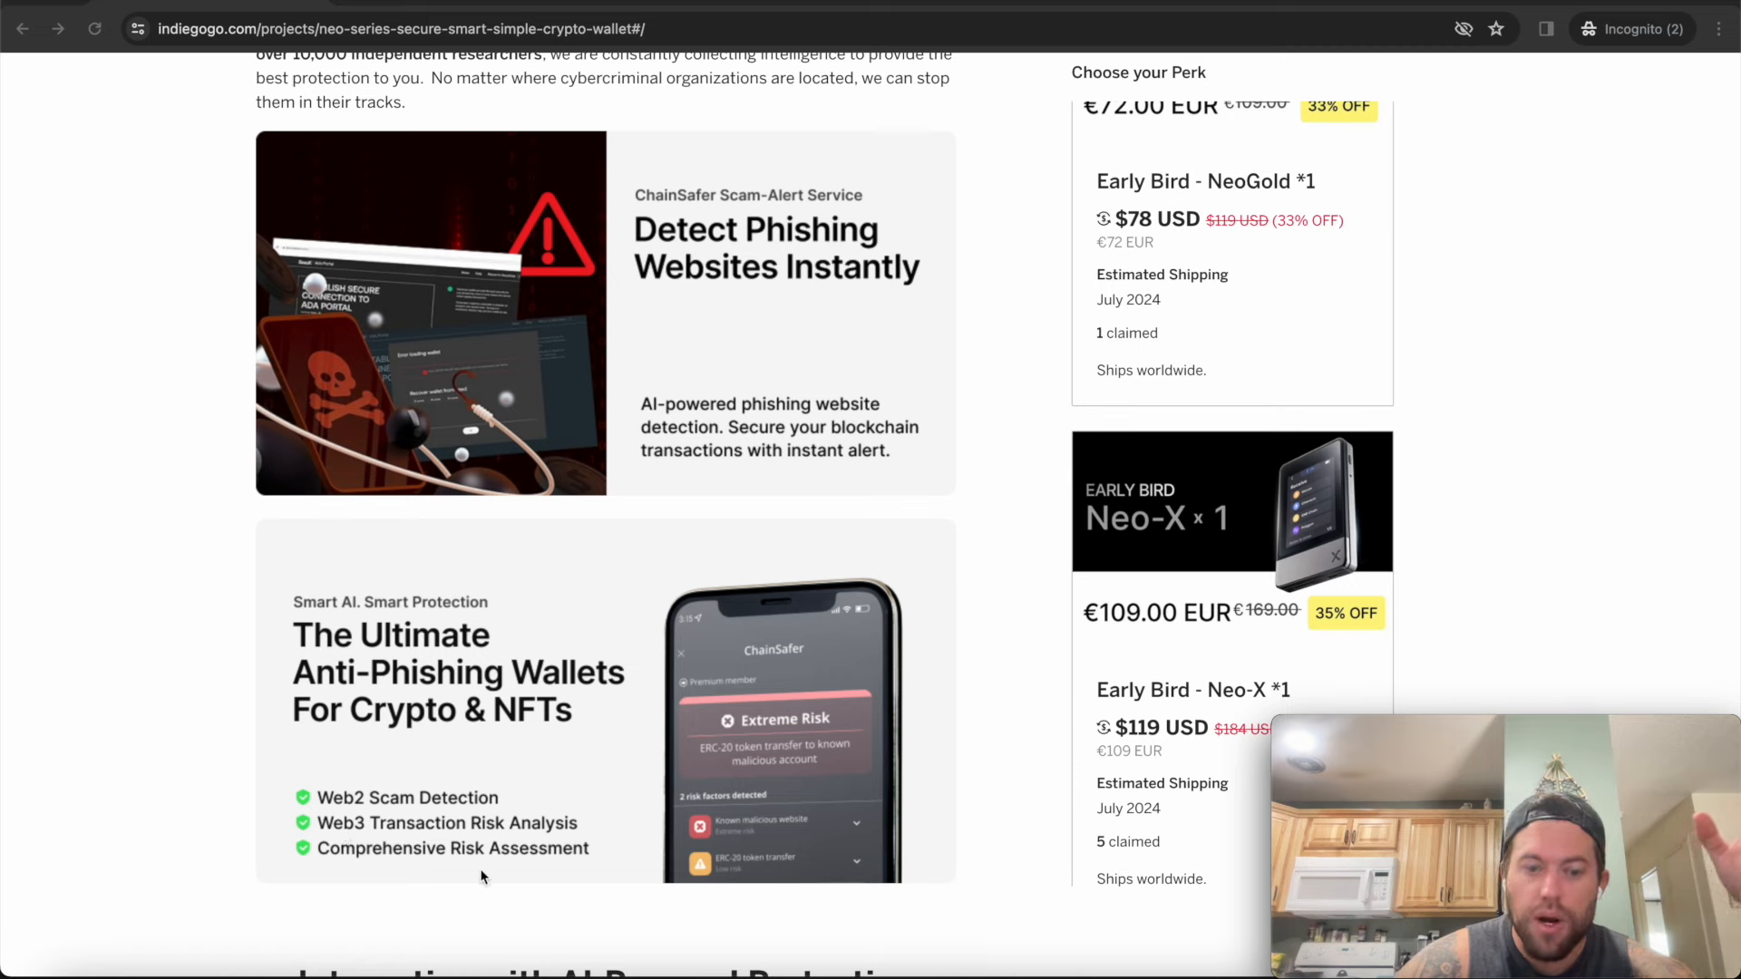
{"action": "mouse_move", "coordinate": [731, 767]}
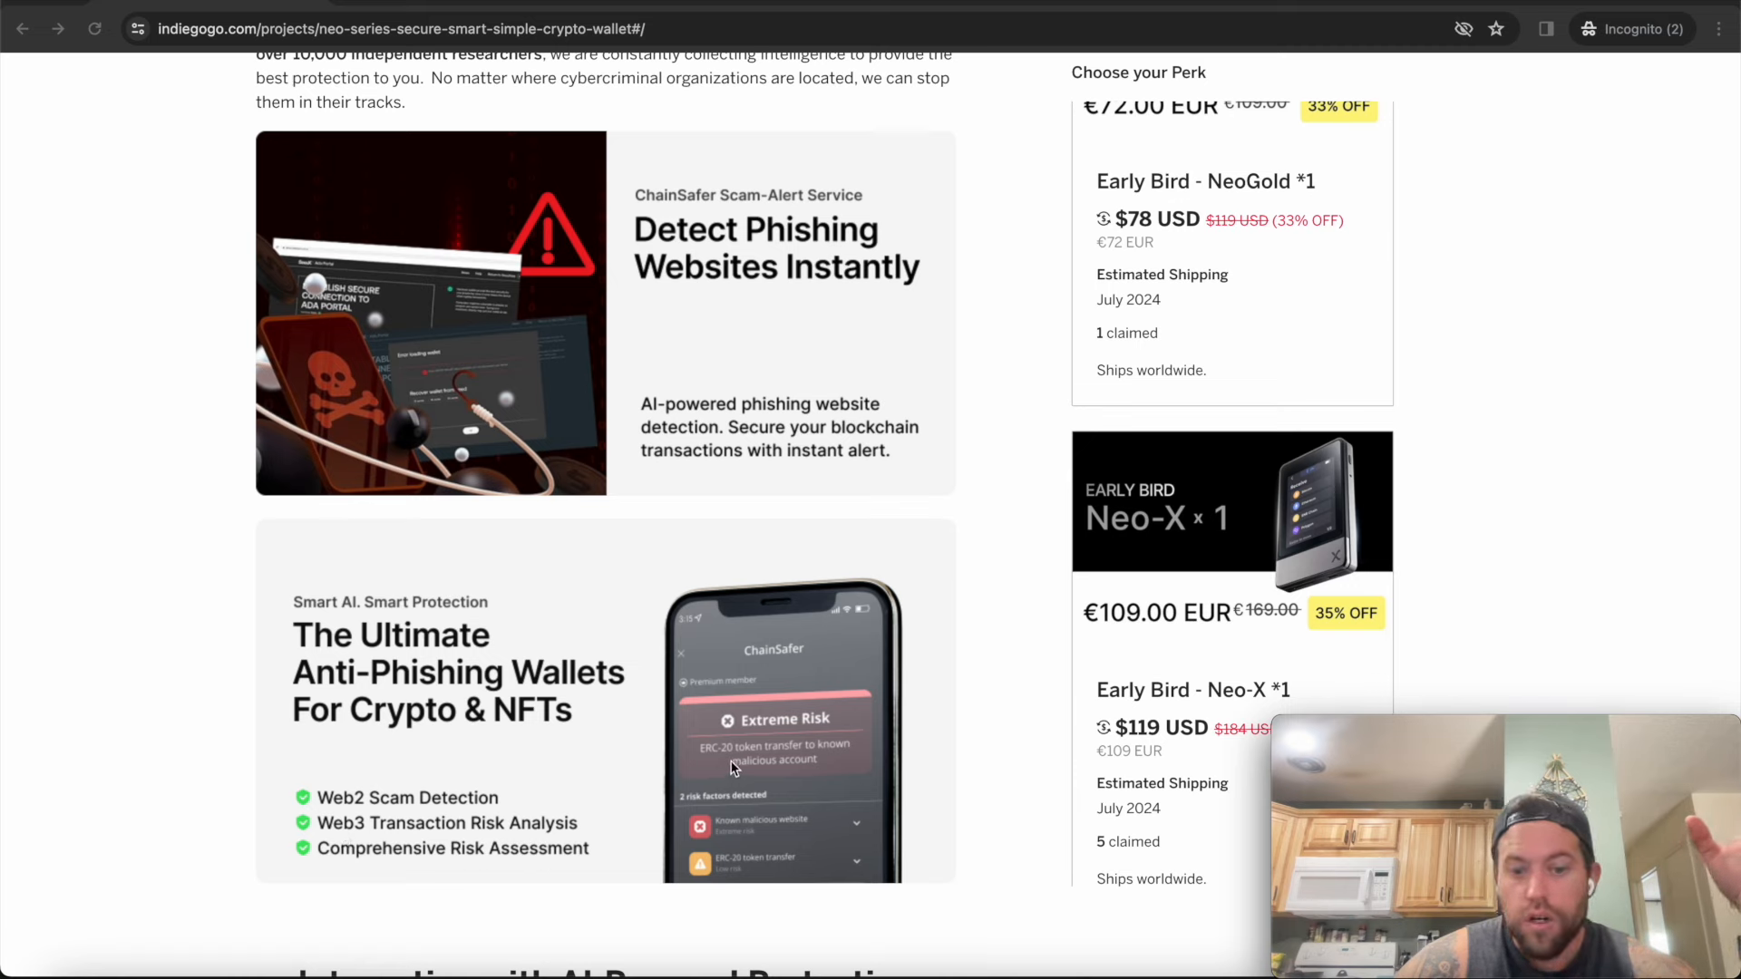
{"action": "mouse_move", "coordinate": [731, 831]}
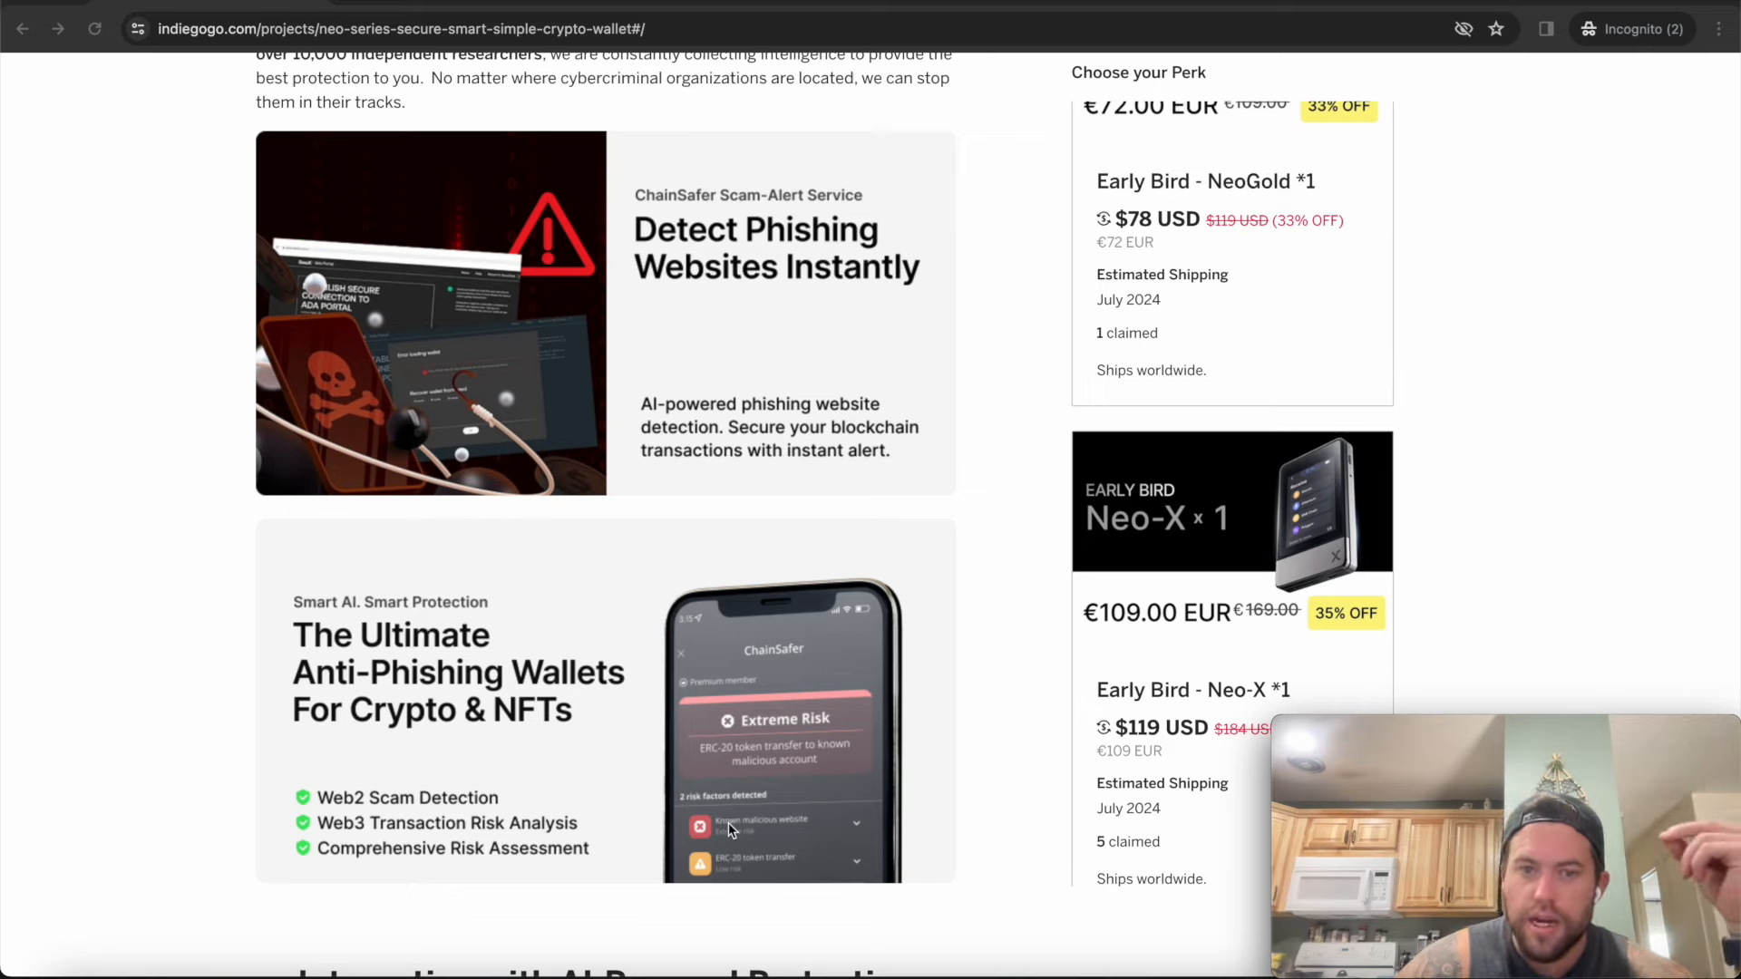
{"action": "mouse_move", "coordinate": [663, 500]}
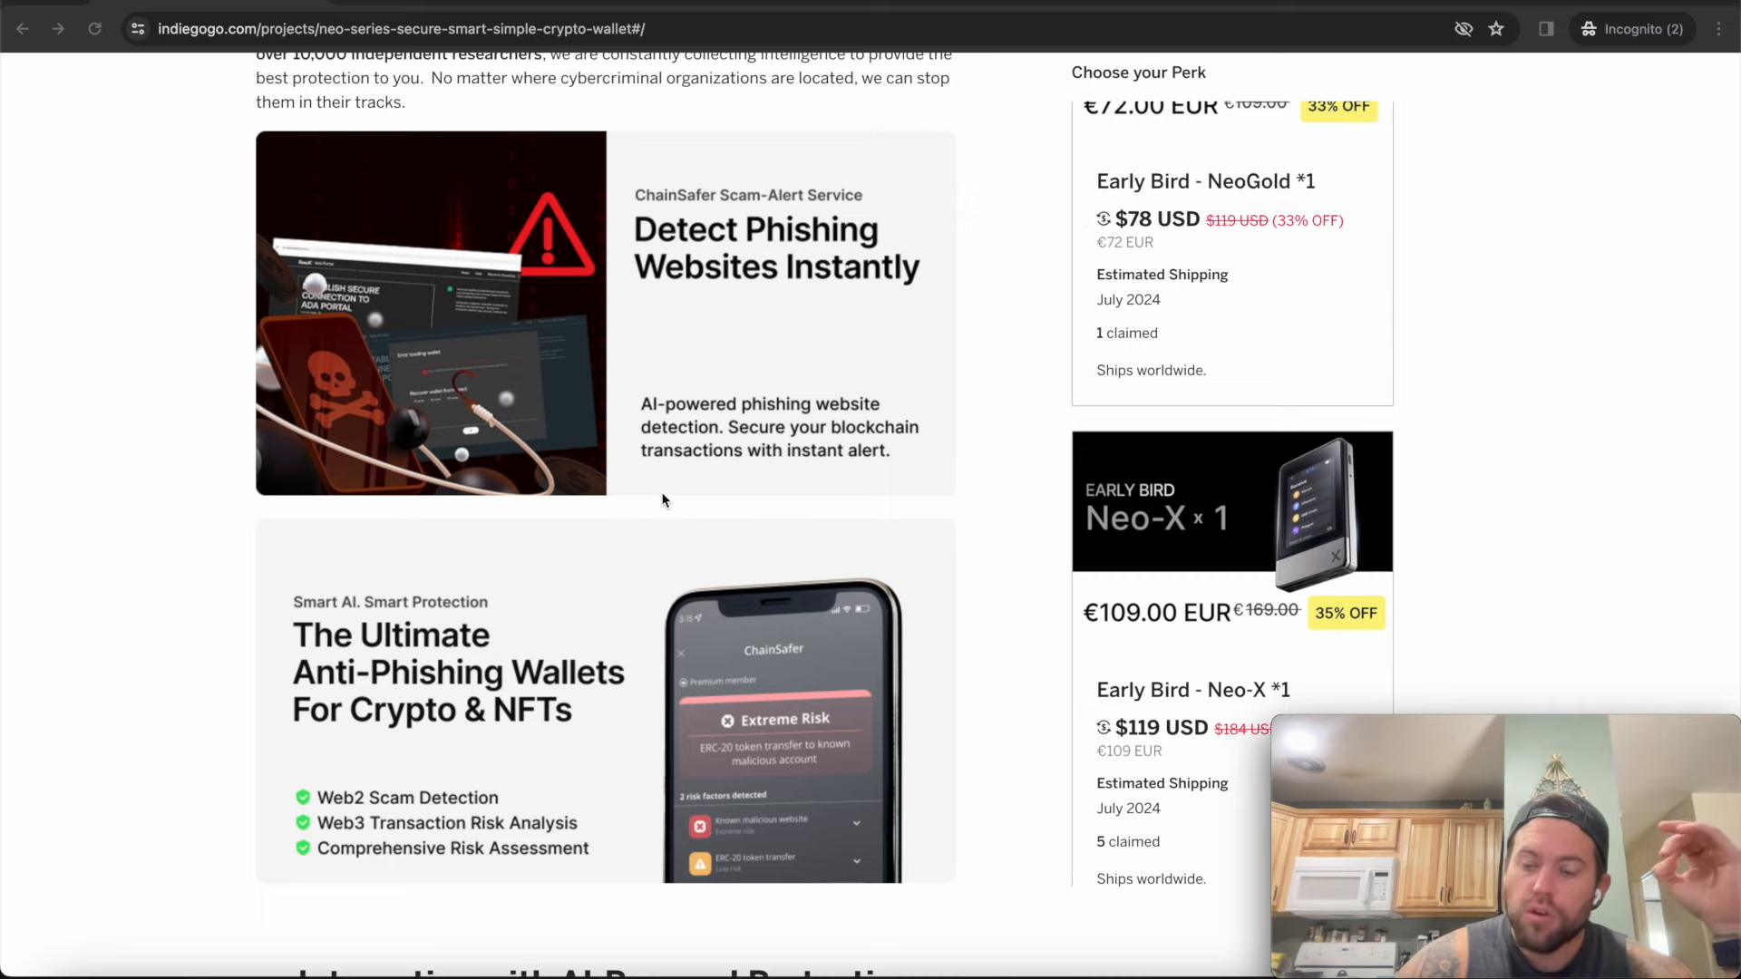
{"action": "scroll", "scroll_direction": "down", "scroll_amount": 3}
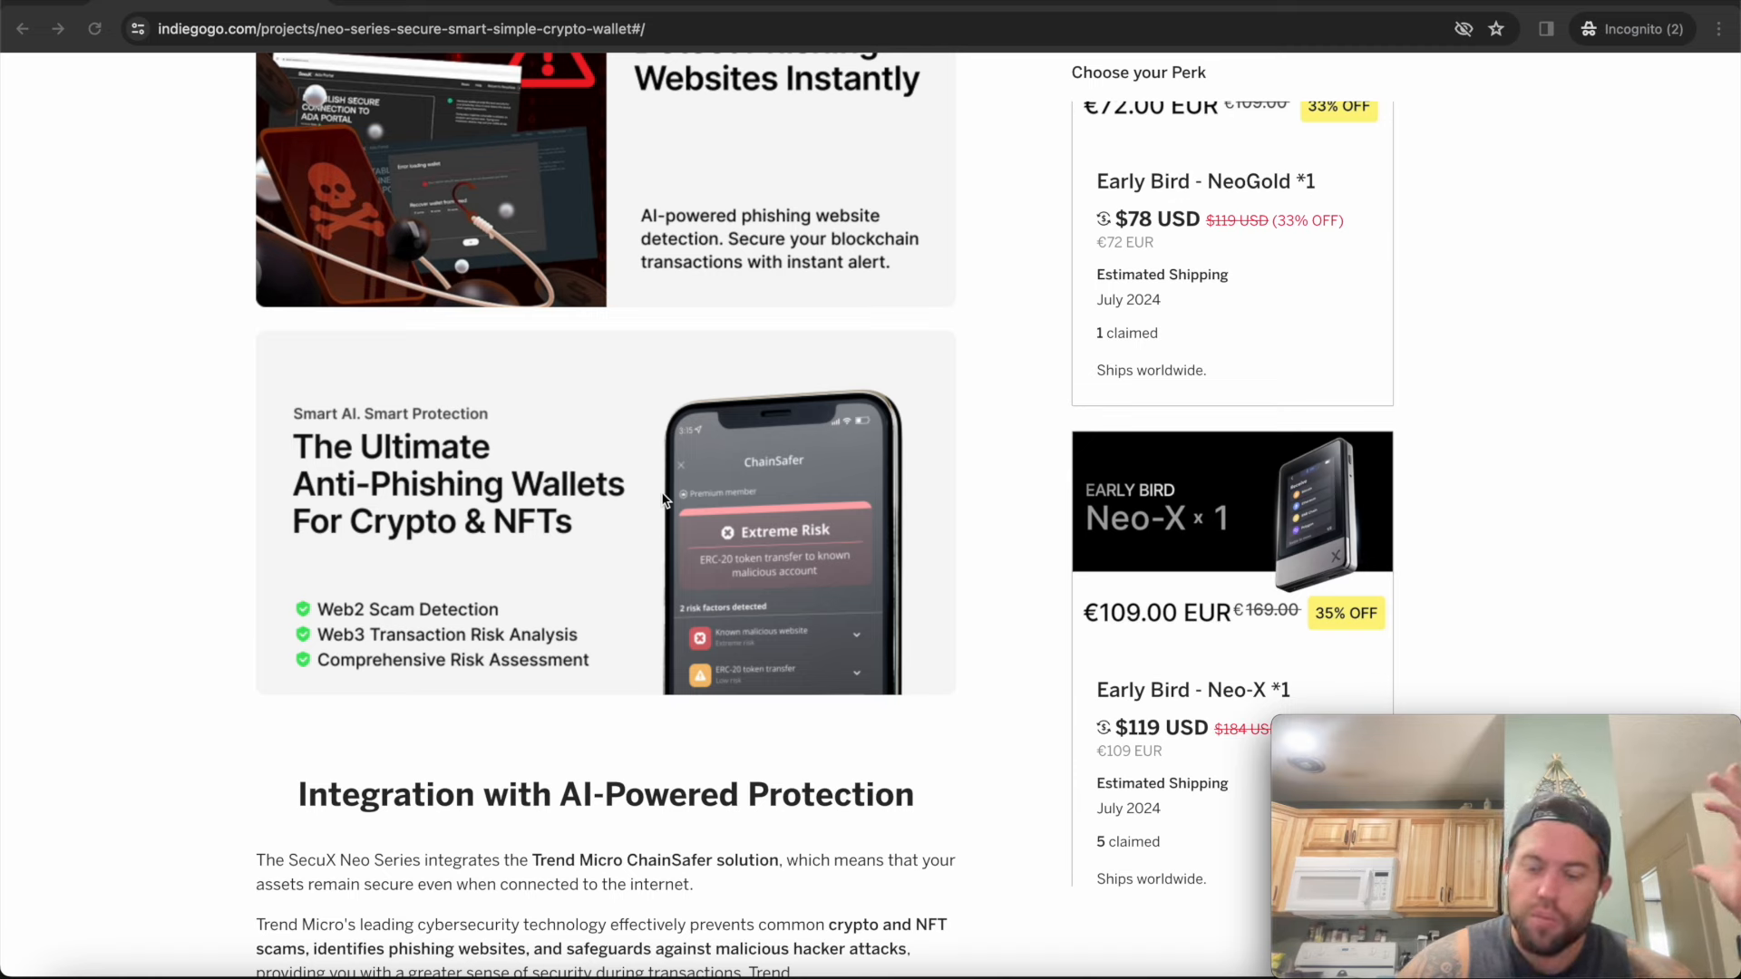
{"action": "mouse_move", "coordinate": [608, 791]}
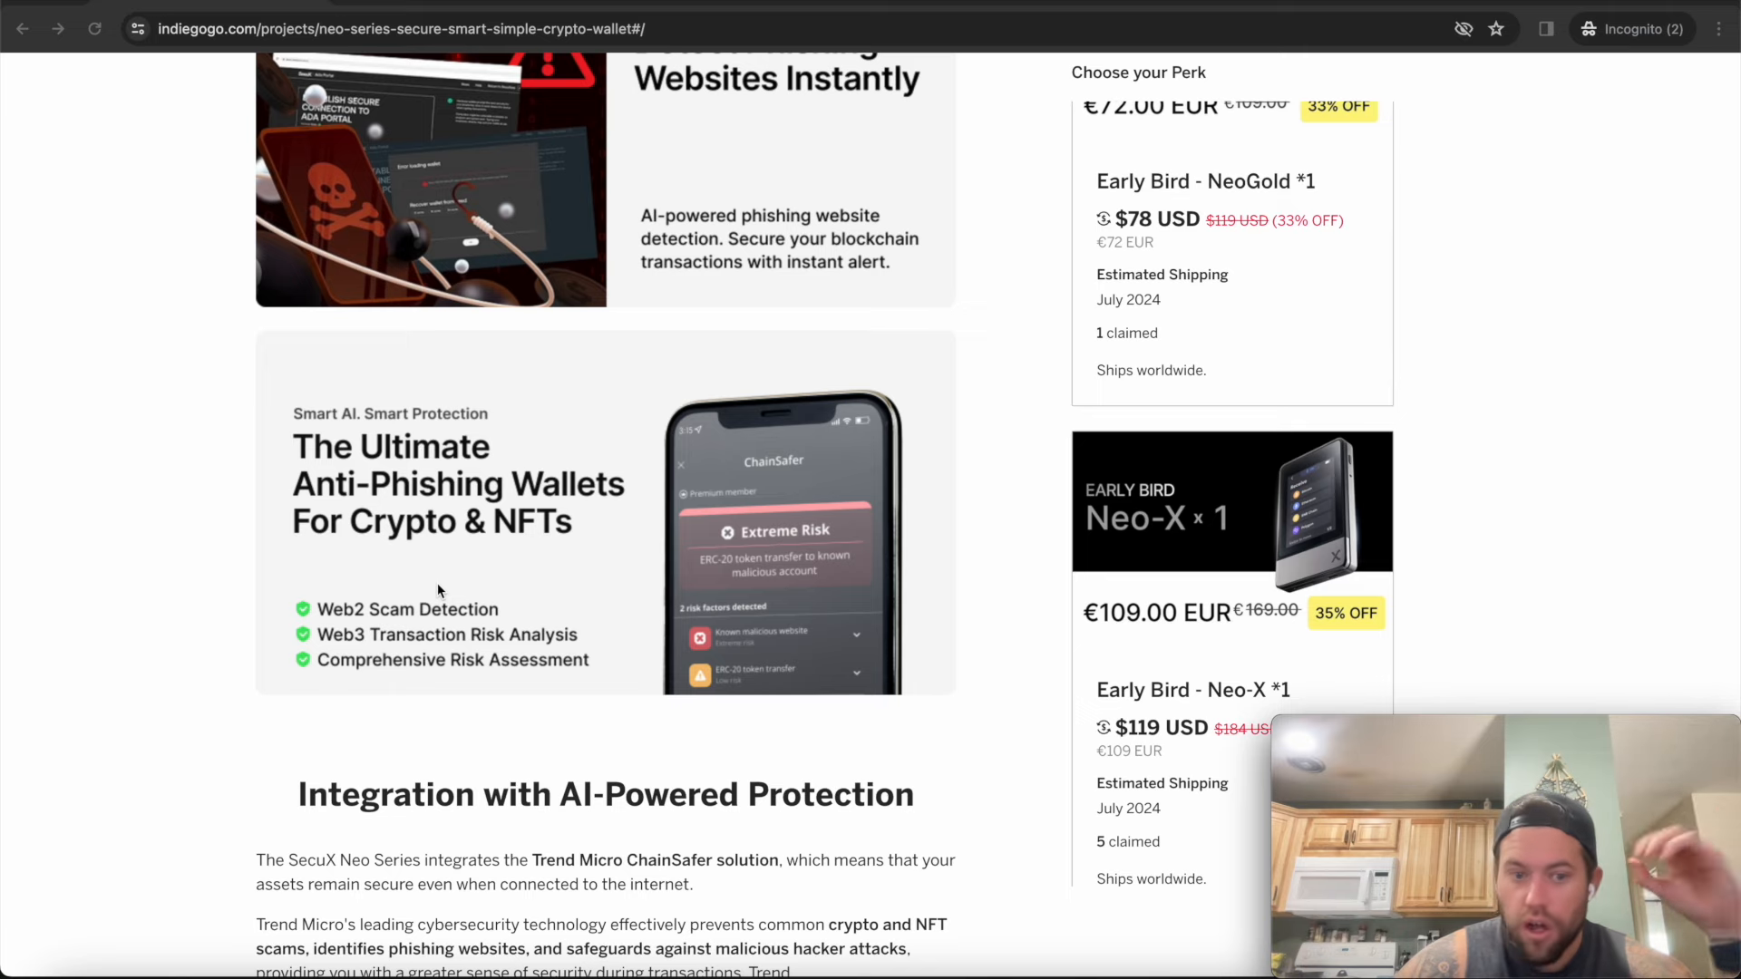
{"action": "mouse_move", "coordinate": [389, 686]}
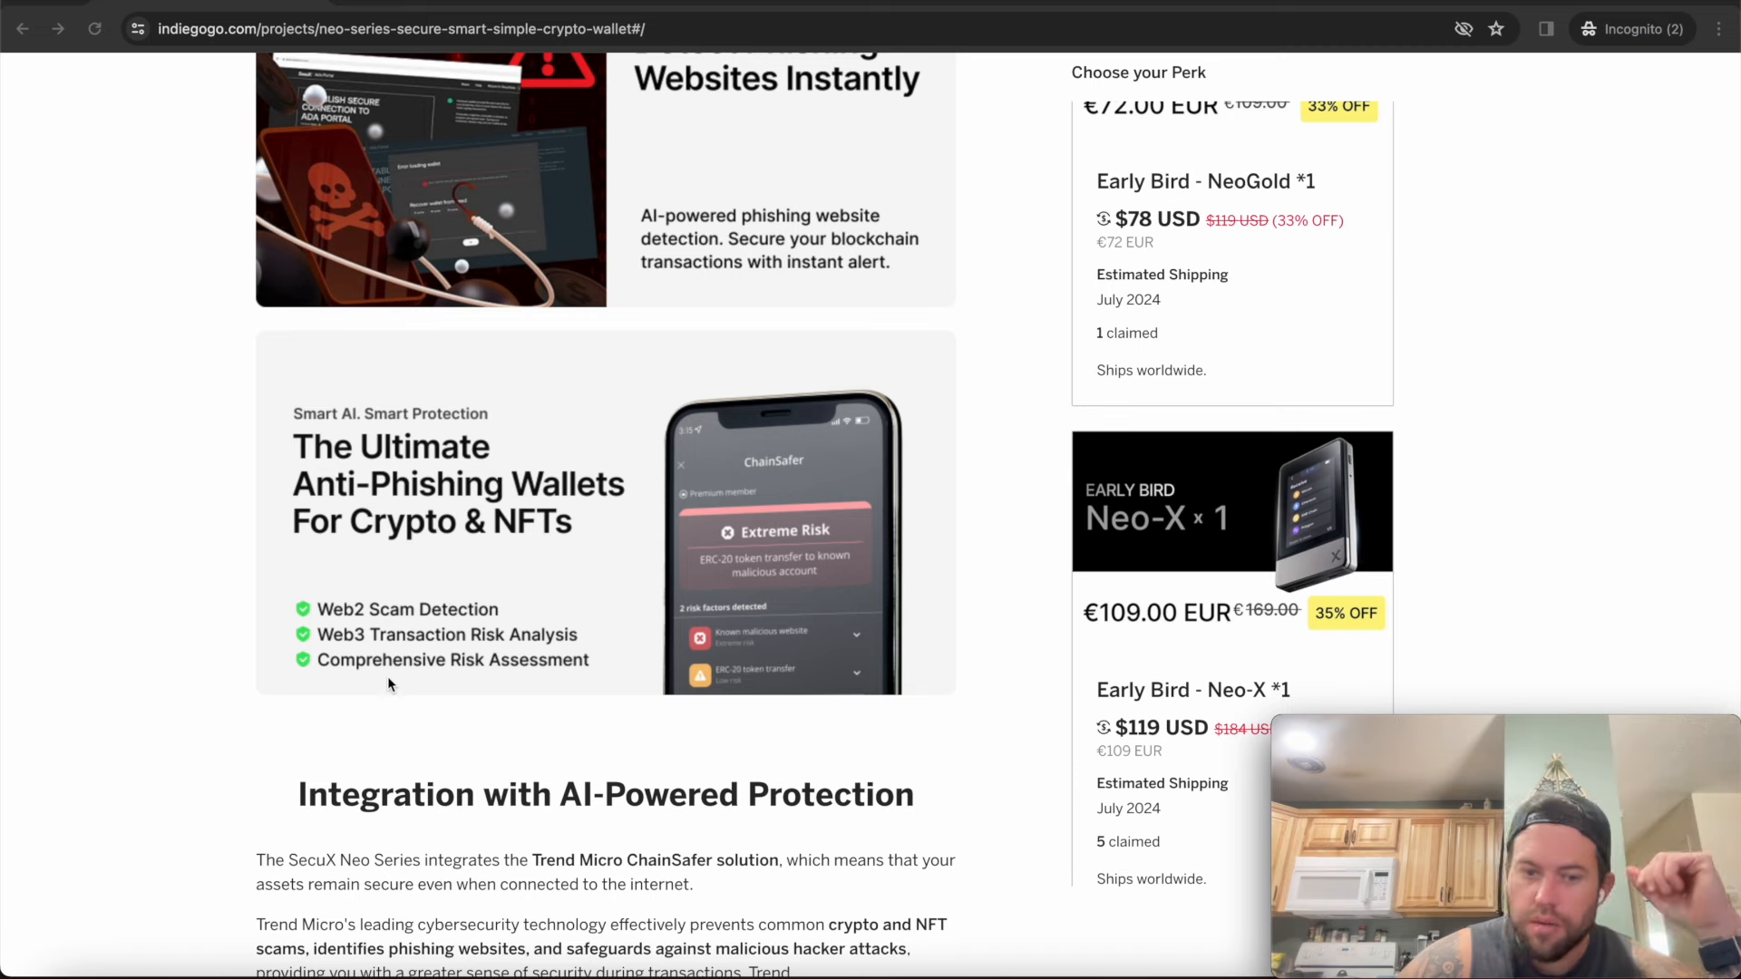
{"action": "mouse_move", "coordinate": [357, 726]}
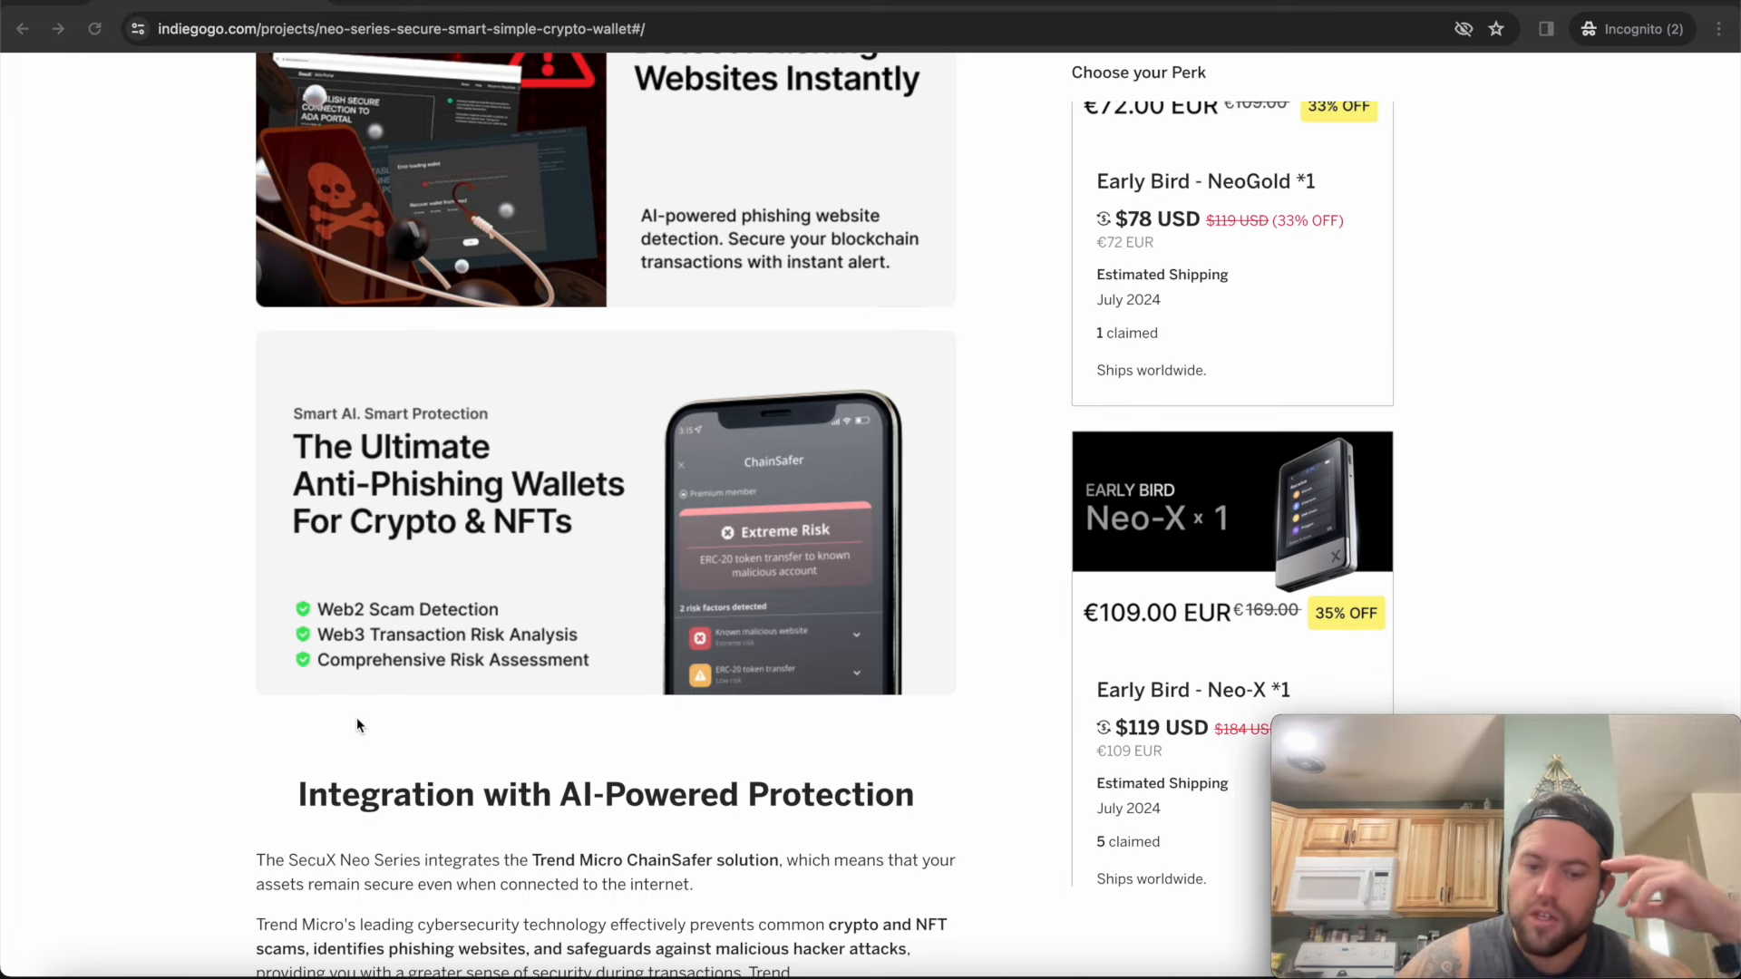
{"action": "scroll", "scroll_direction": "down", "scroll_amount": 3}
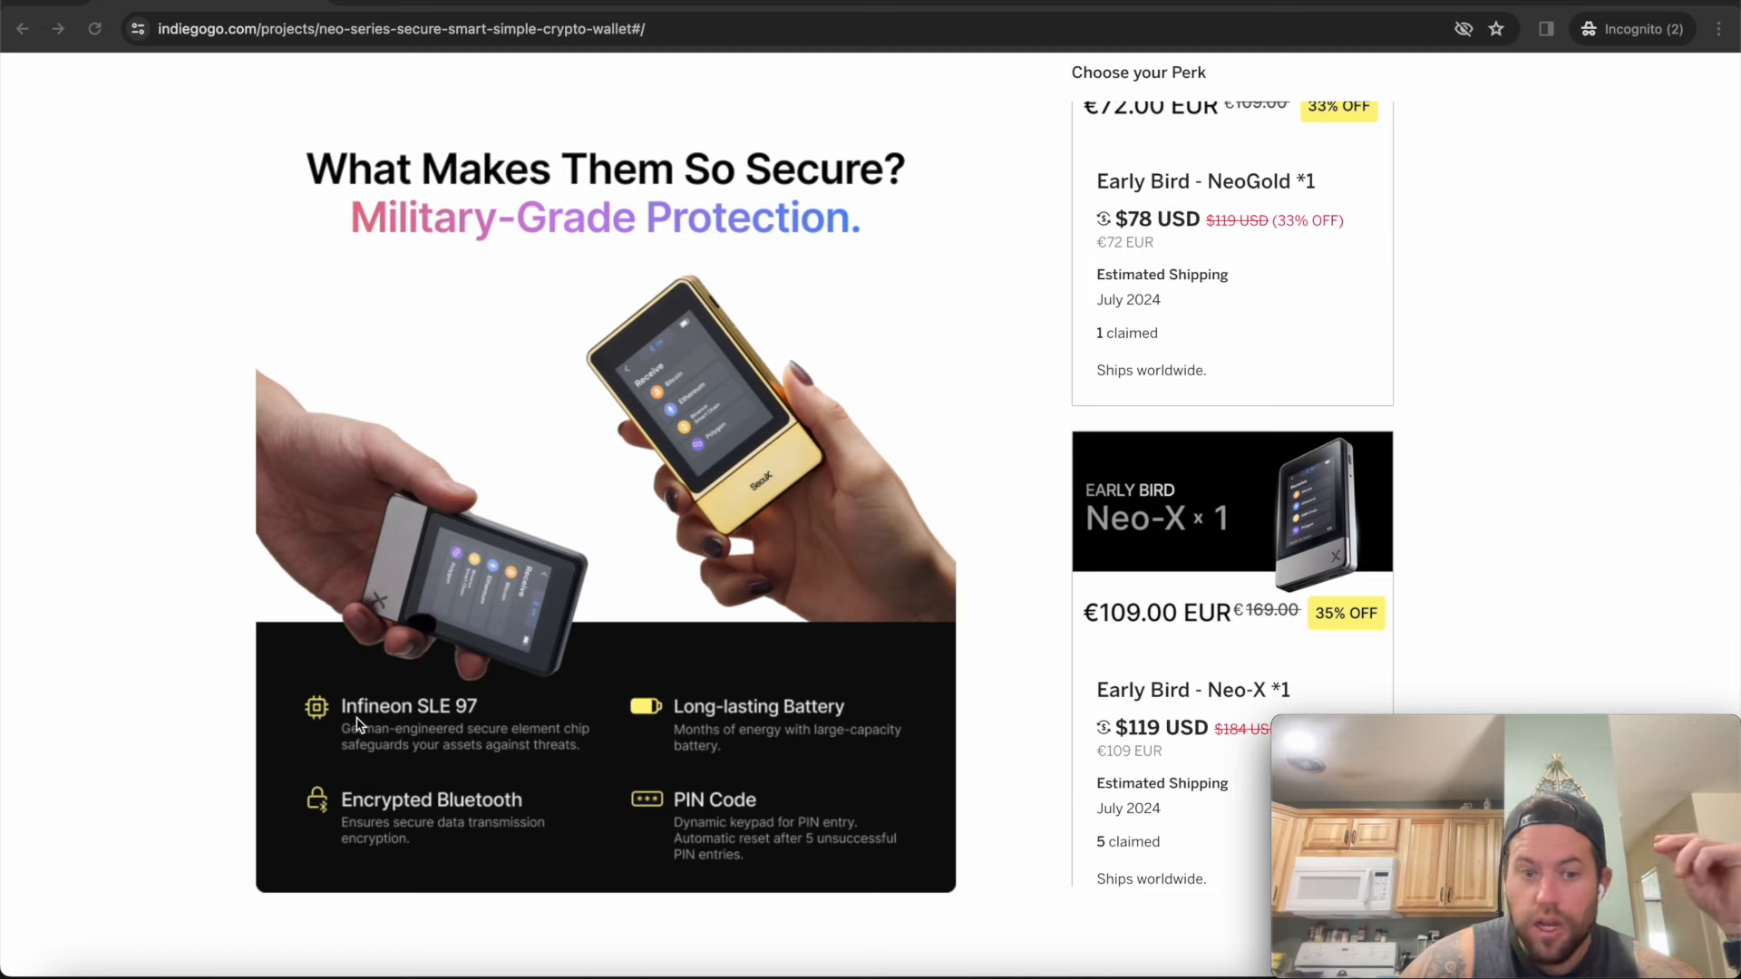
{"action": "mouse_move", "coordinate": [447, 737]}
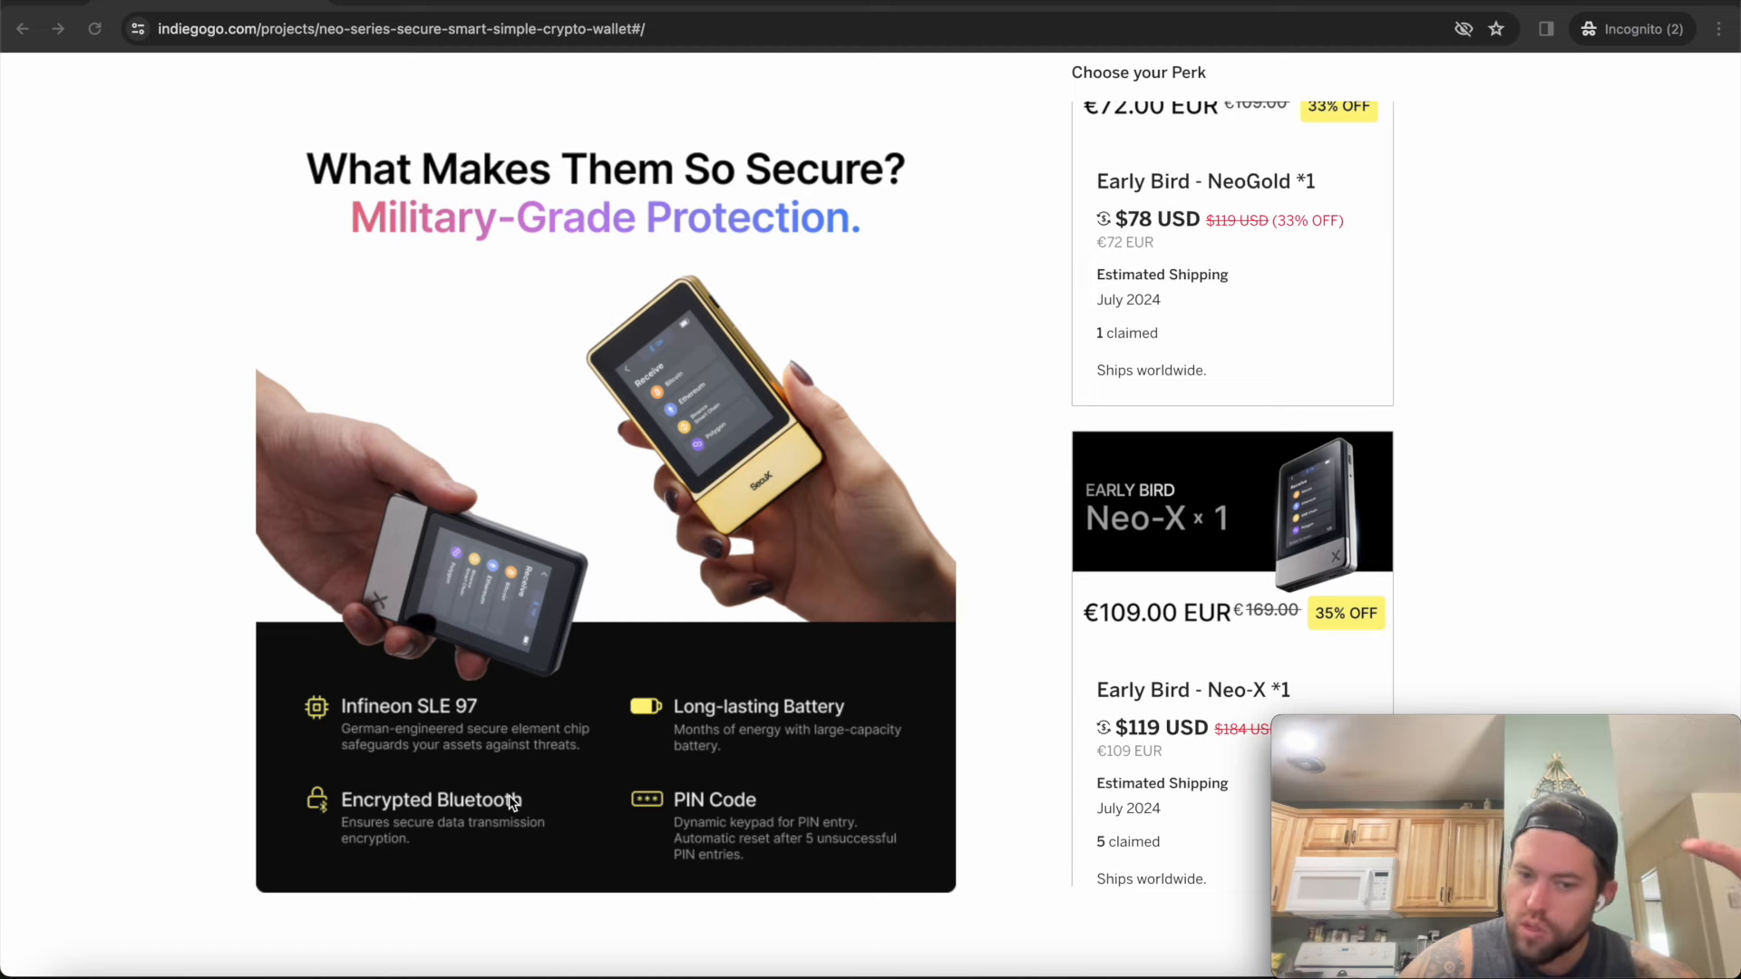
{"action": "mouse_move", "coordinate": [719, 846]}
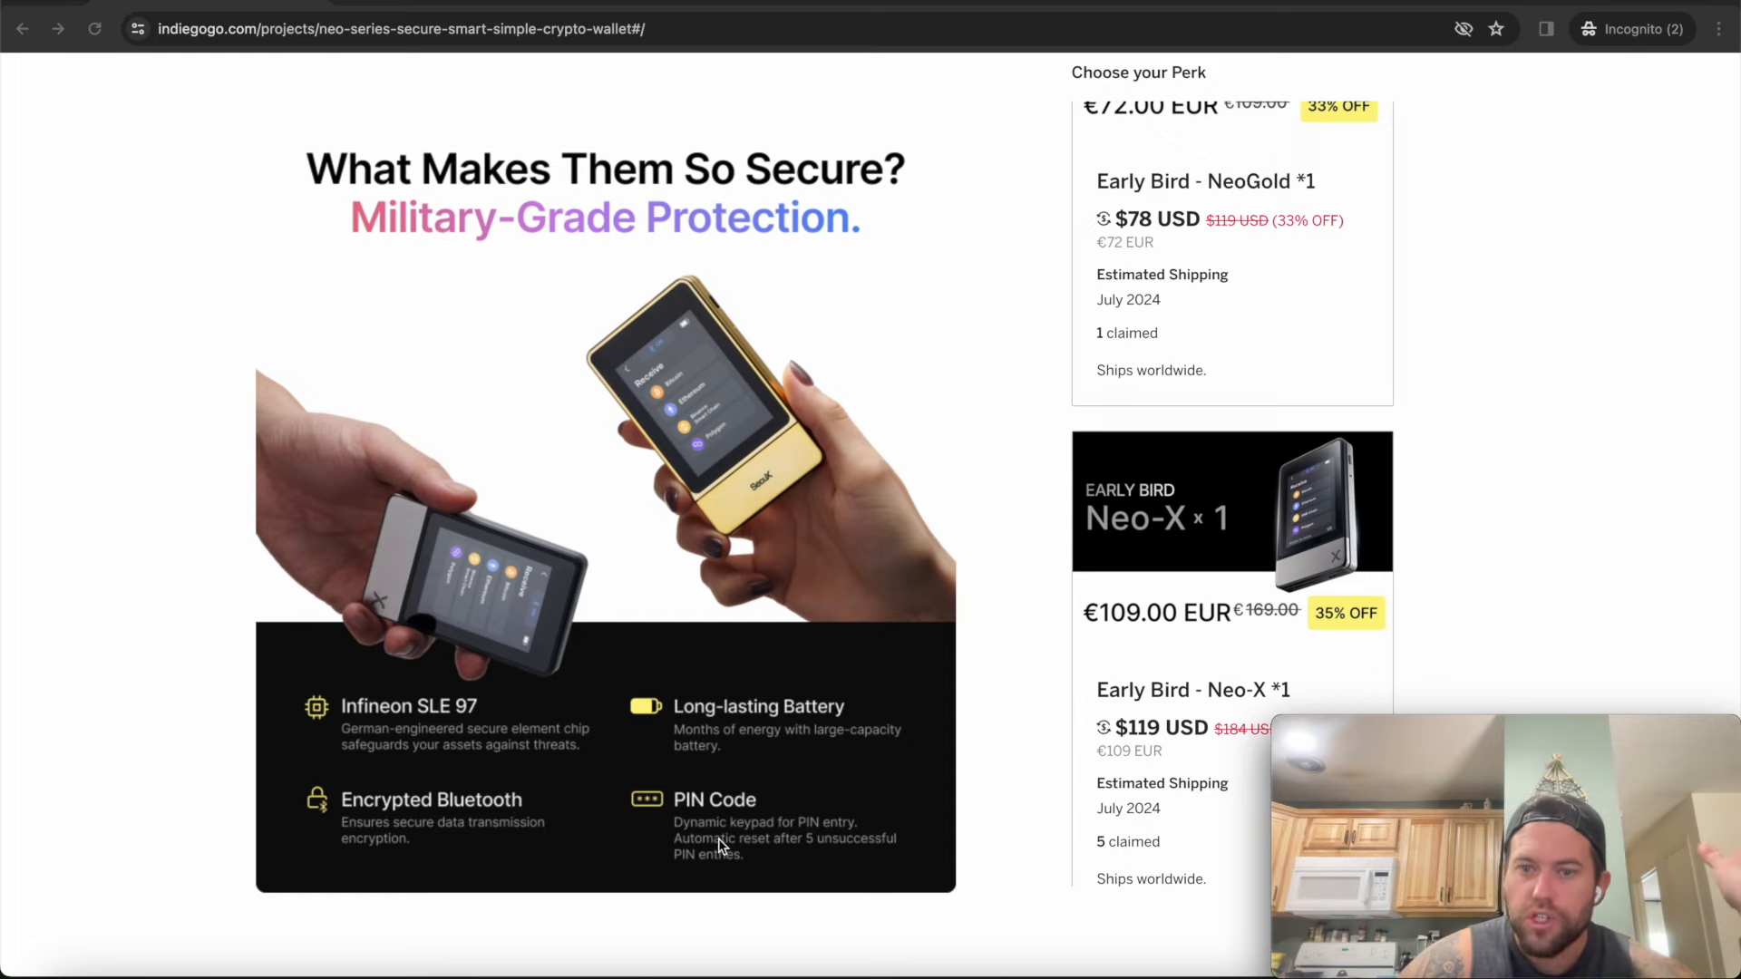
{"action": "scroll", "scroll_direction": "down", "scroll_amount": 3}
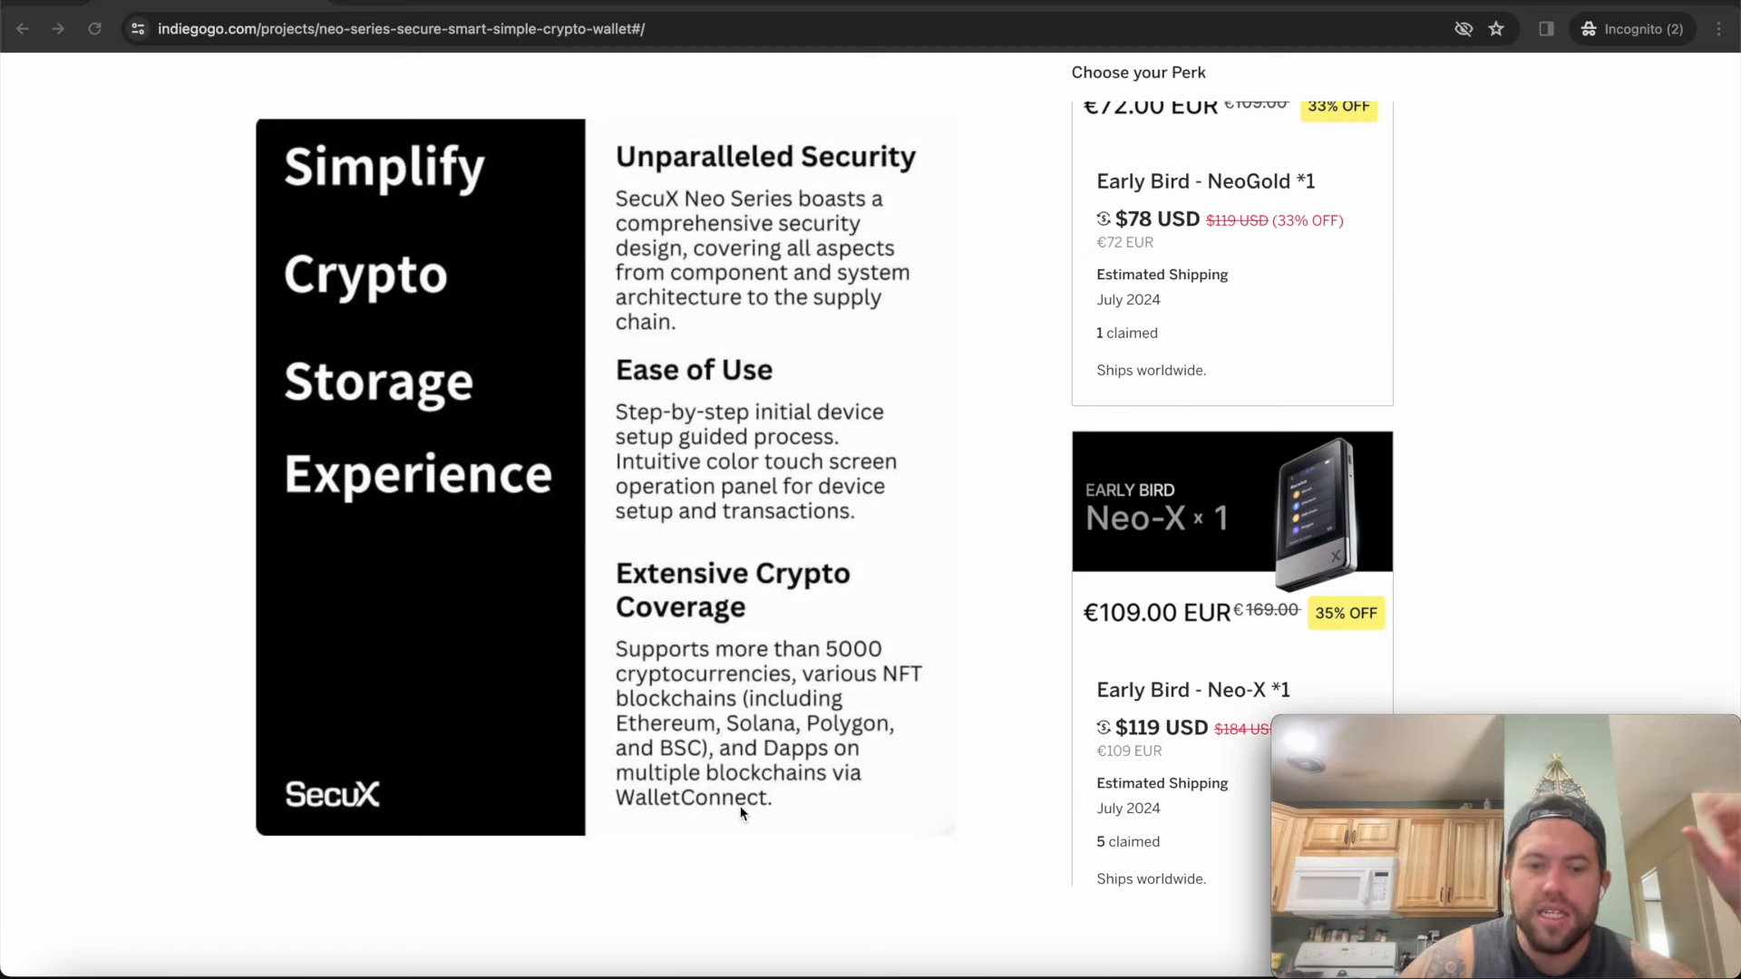
{"action": "mouse_move", "coordinate": [835, 741]}
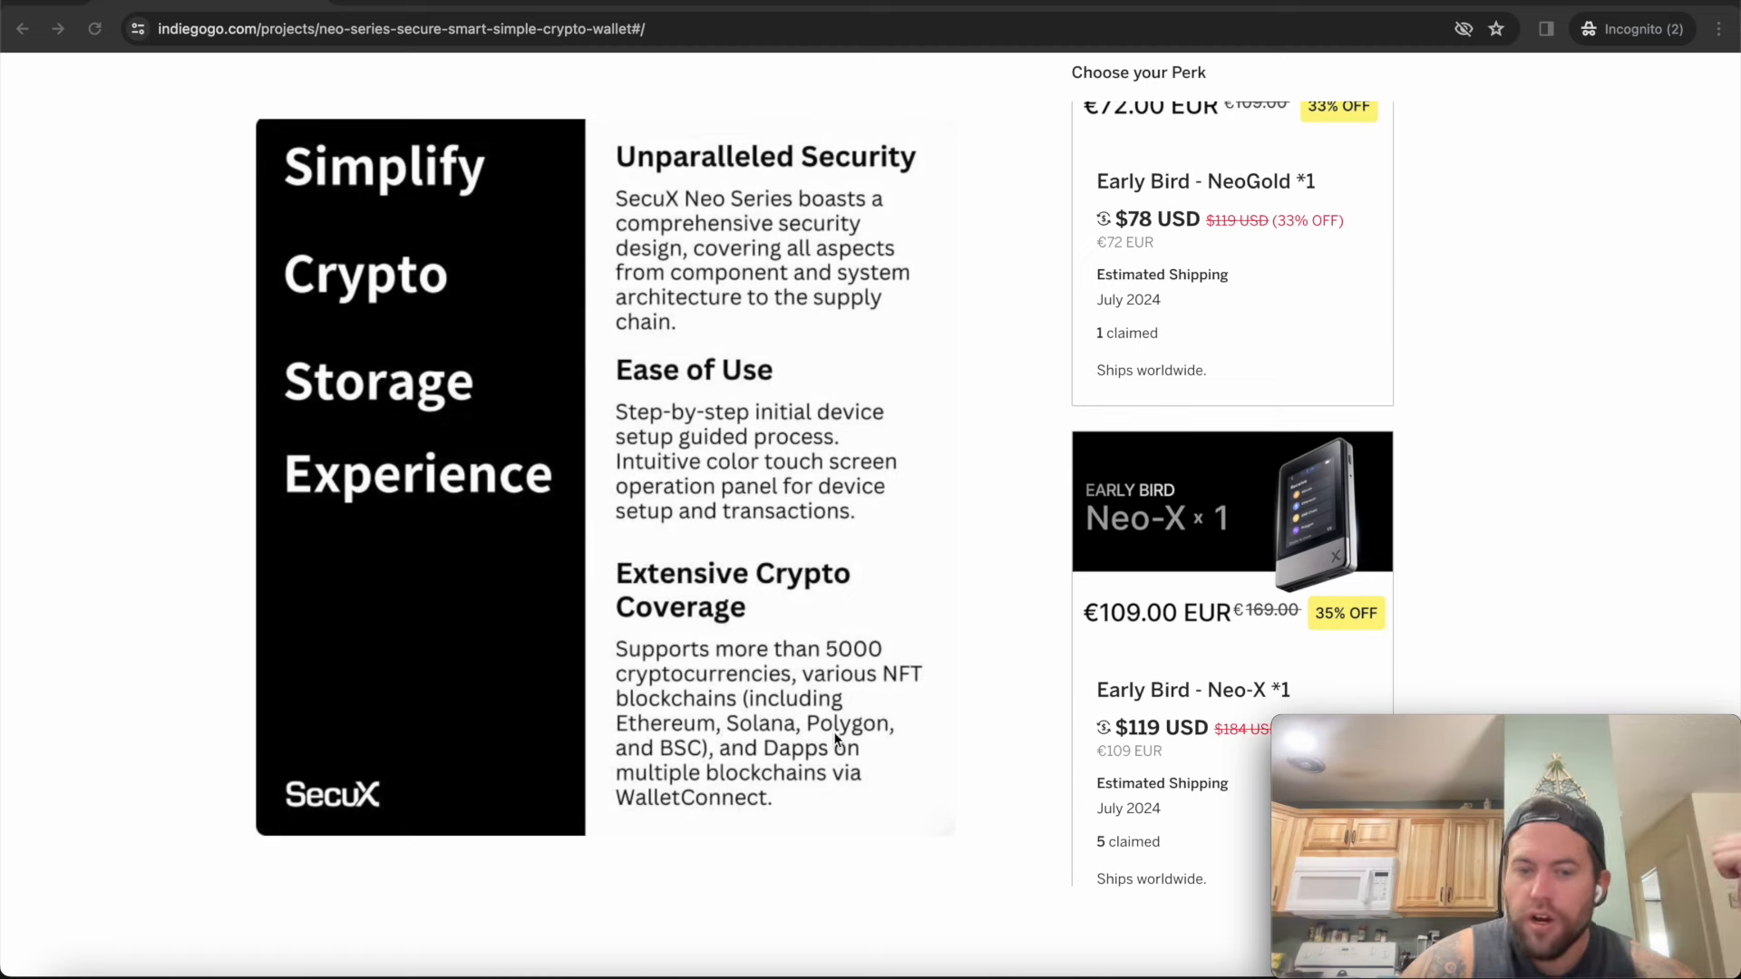
{"action": "mouse_move", "coordinate": [865, 697]}
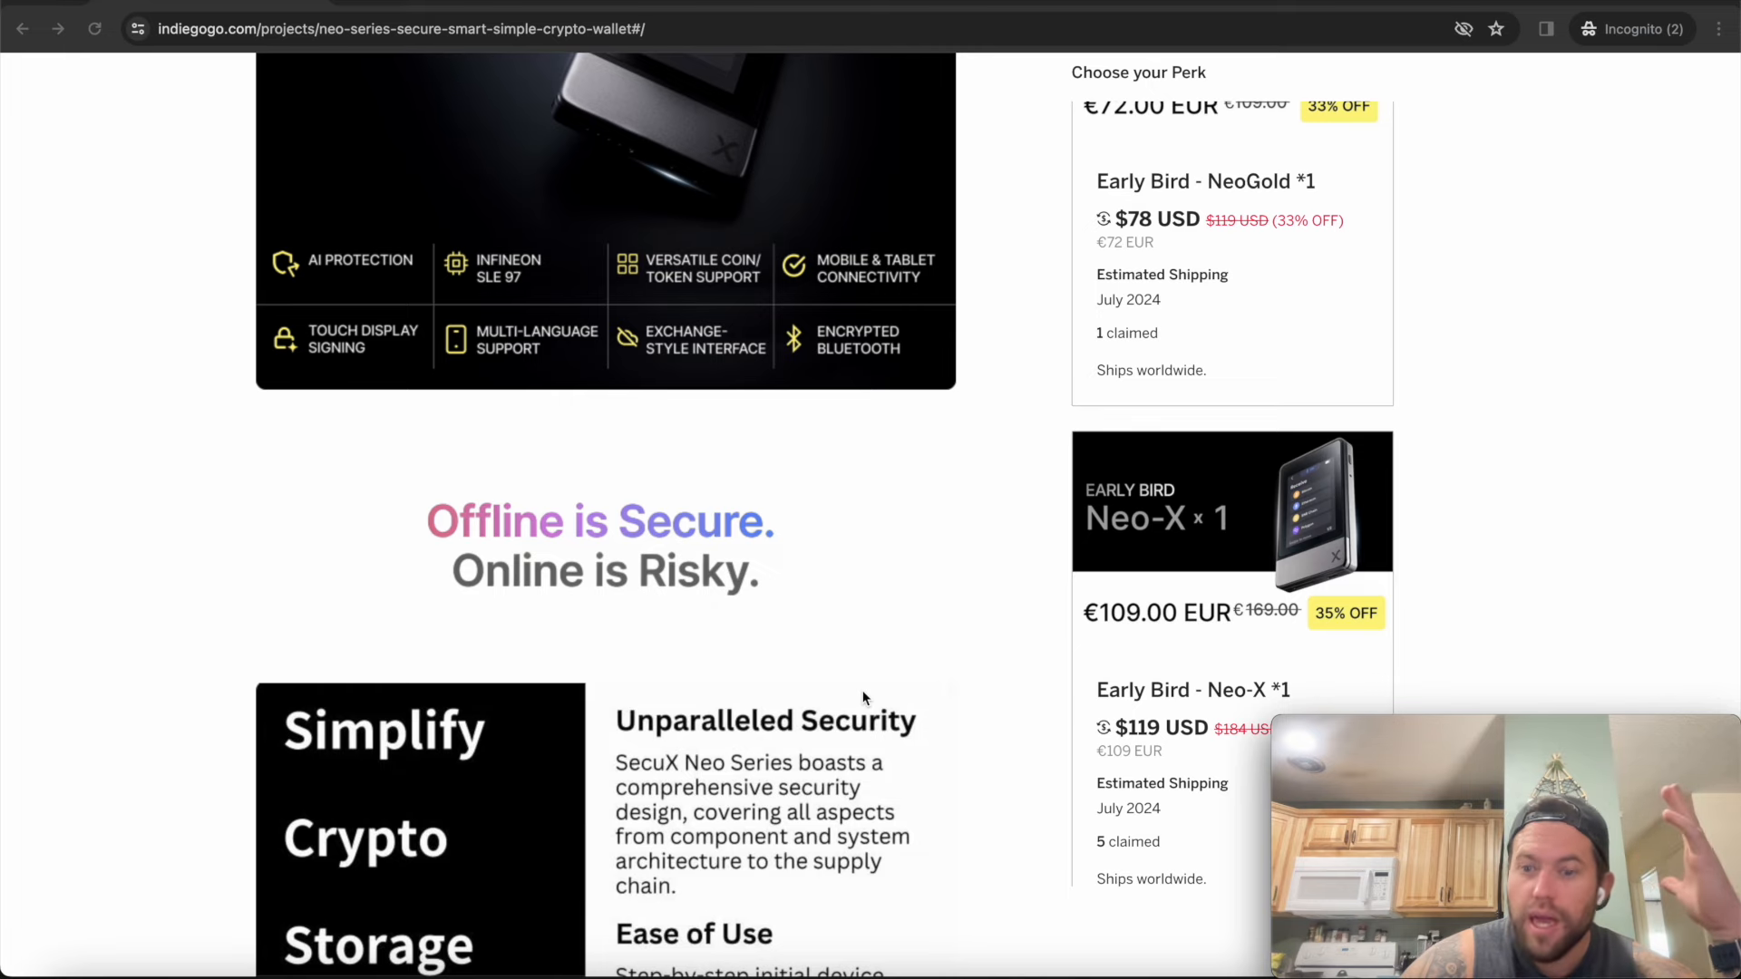
{"action": "mouse_move", "coordinate": [672, 413]}
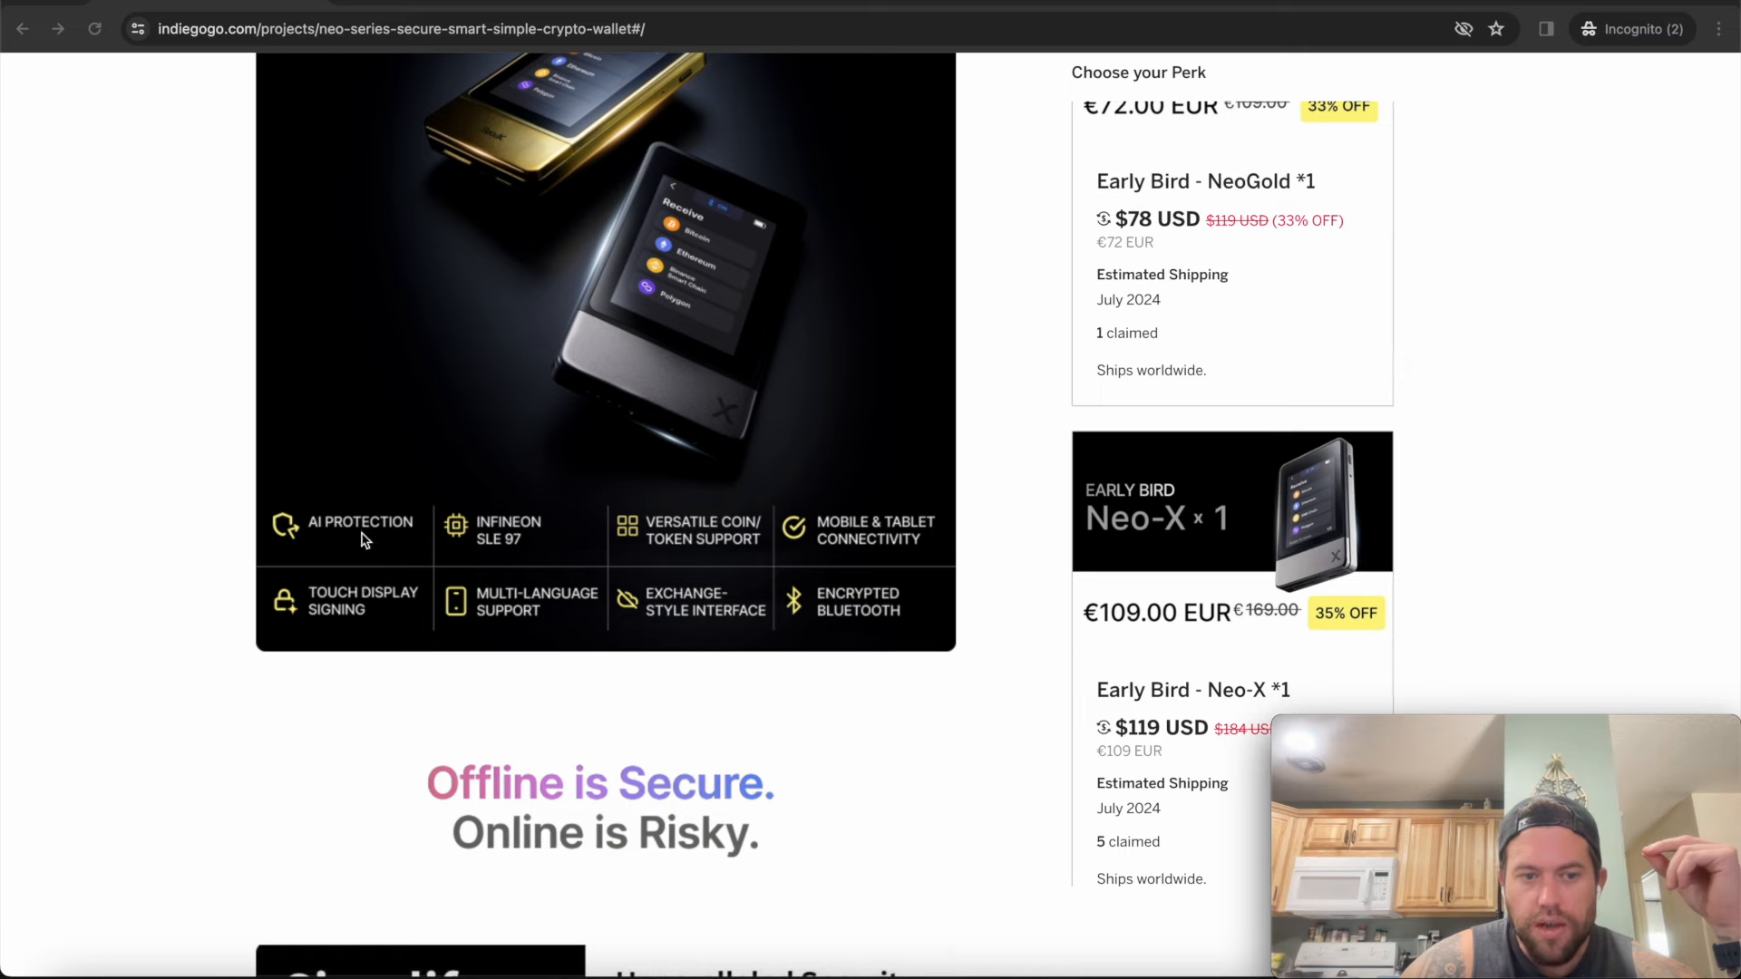
{"action": "mouse_move", "coordinate": [593, 587]}
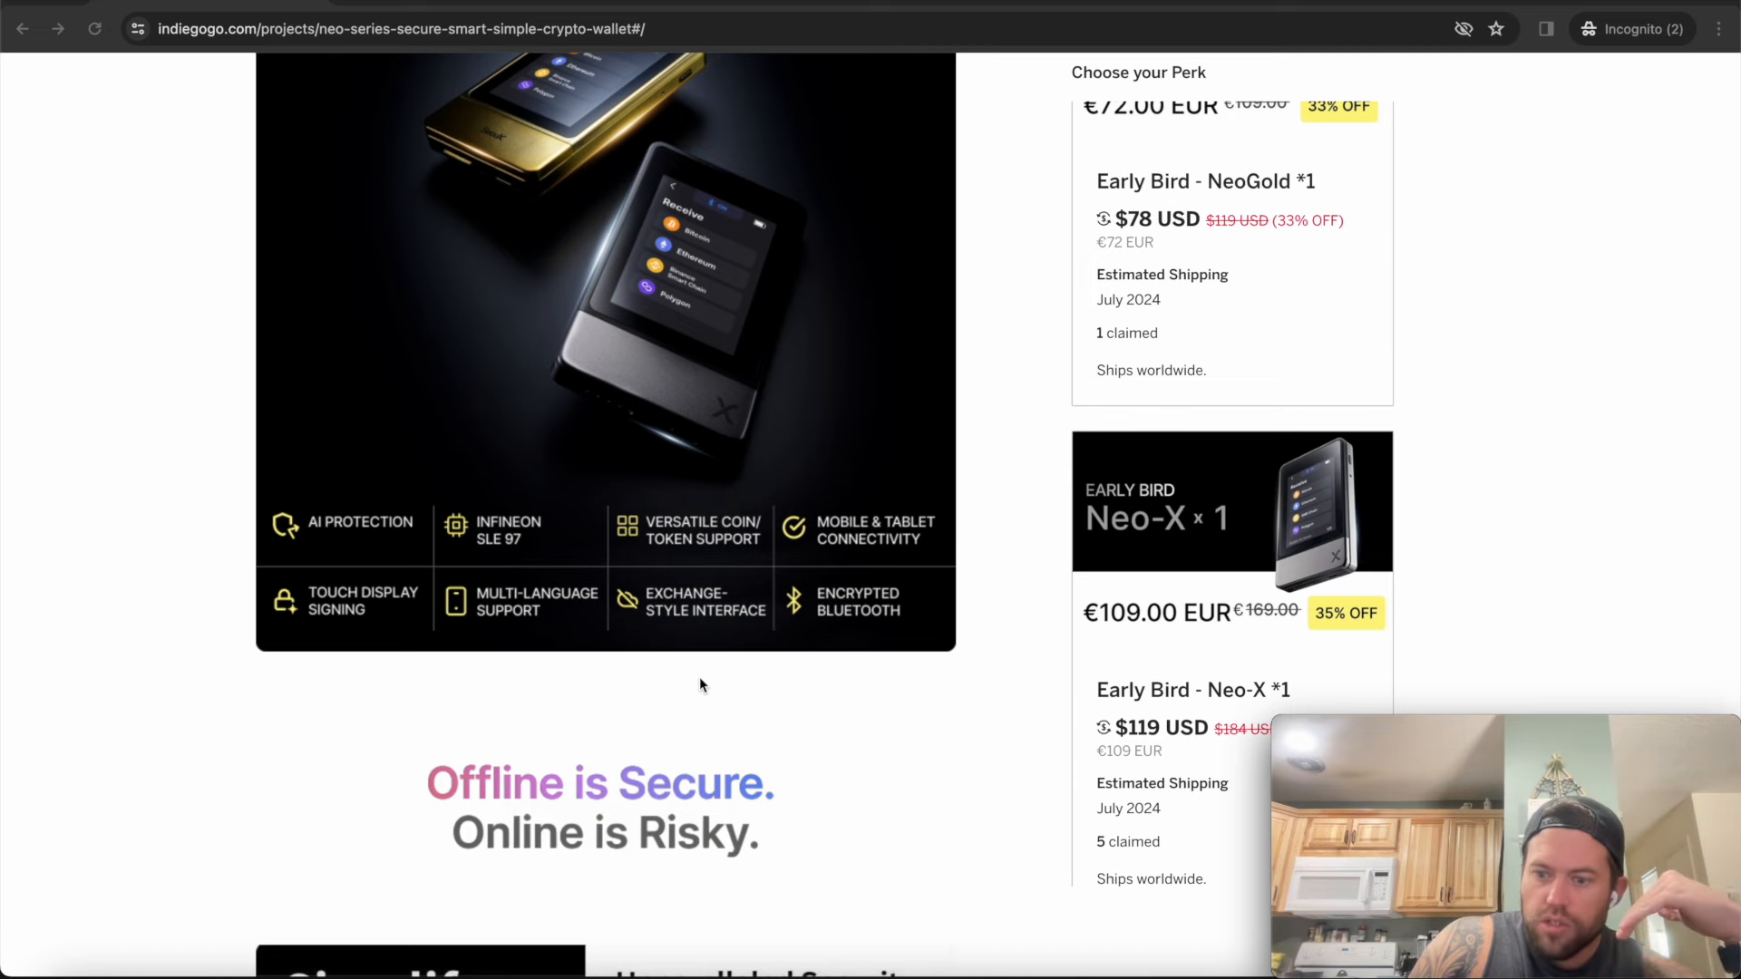
{"action": "mouse_move", "coordinate": [430, 588]}
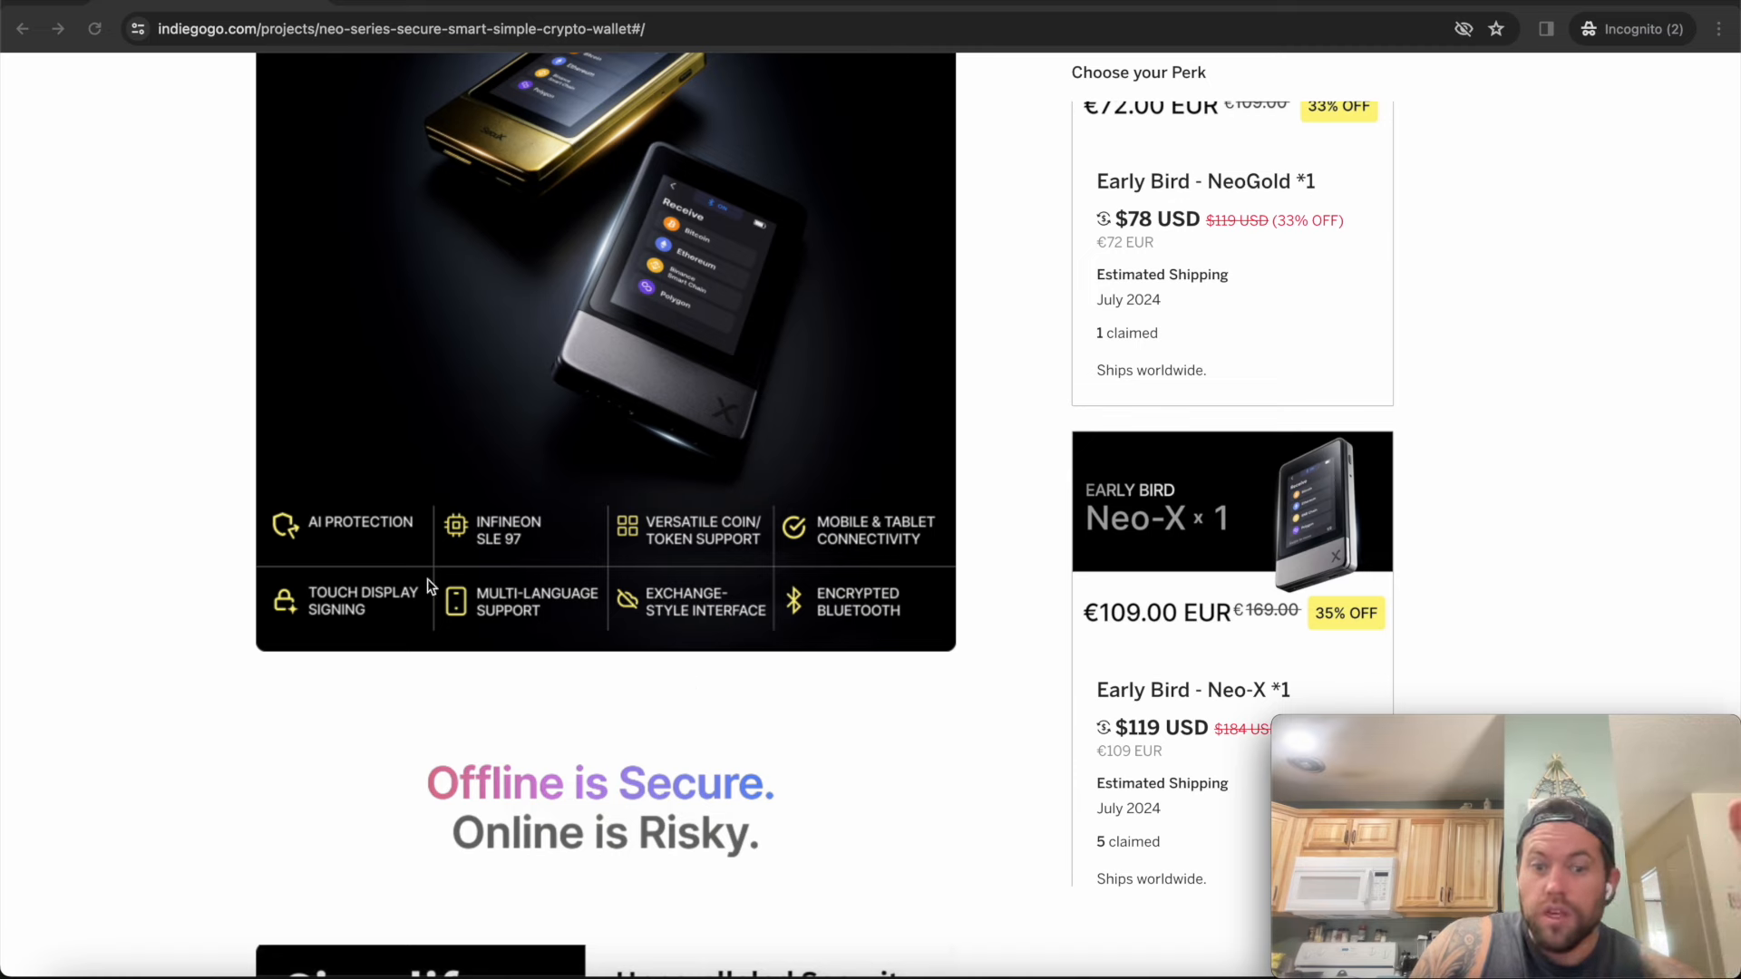
{"action": "mouse_move", "coordinate": [540, 564]}
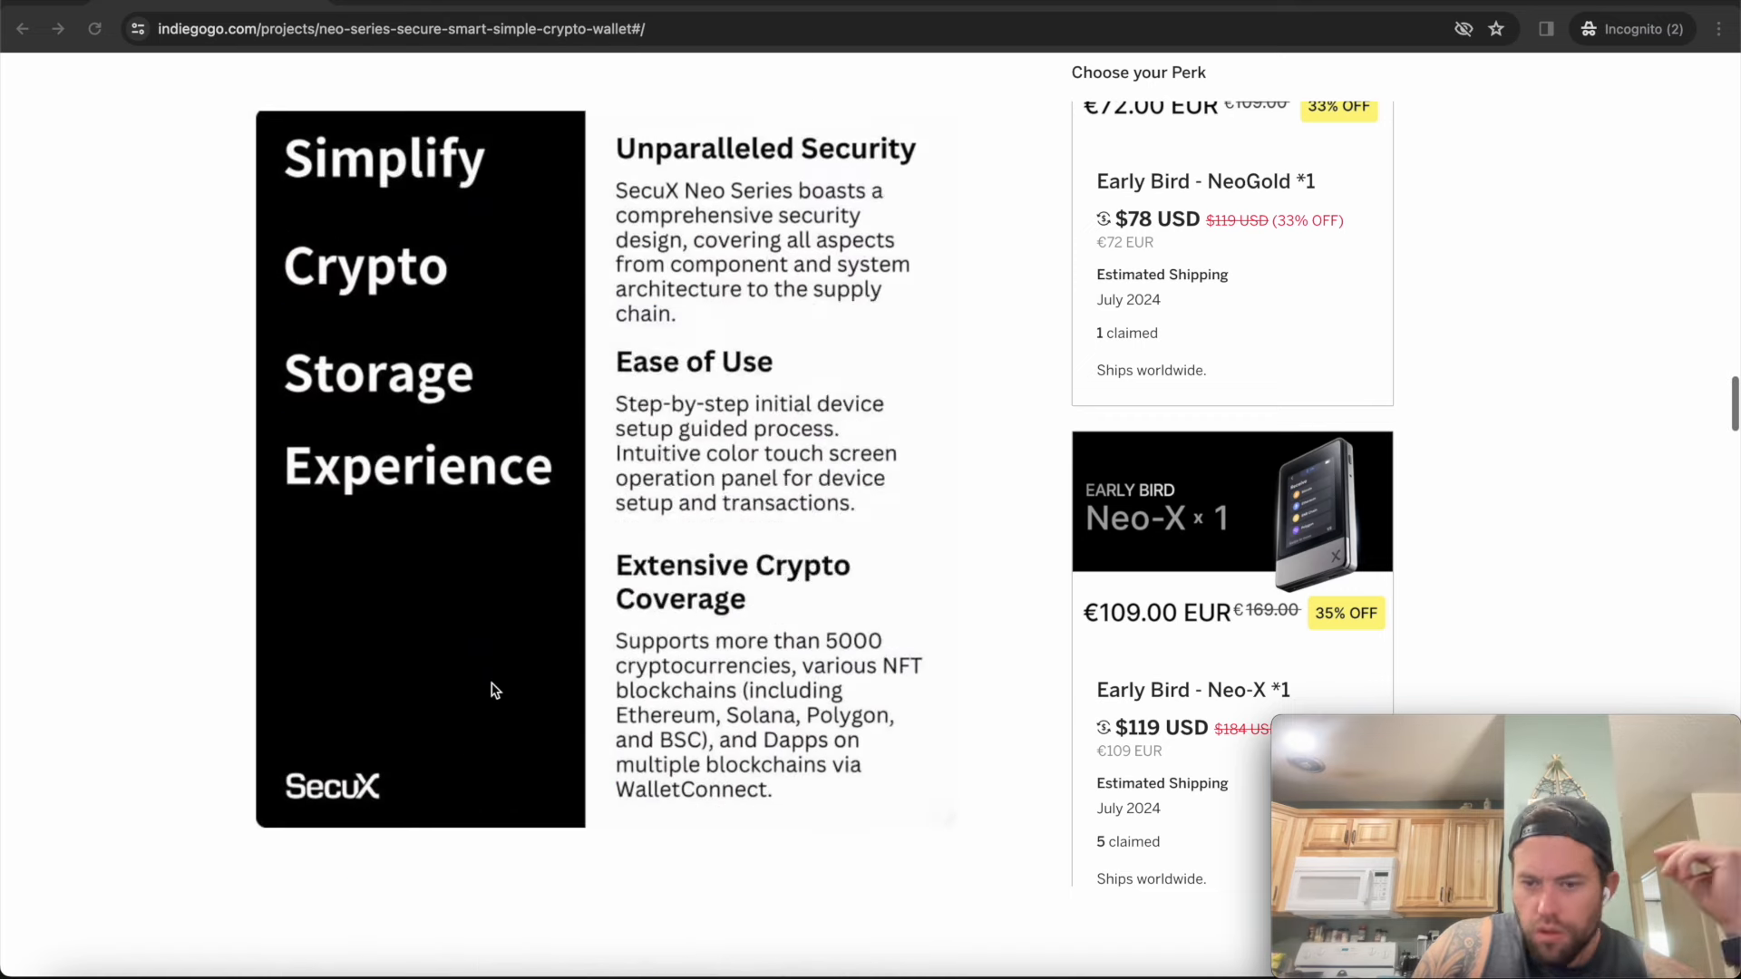
{"action": "scroll", "scroll_direction": "down", "scroll_amount": 3}
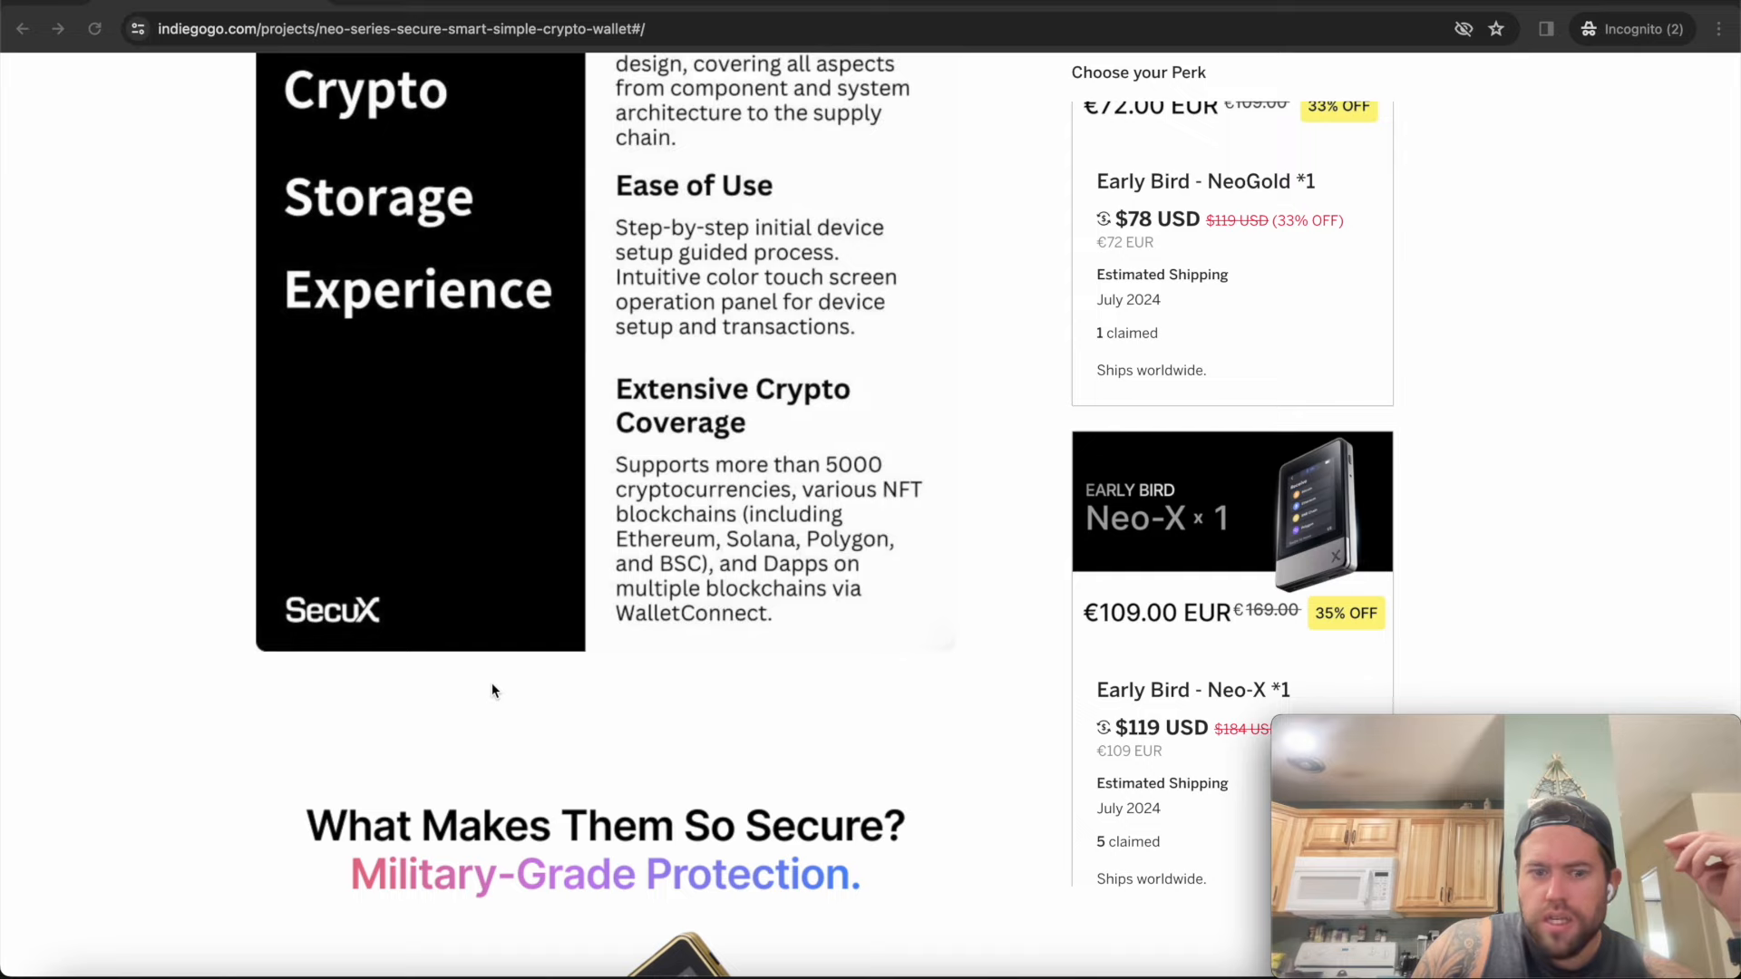
{"action": "scroll", "scroll_direction": "down", "scroll_amount": 3}
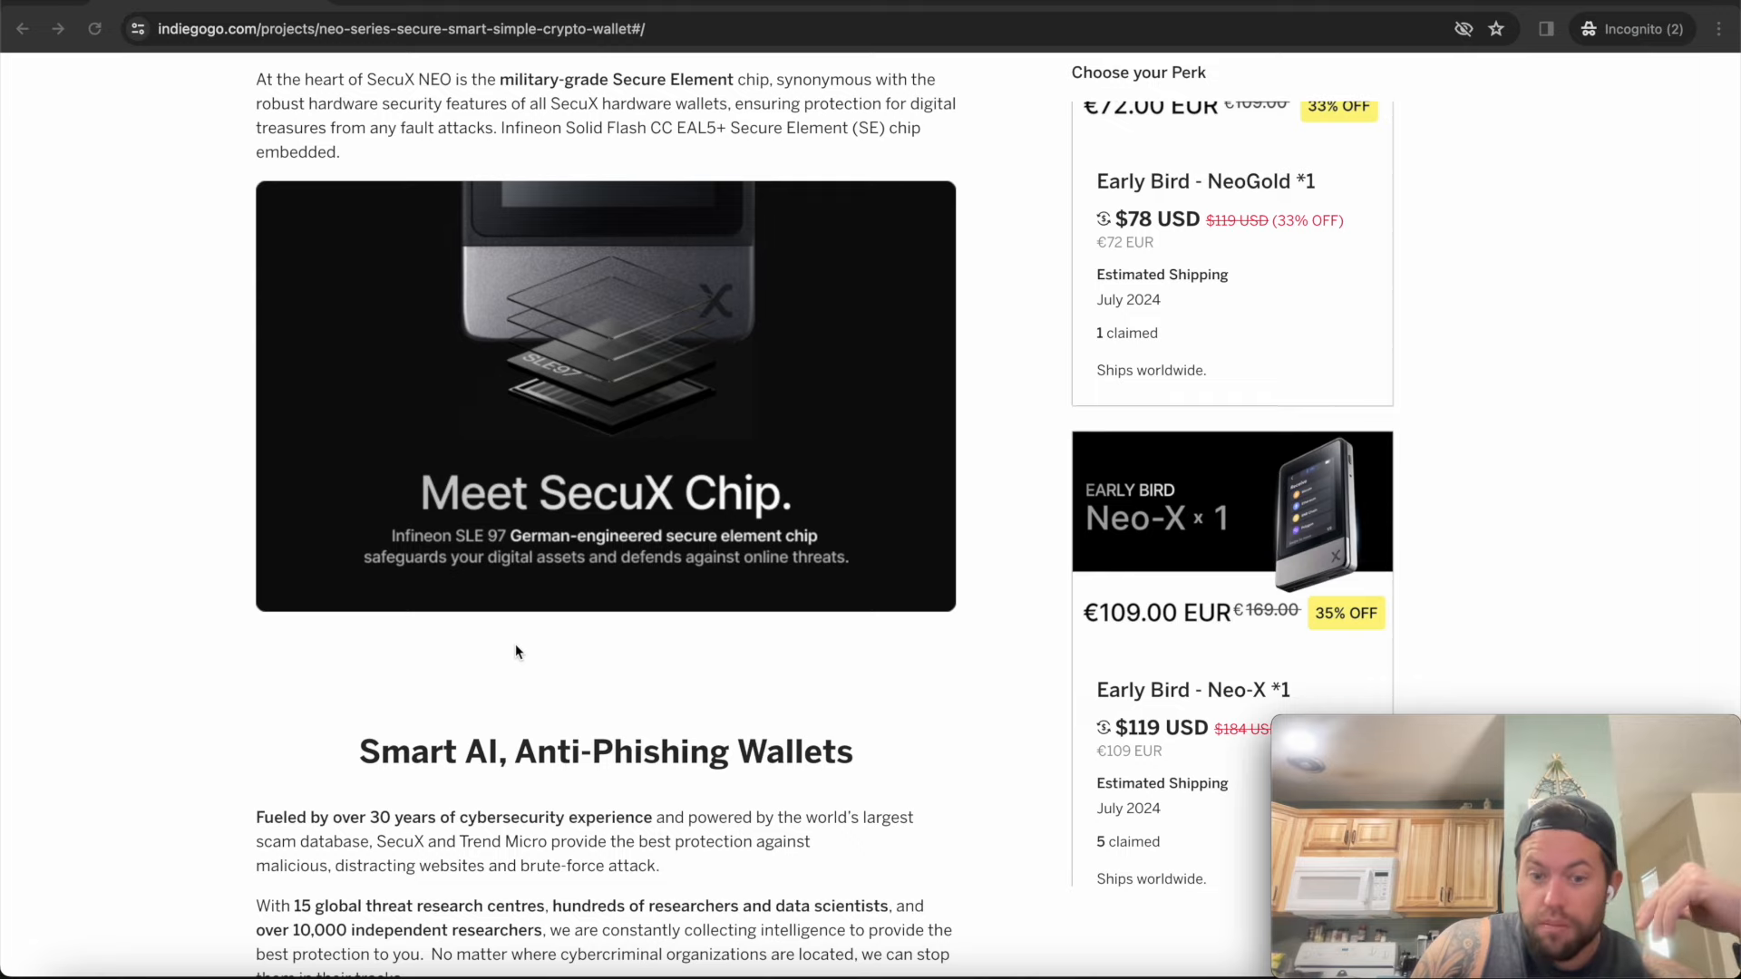
{"action": "scroll", "scroll_direction": "down", "scroll_amount": 3}
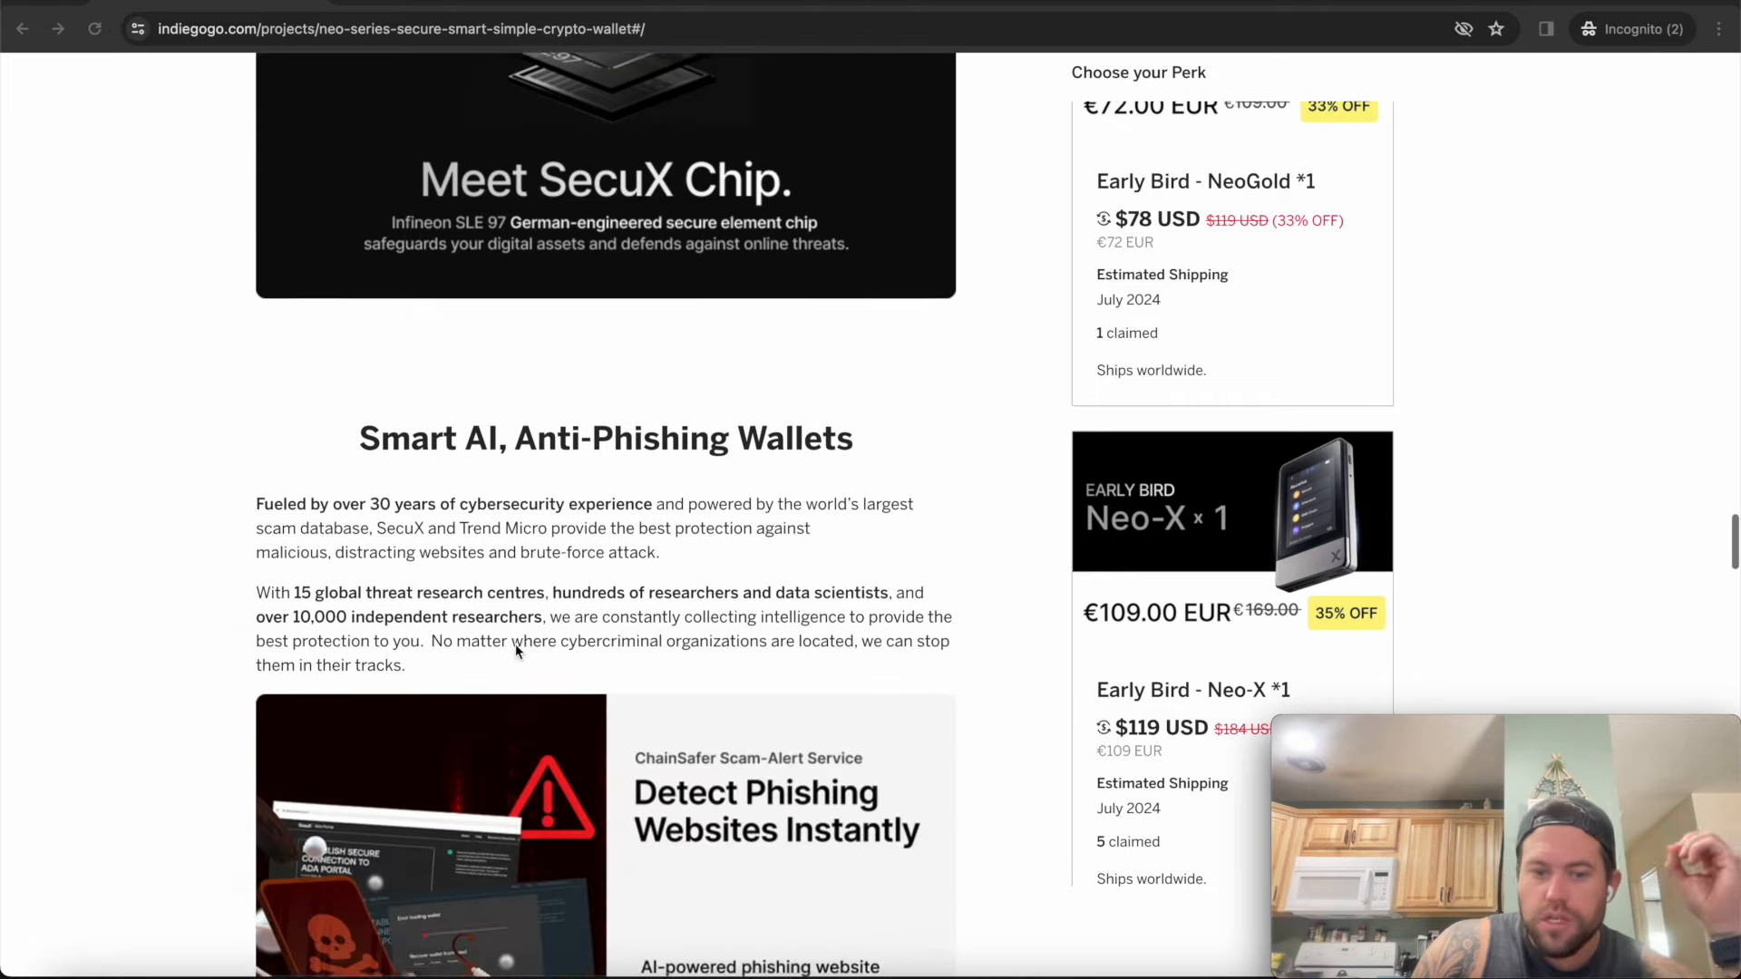
{"action": "scroll", "scroll_direction": "down", "scroll_amount": 3}
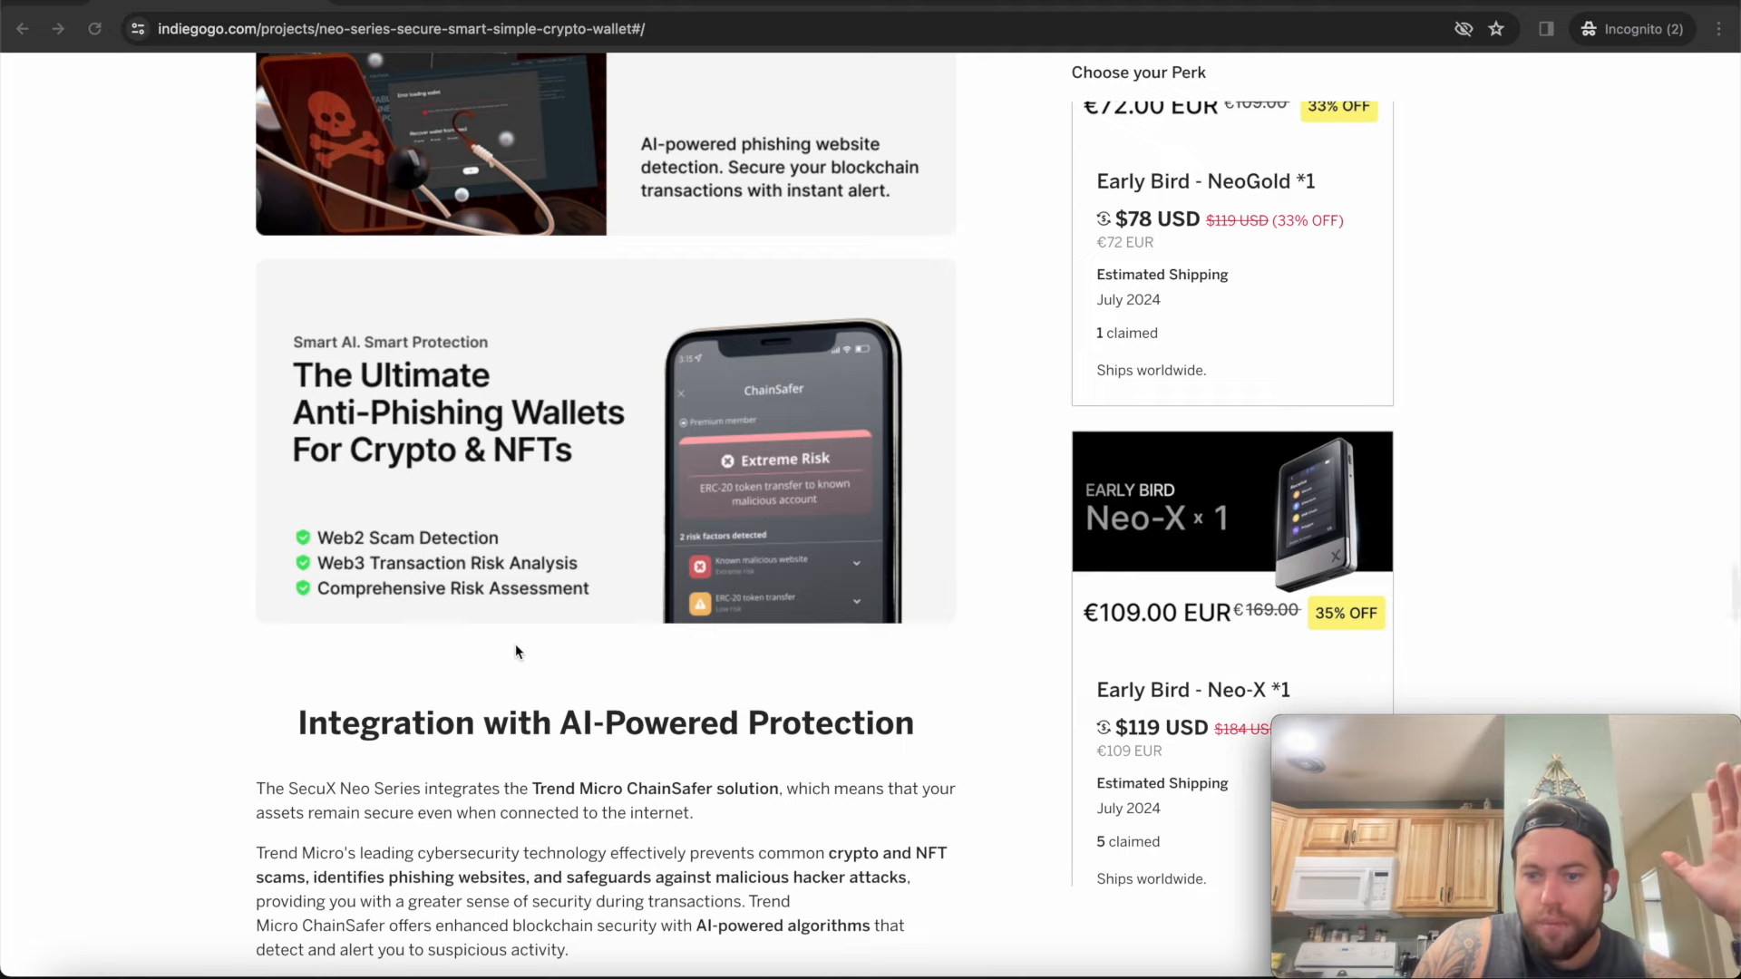
{"action": "scroll", "scroll_direction": "down", "scroll_amount": 3}
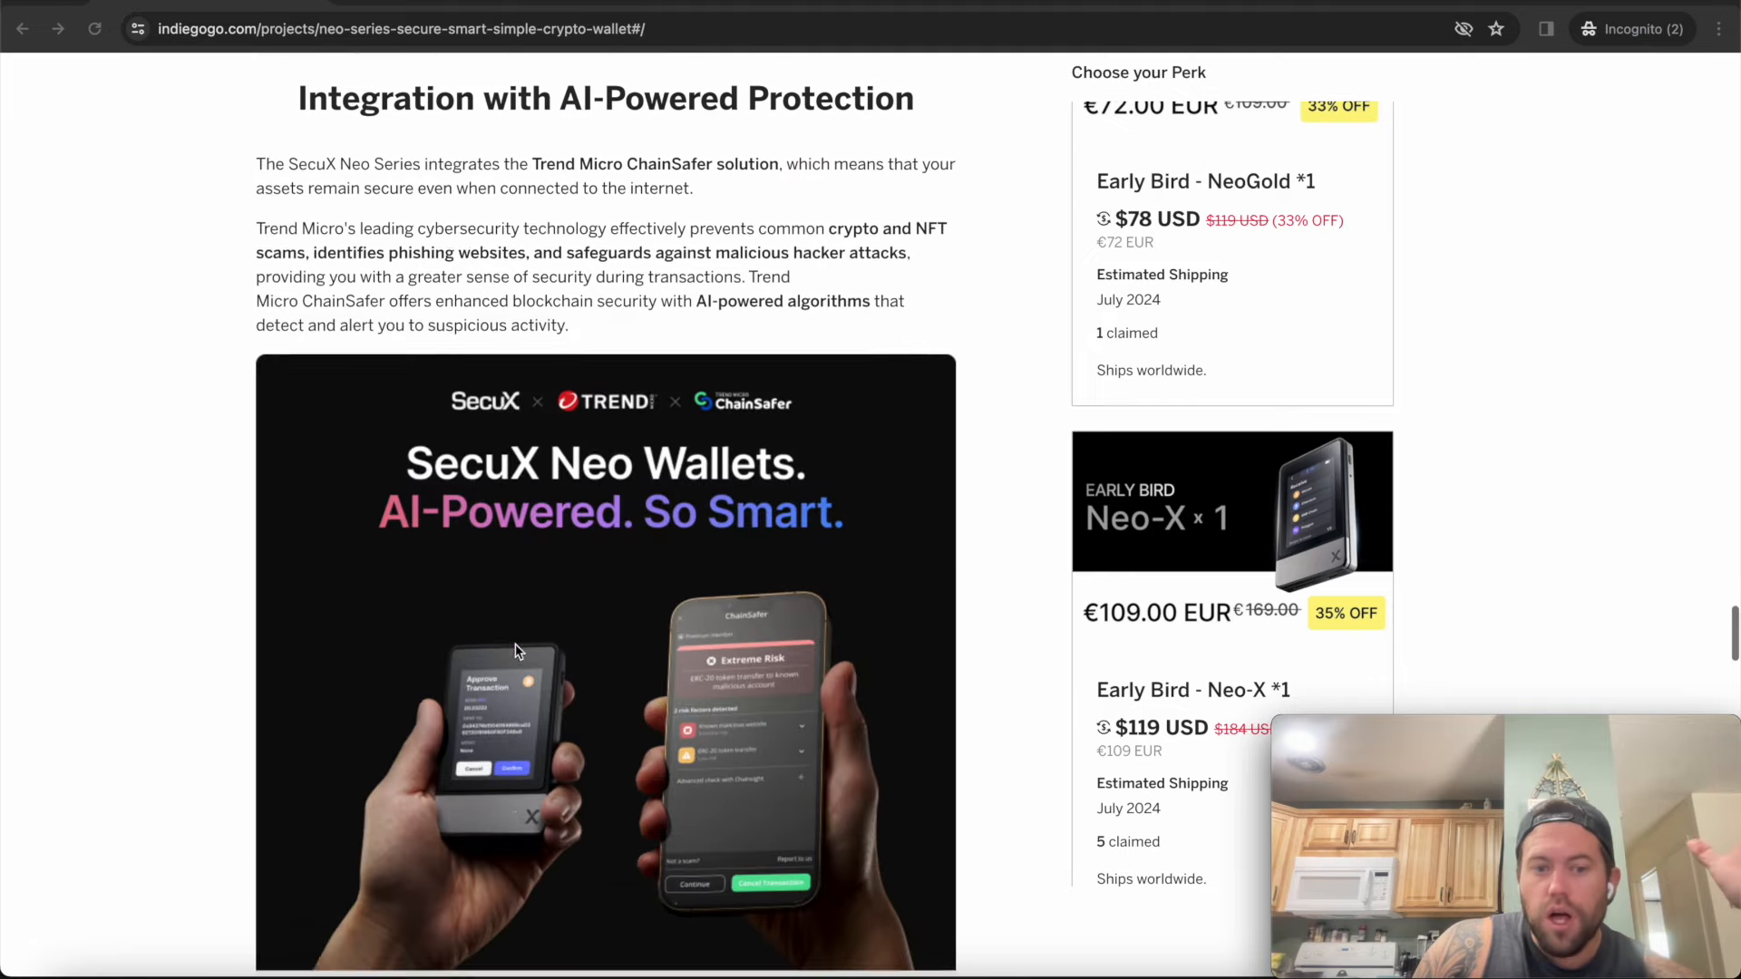
{"action": "scroll", "scroll_direction": "down", "scroll_amount": 3}
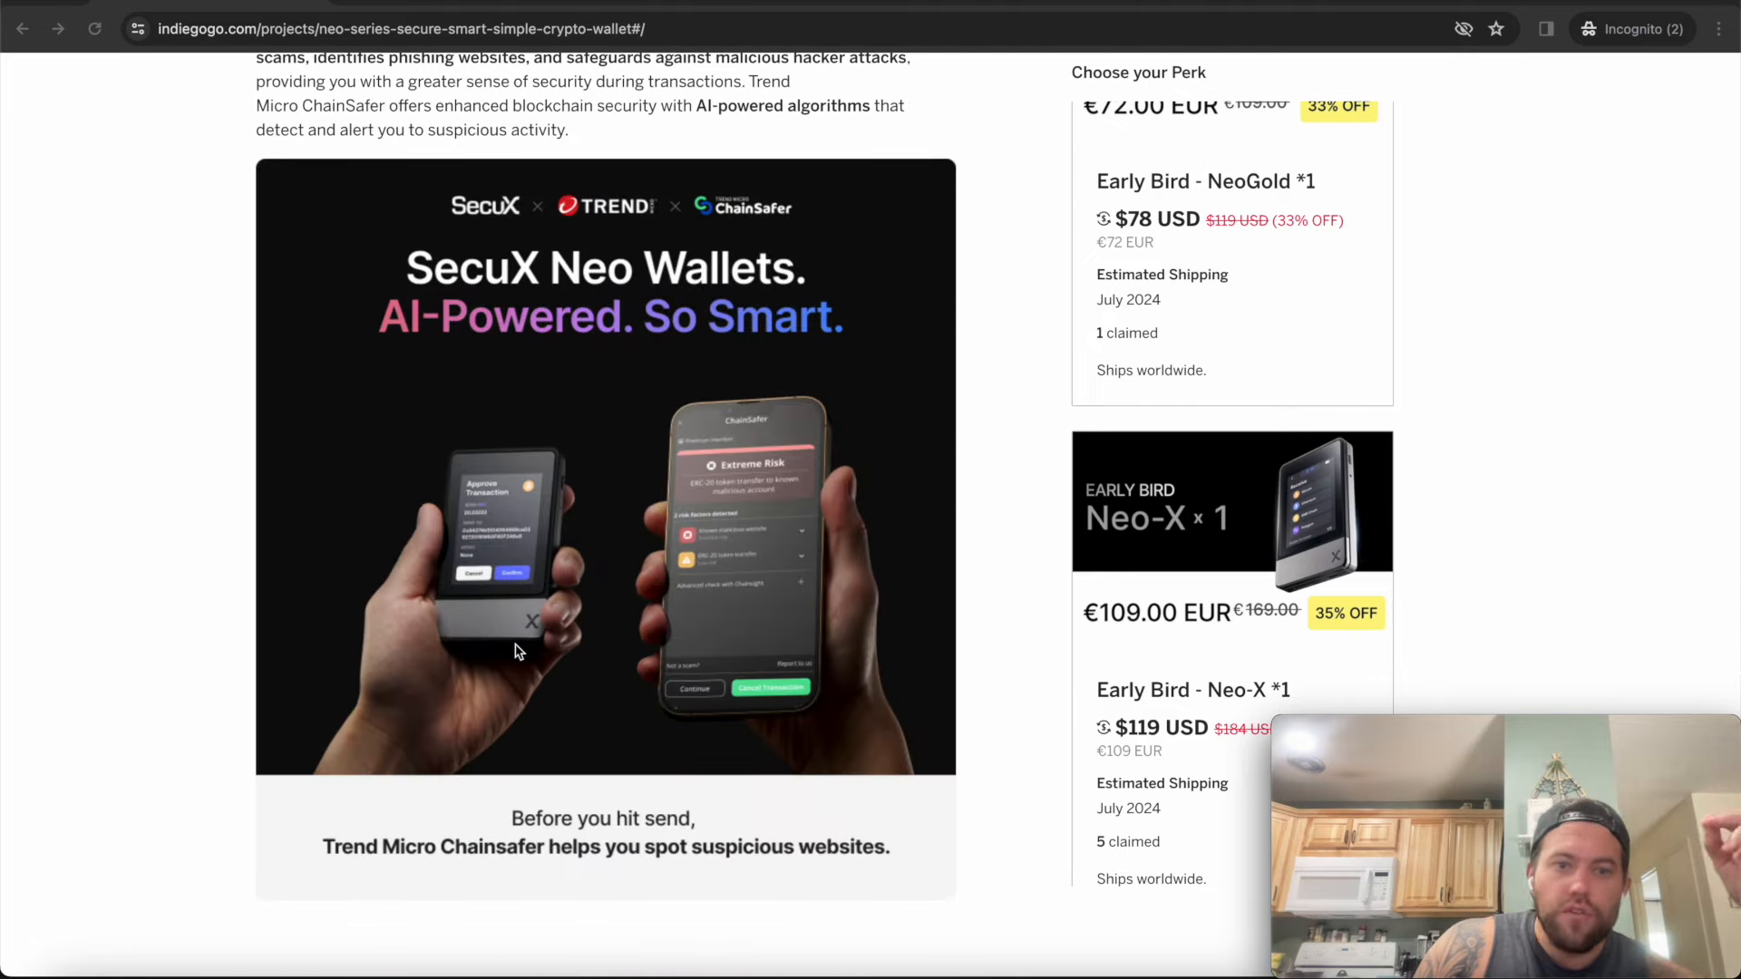
{"action": "scroll", "scroll_direction": "down", "scroll_amount": 3}
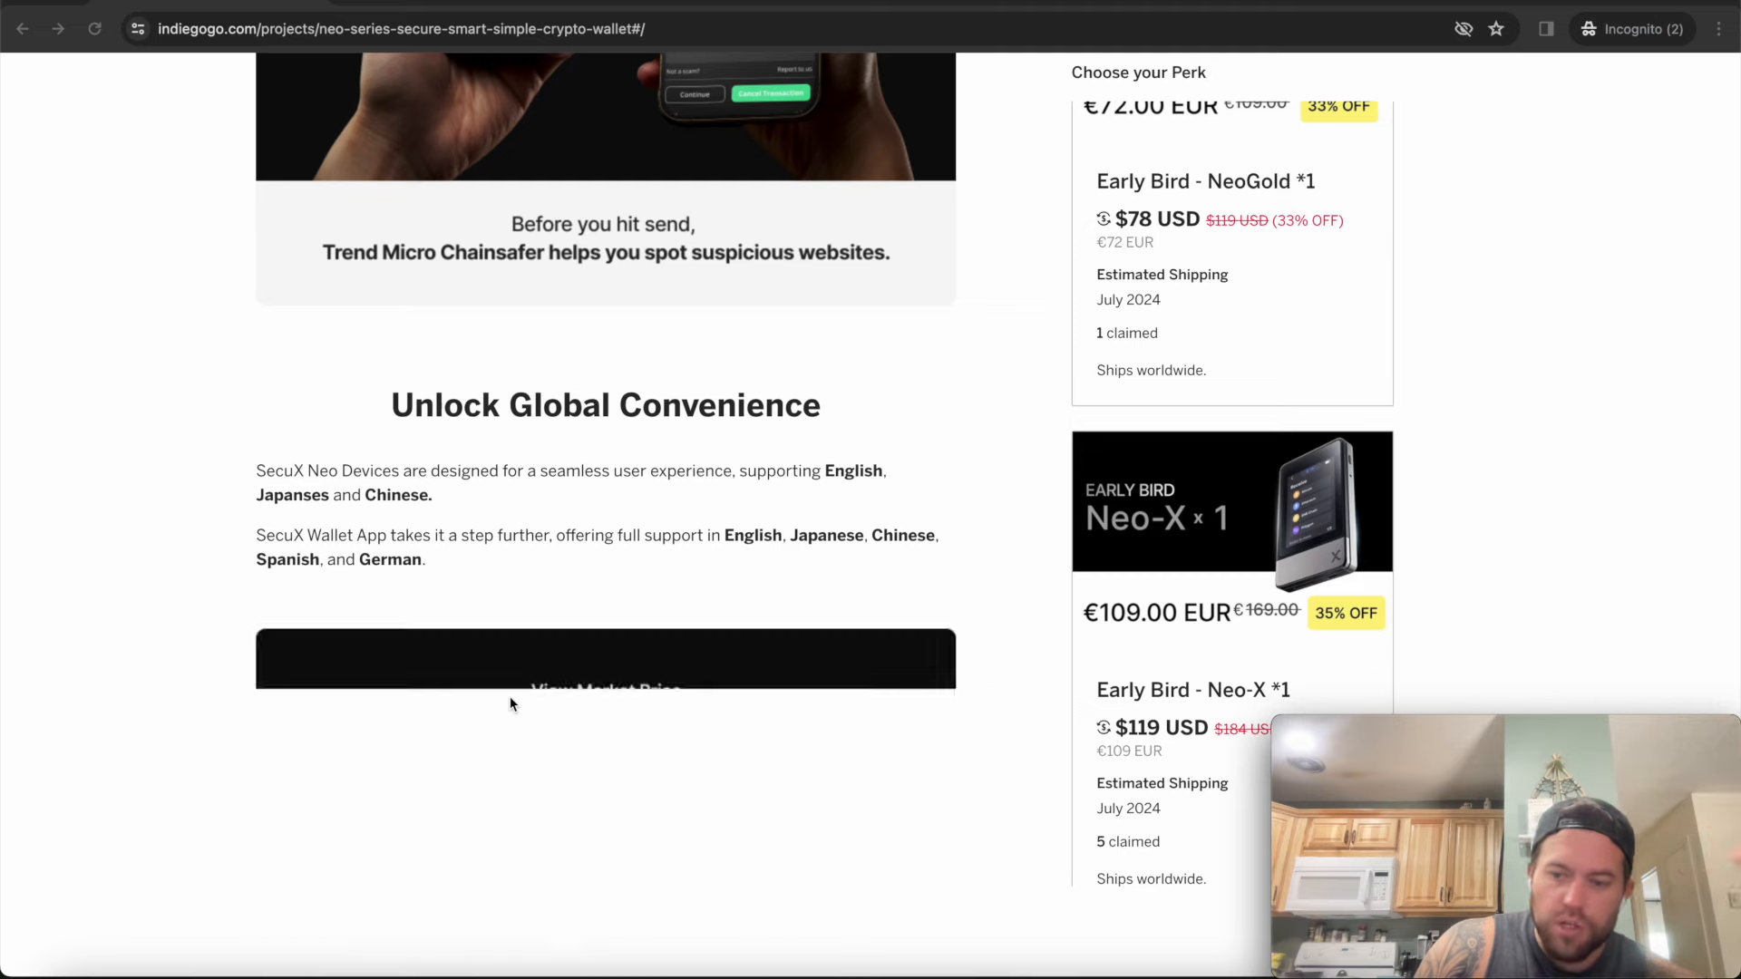
{"action": "scroll", "scroll_direction": "down", "scroll_amount": 3}
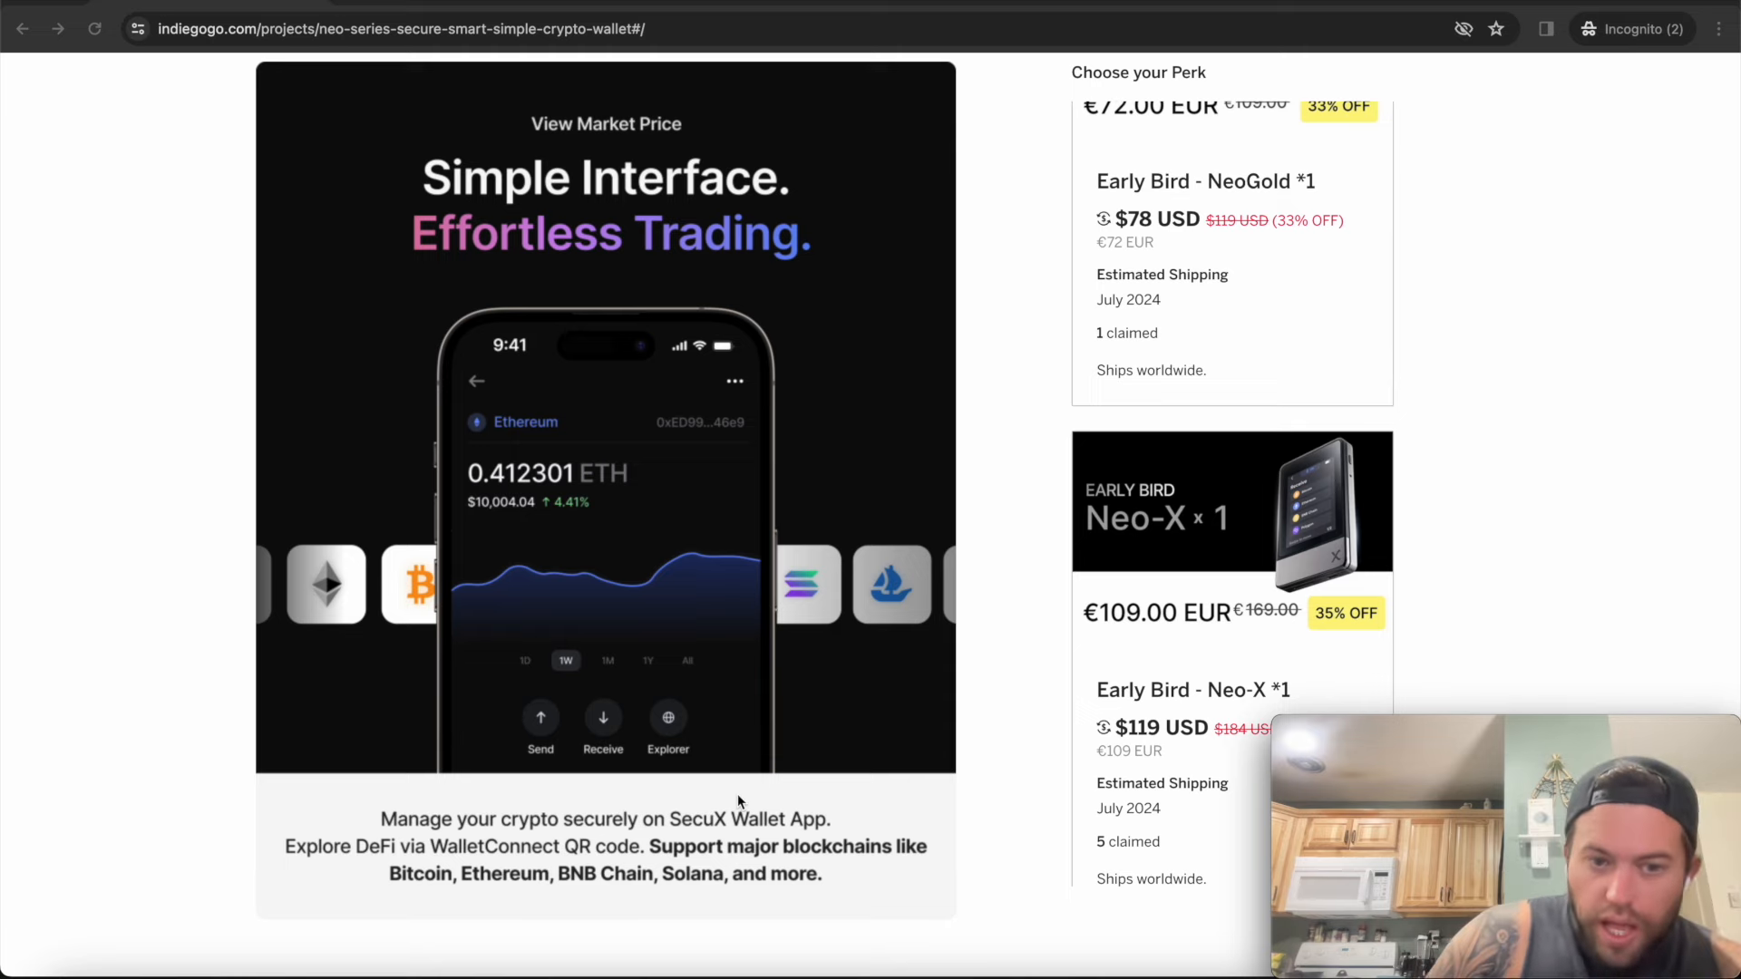
{"action": "mouse_move", "coordinate": [975, 556]}
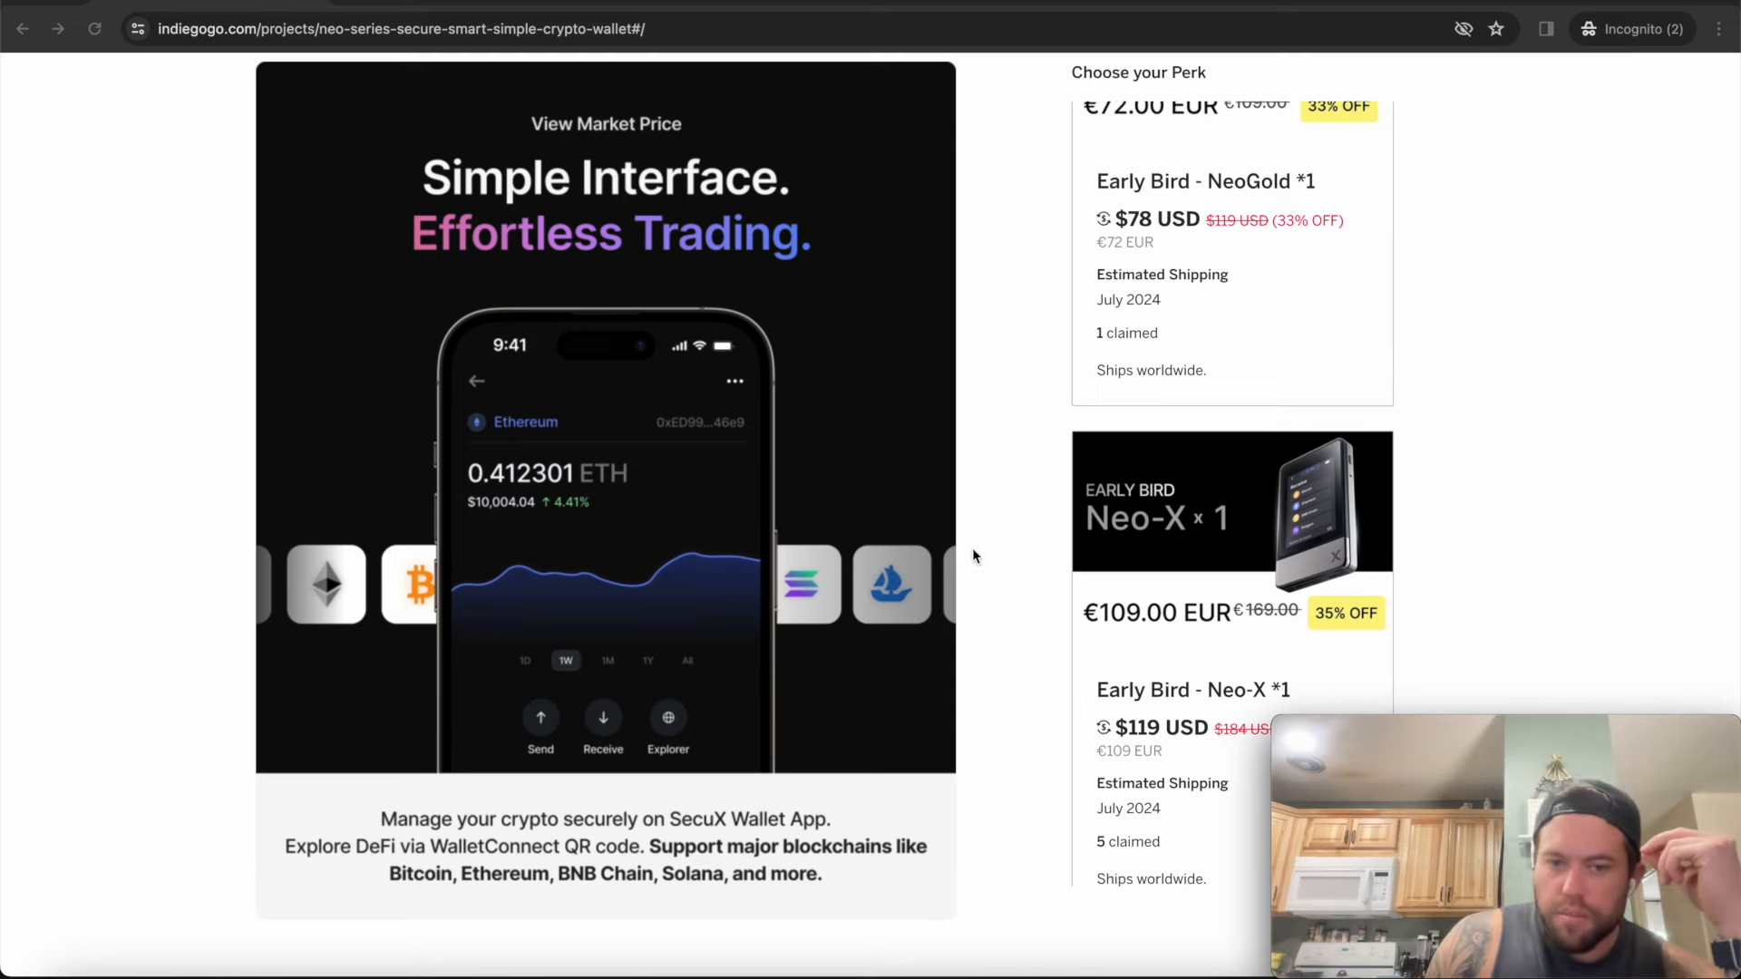
{"action": "scroll", "scroll_direction": "down", "scroll_amount": 3}
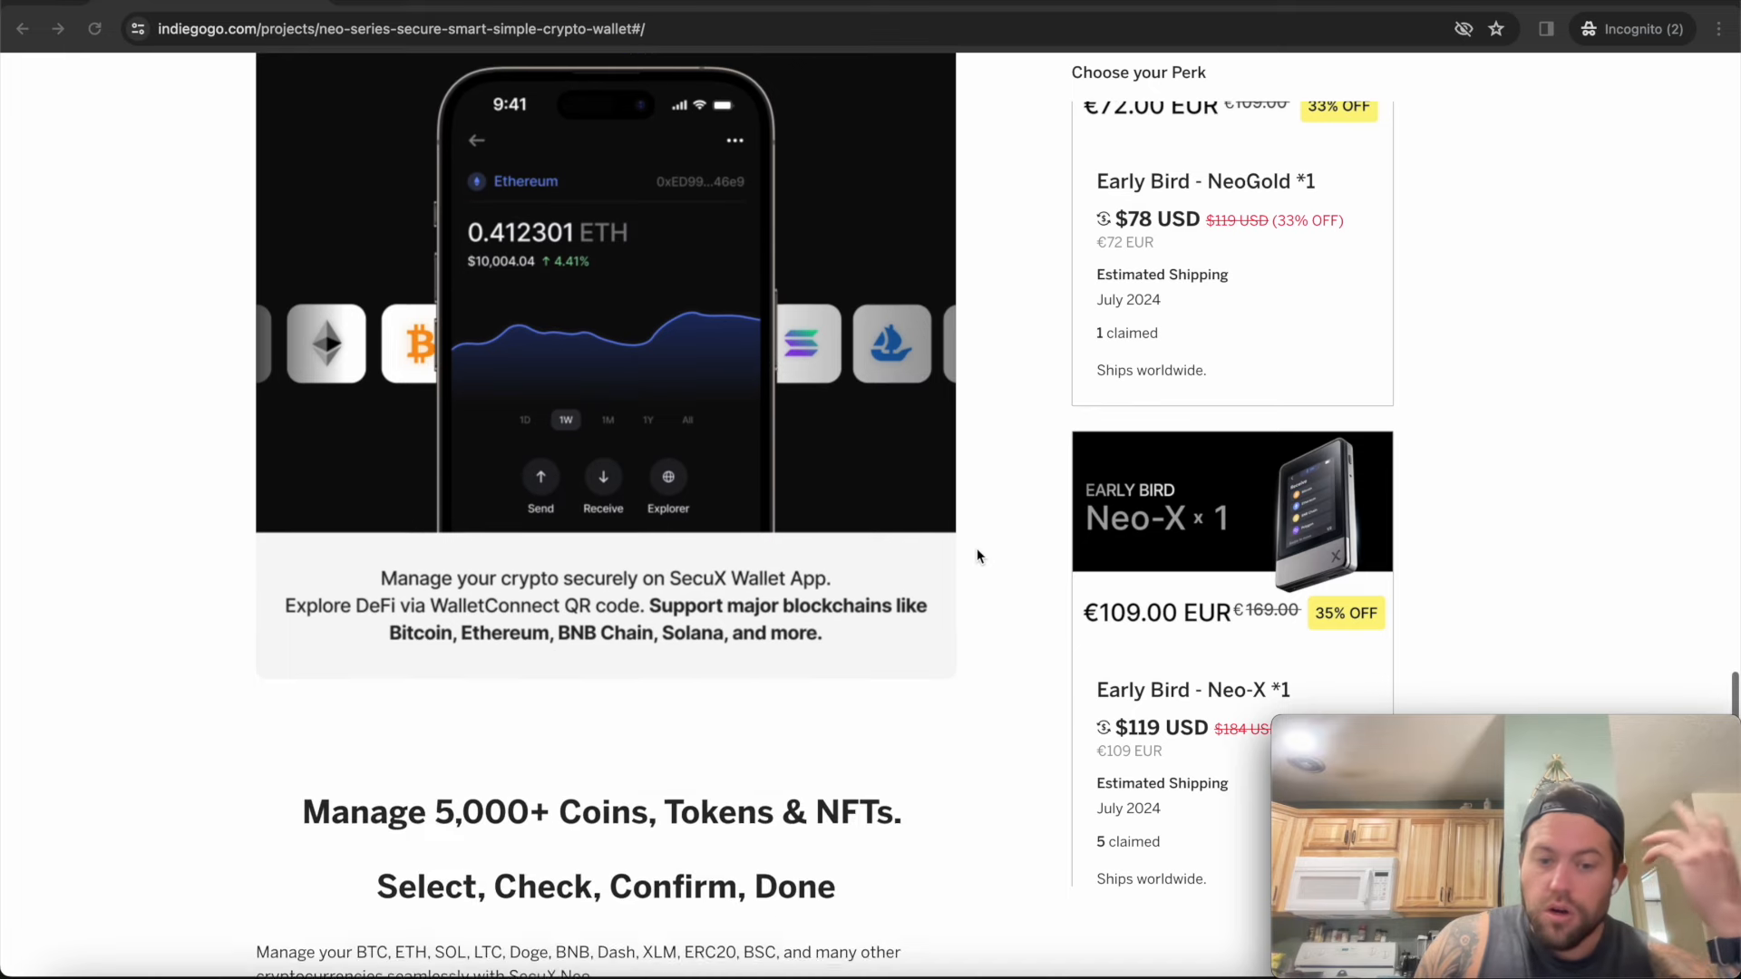
{"action": "scroll", "scroll_direction": "down", "scroll_amount": 3}
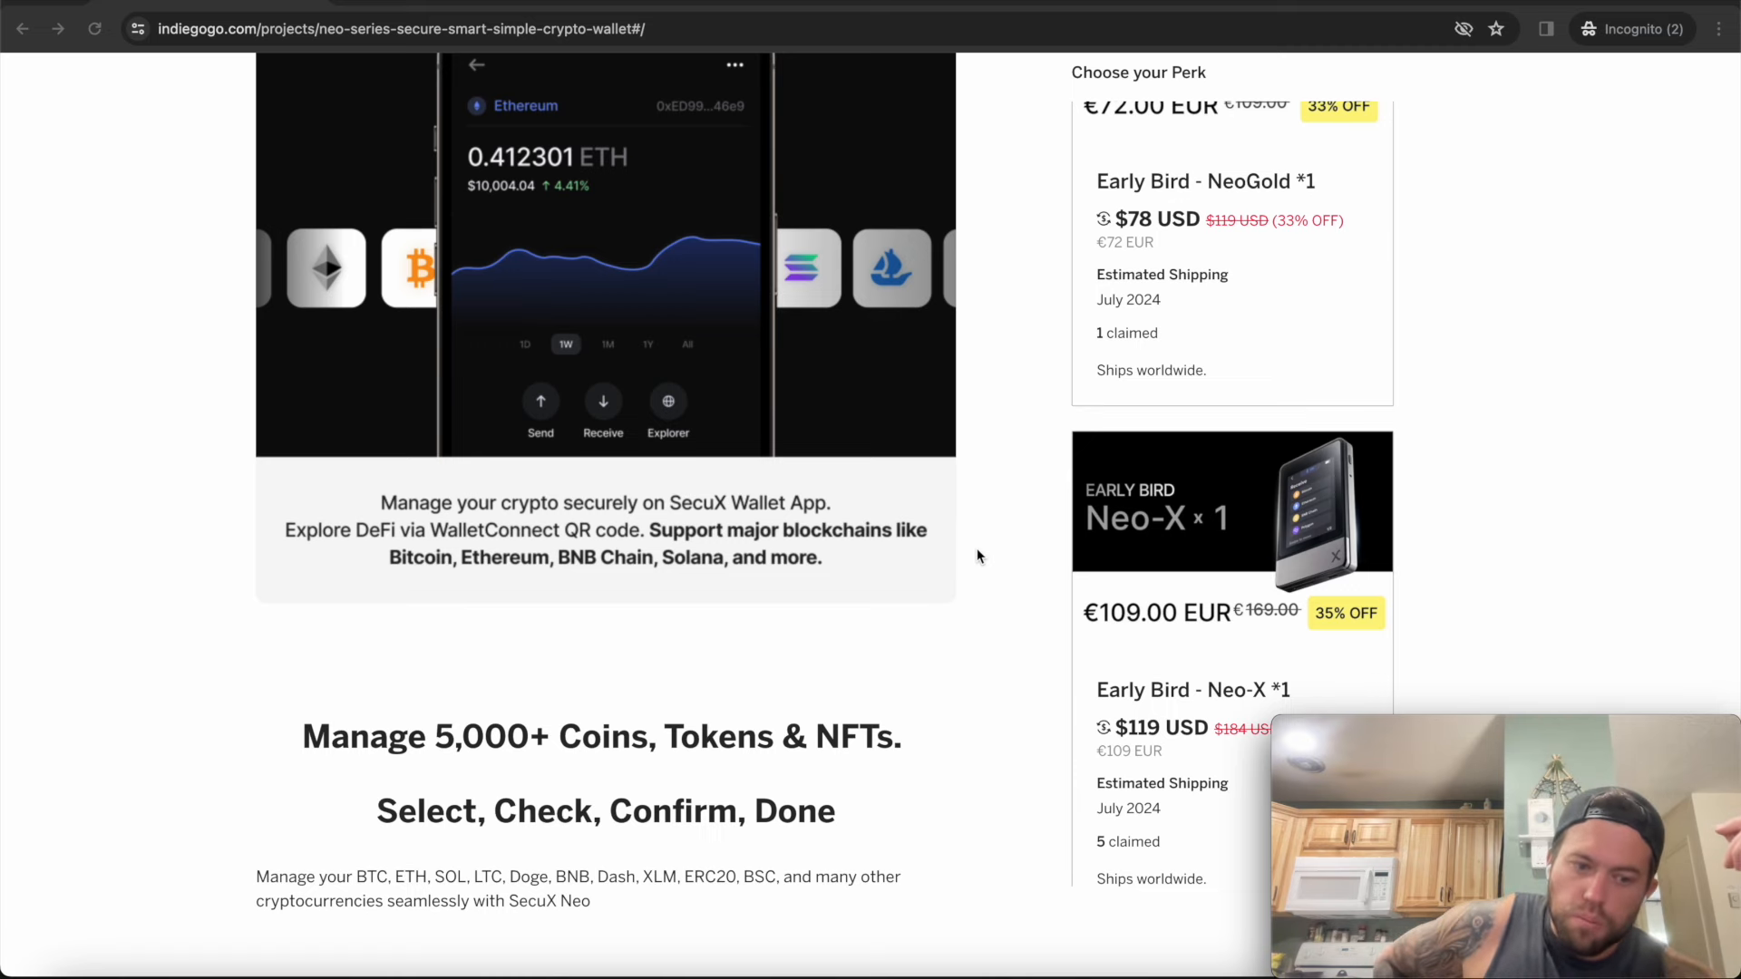
{"action": "mouse_move", "coordinate": [970, 548]}
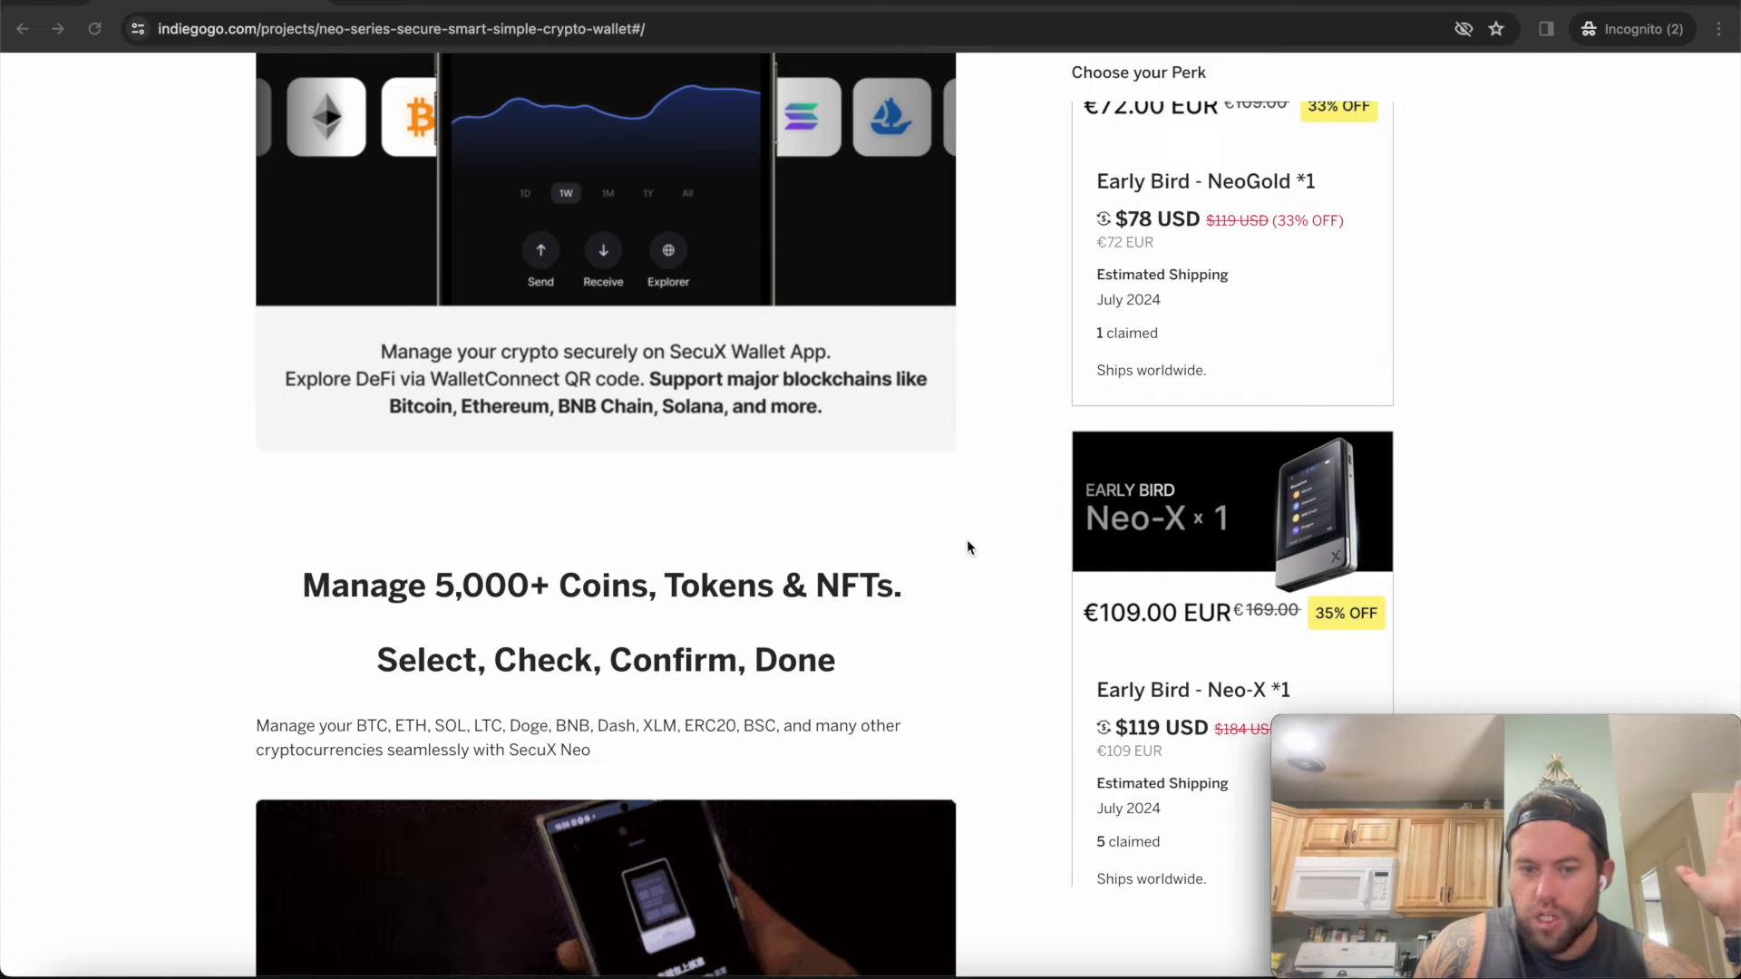
{"action": "scroll", "scroll_direction": "down", "scroll_amount": 3}
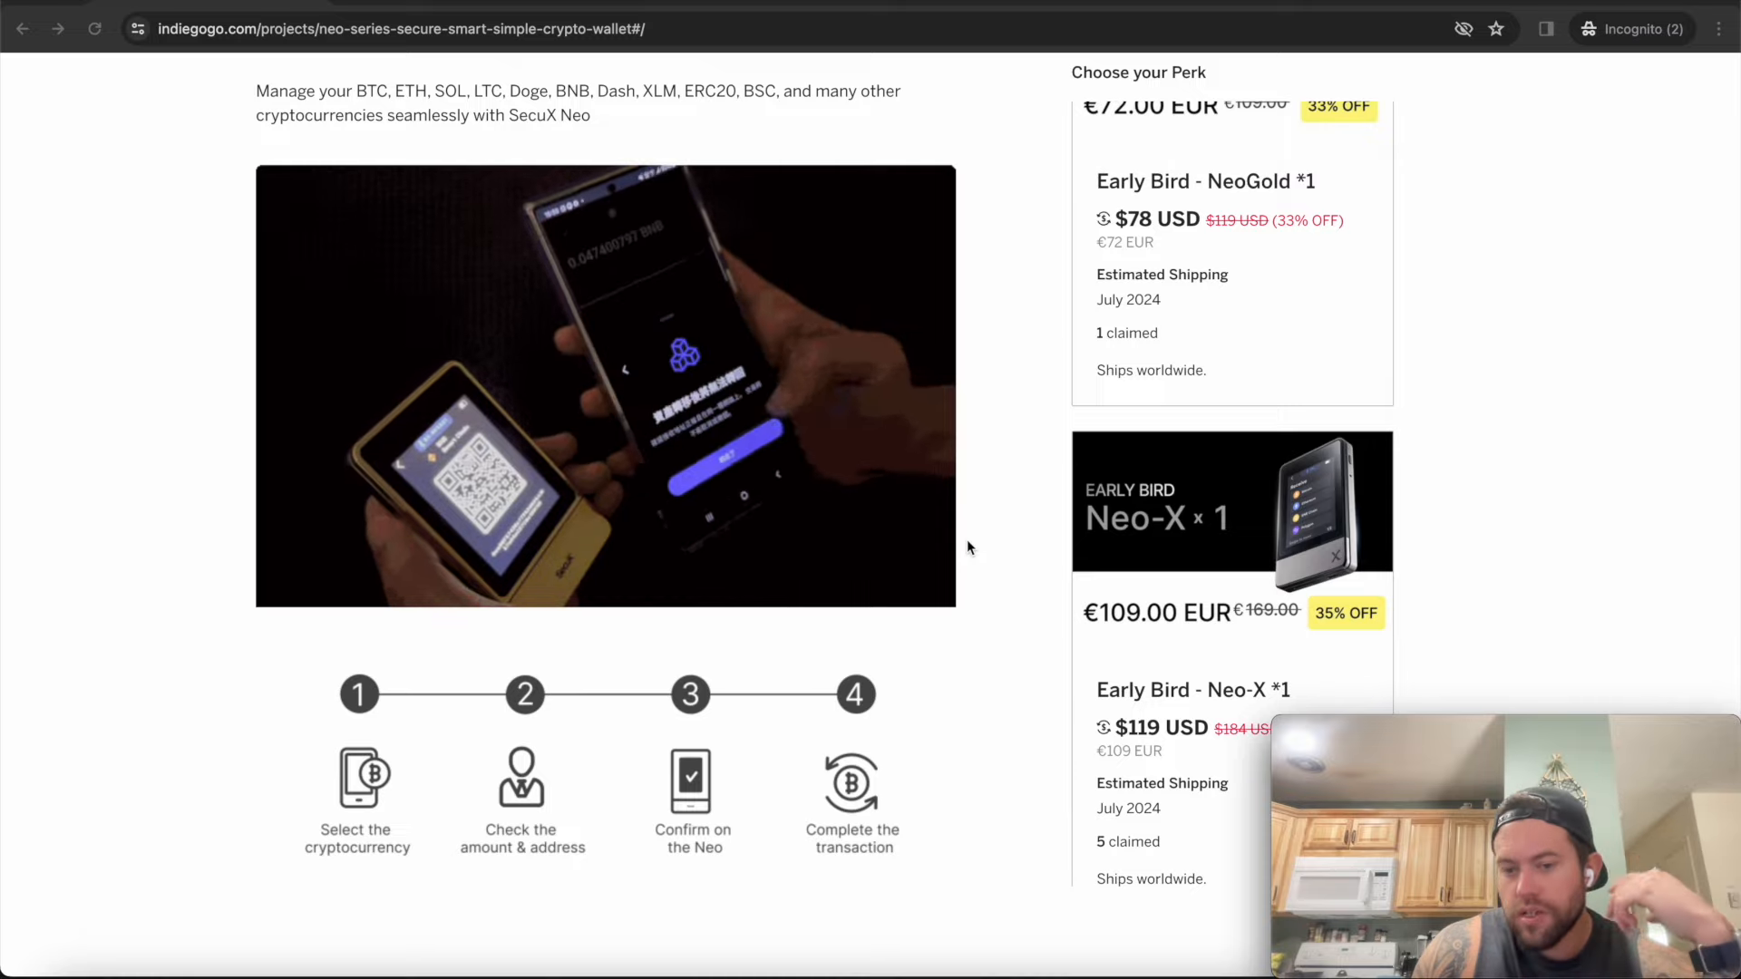
{"action": "scroll", "scroll_direction": "down", "scroll_amount": 3}
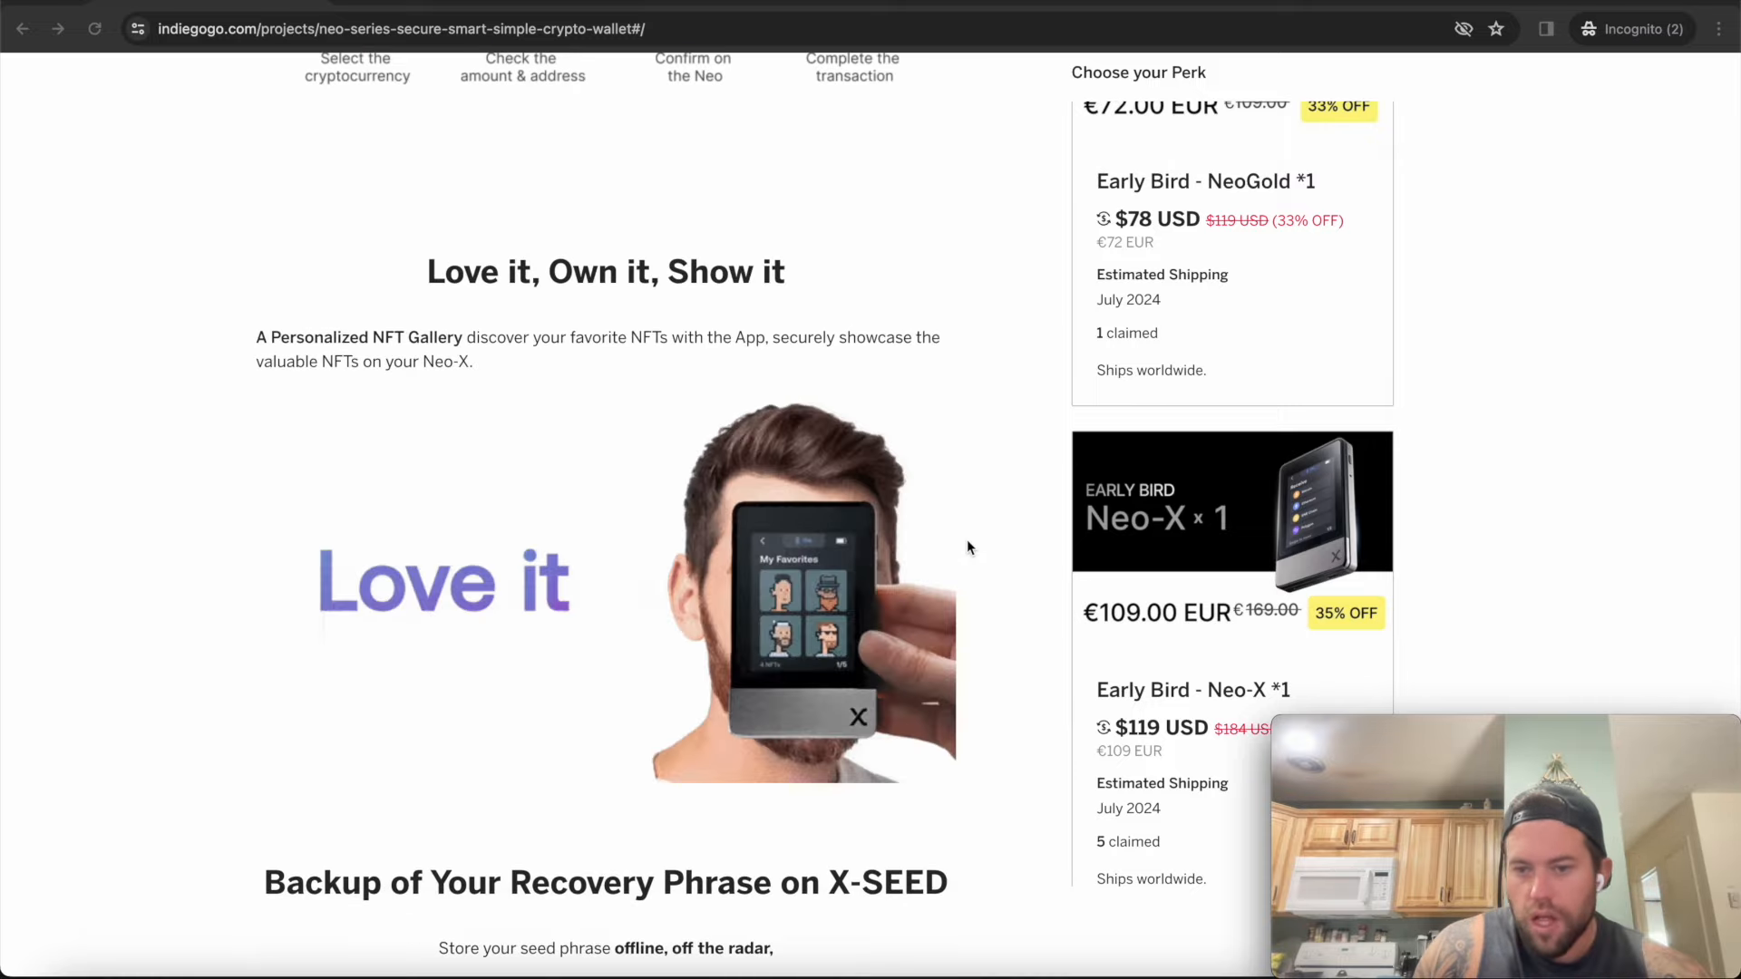